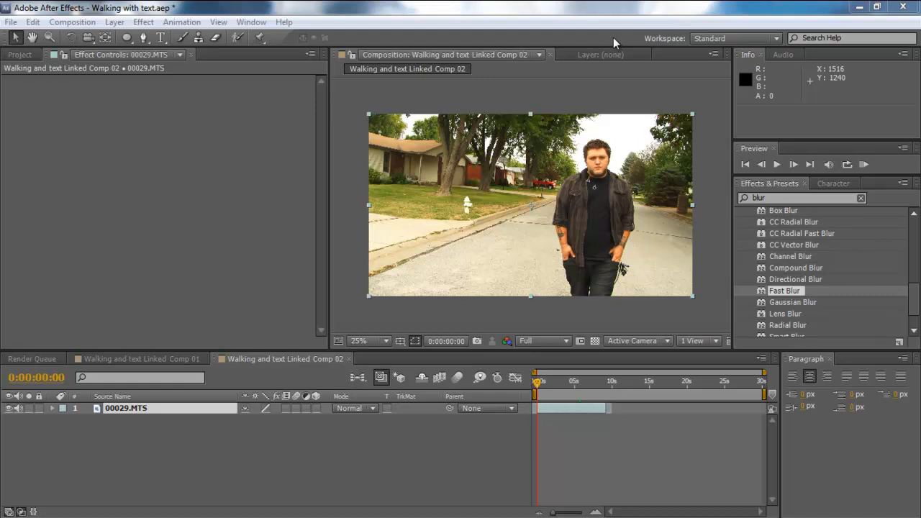
pyautogui.moveTo(492, 88)
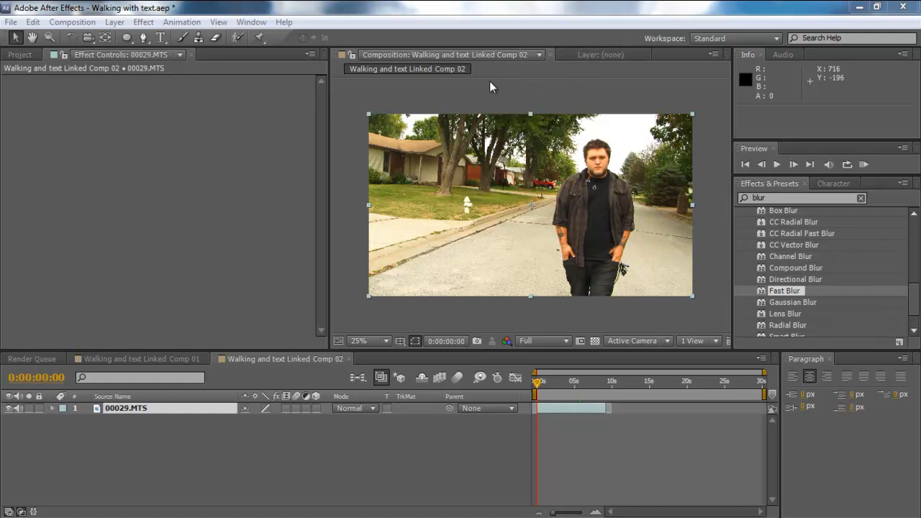
pyautogui.moveTo(392, 92)
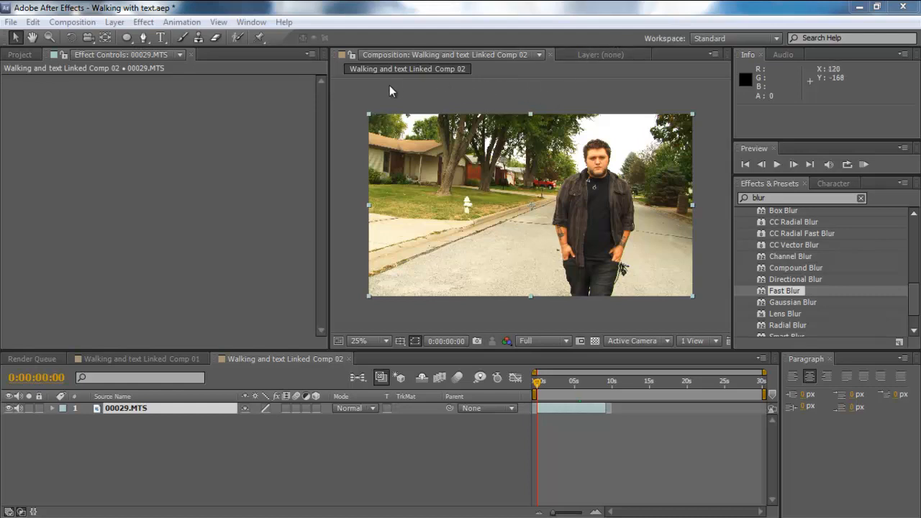
pyautogui.moveTo(393, 87)
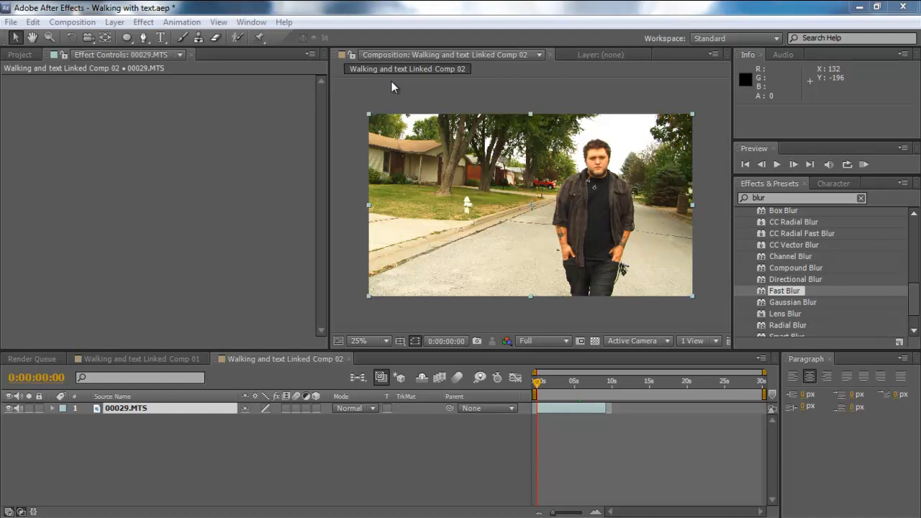
pyautogui.moveTo(395, 86)
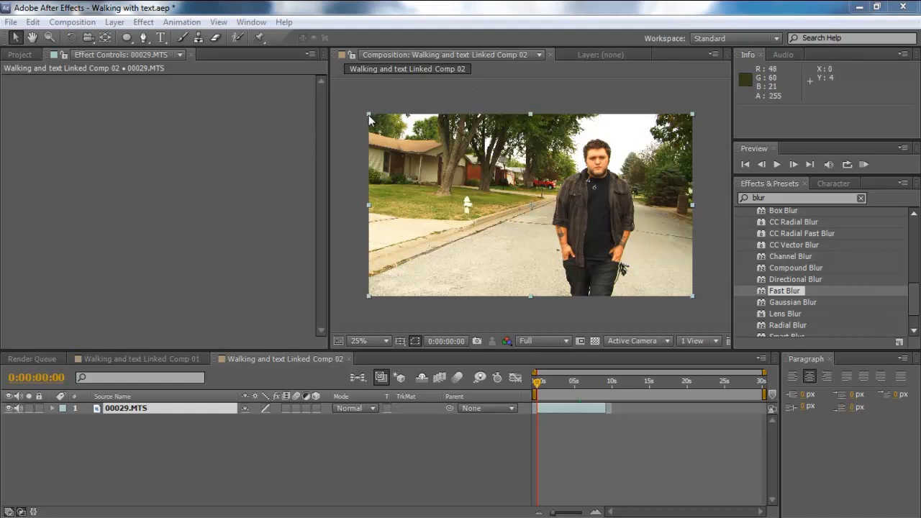
pyautogui.moveTo(360, 158)
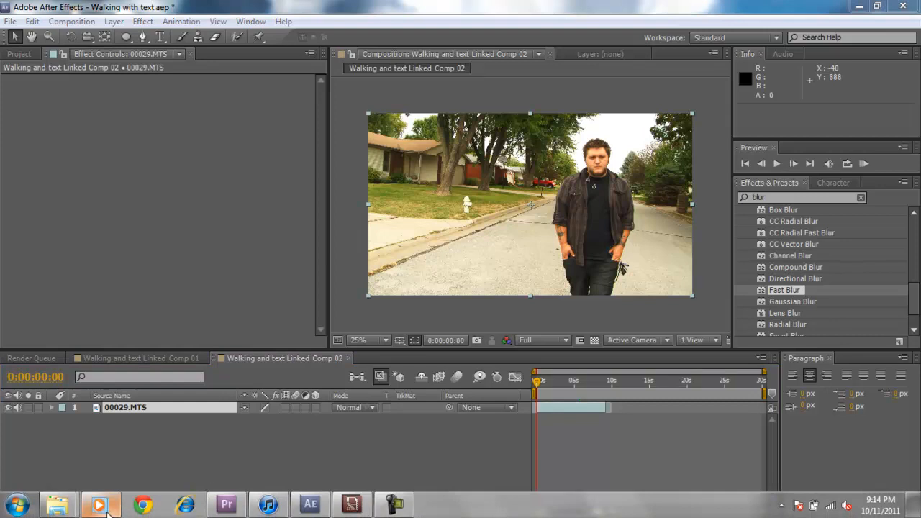
# - Briefly bring up and dismiss the media player before working on the footage
pyautogui.click(101, 504)
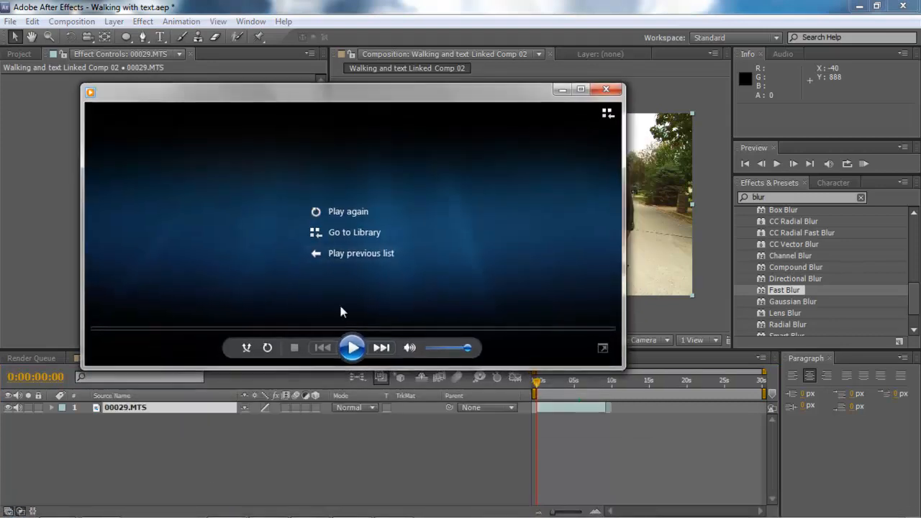
pyautogui.click(353, 347)
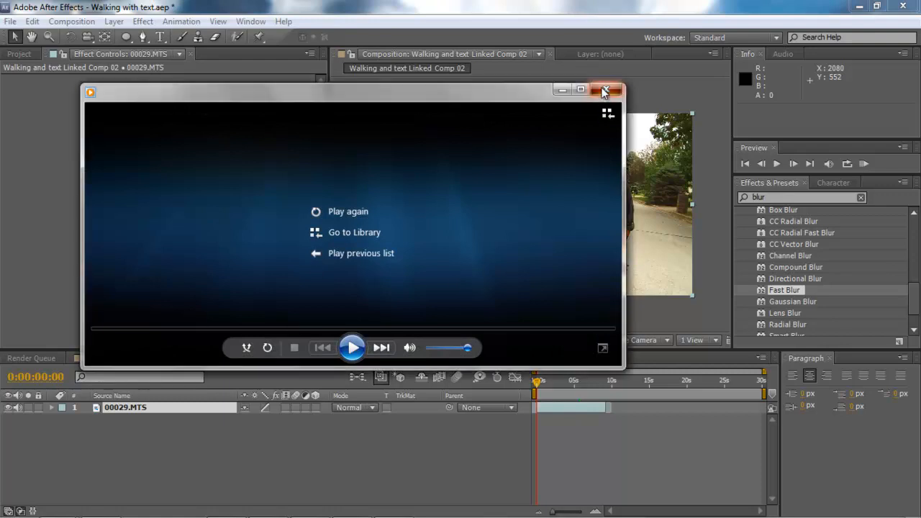
pyautogui.click(605, 89)
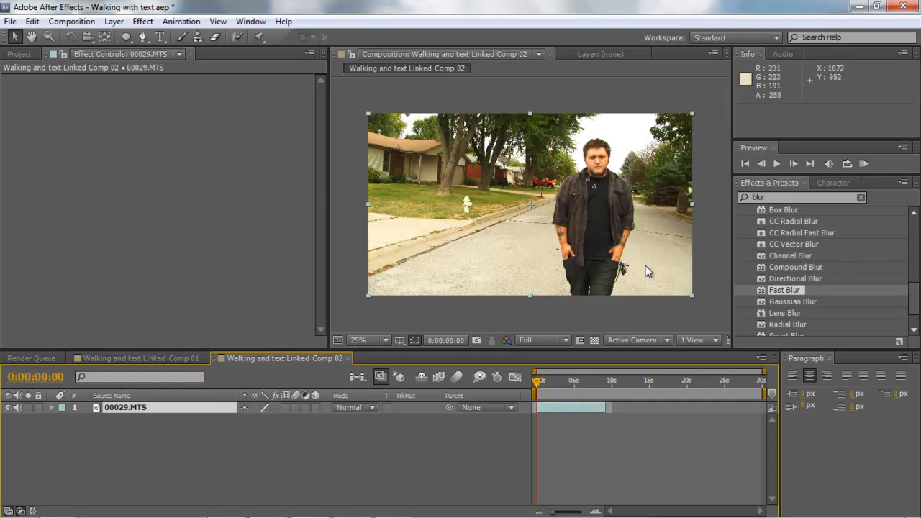
pyautogui.moveTo(429, 184)
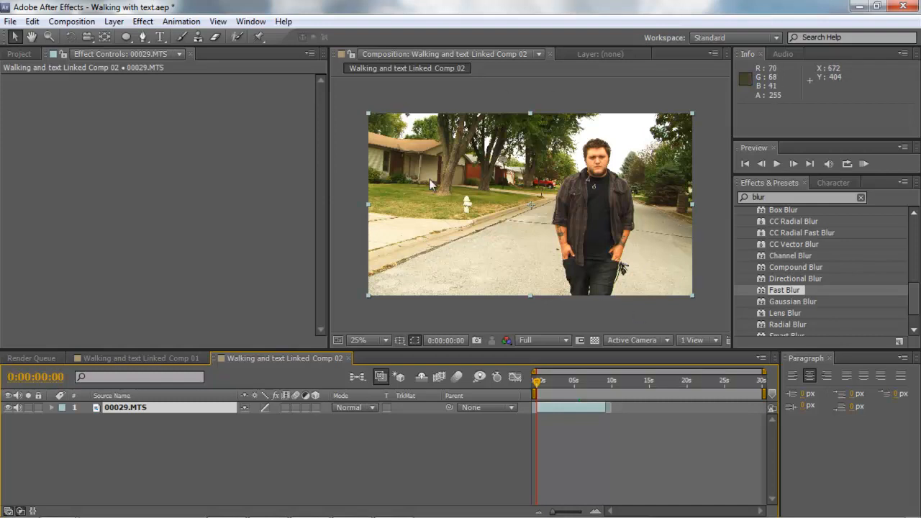
pyautogui.moveTo(227, 186)
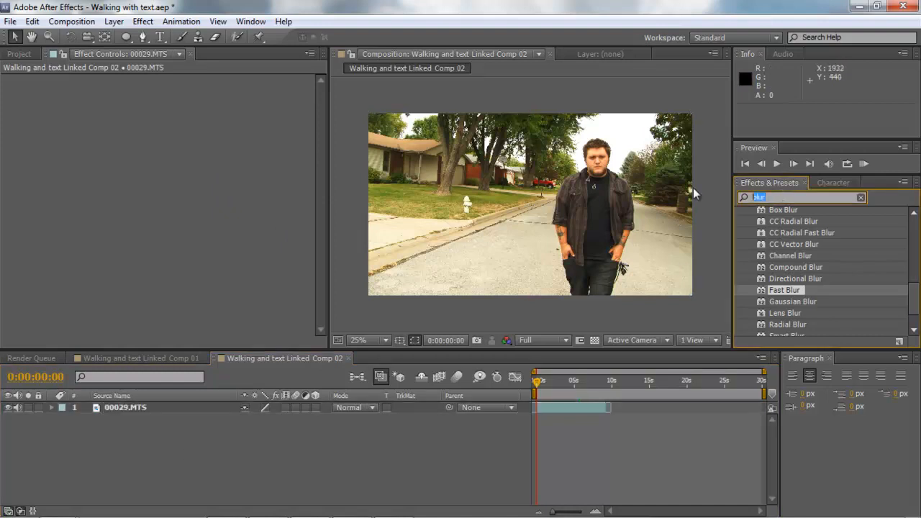
# - Search the Effects & Presets panel for 'camera' so CameraTracker is listed
pyautogui.click(860, 197)
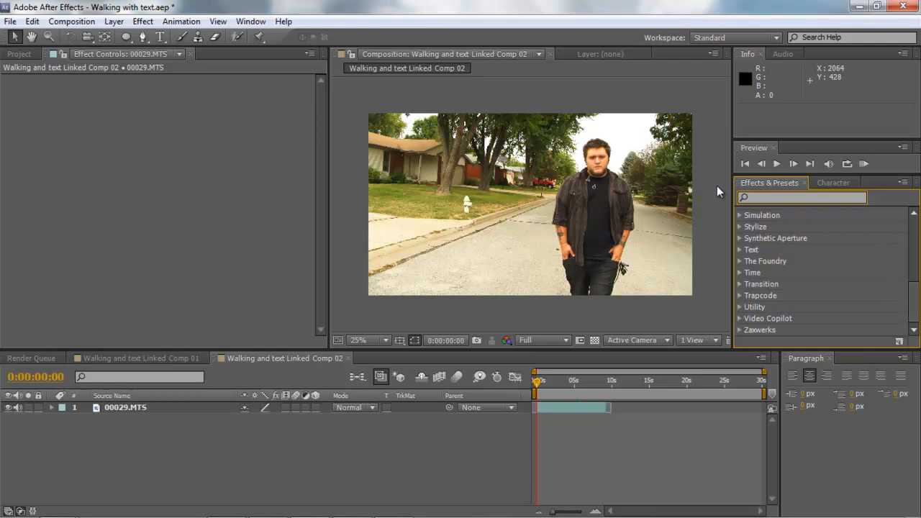
pyautogui.write('camera')
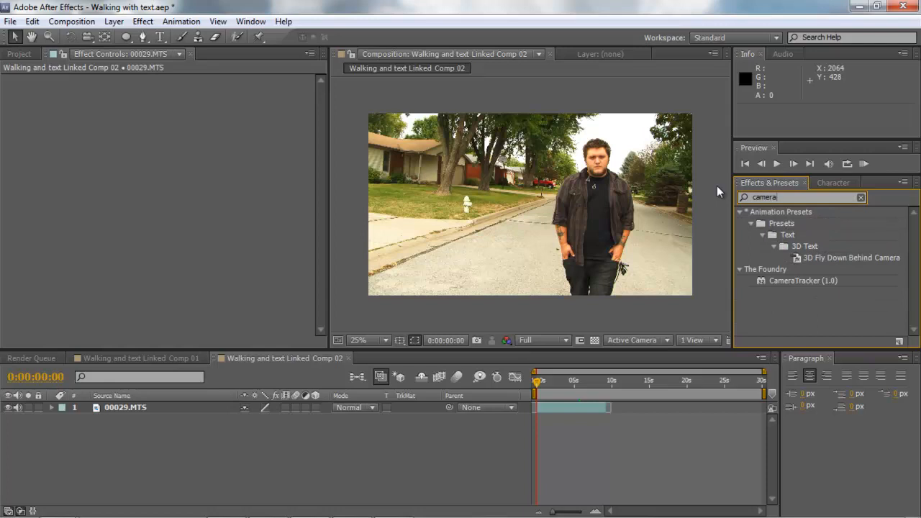
pyautogui.moveTo(763, 285)
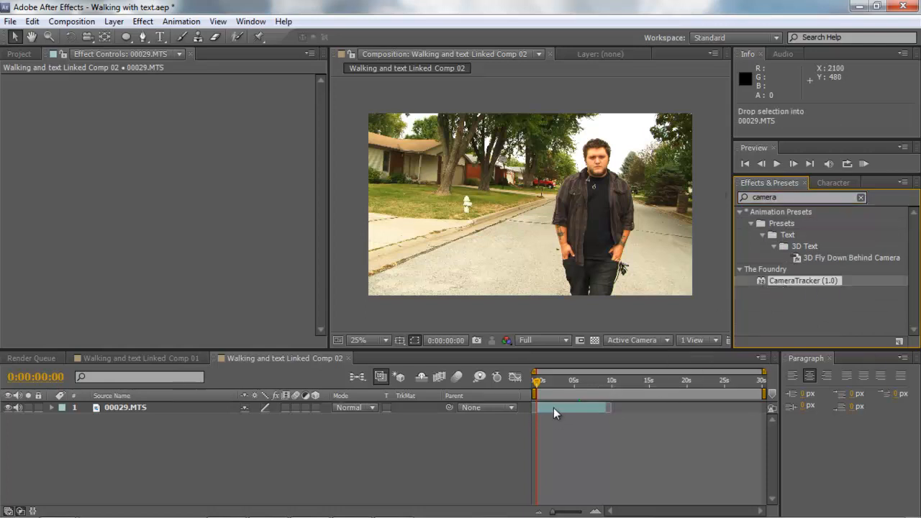
# - Apply The Foundry CameraTracker to the 00029.MTS footage layer and review its settings
pyautogui.doubleClick(803, 281)
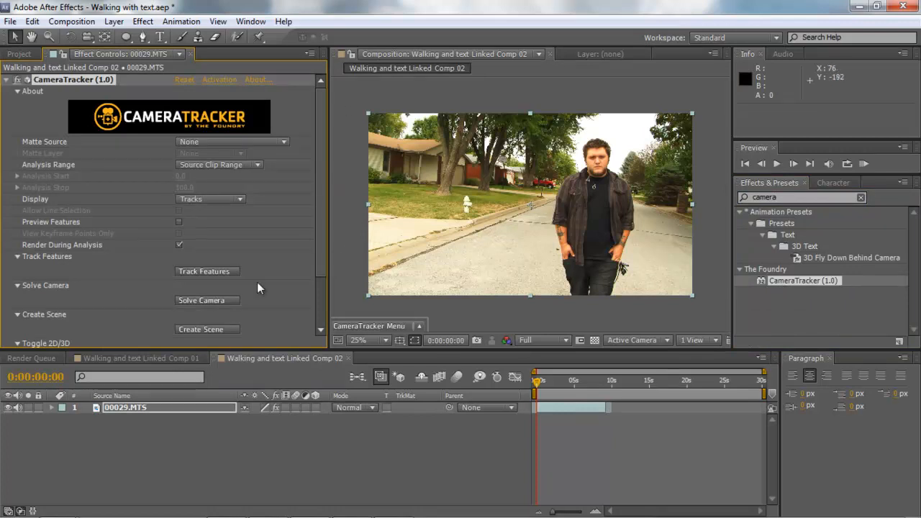
pyautogui.moveTo(161, 262)
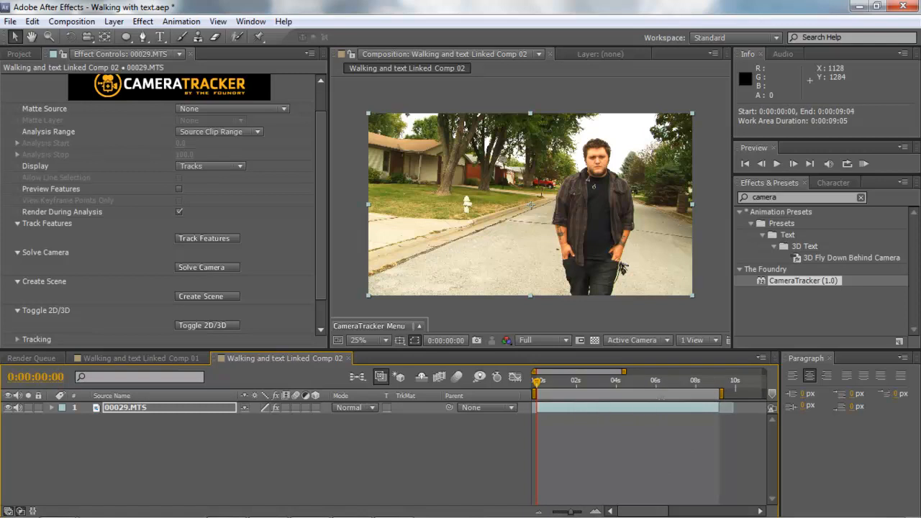
pyautogui.moveTo(325, 443)
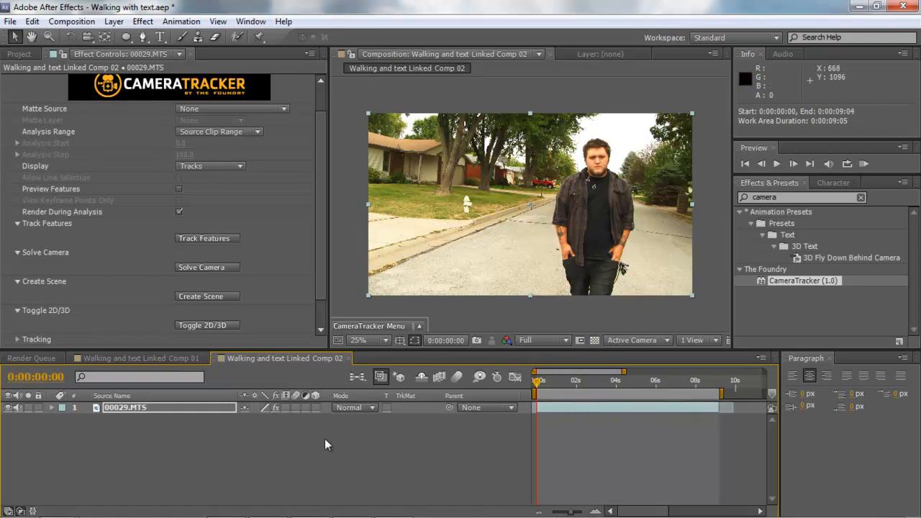
pyautogui.moveTo(706, 220)
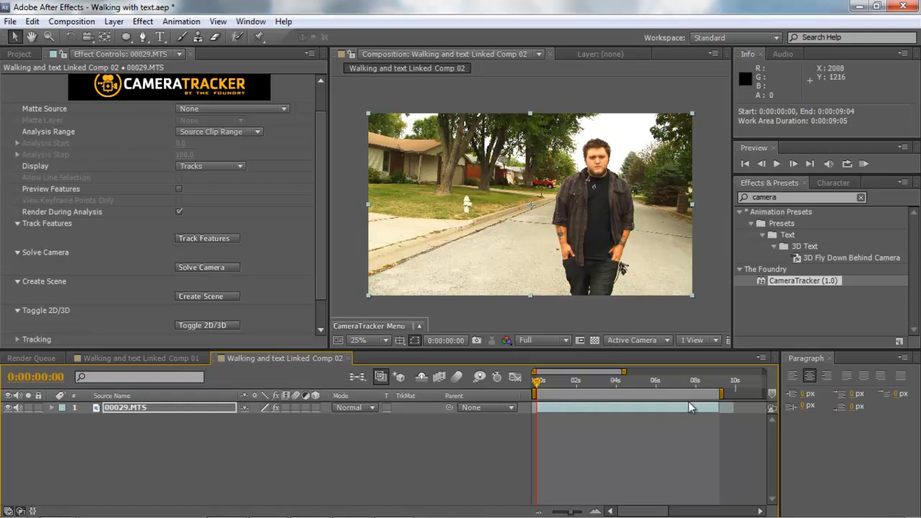
pyautogui.moveTo(132, 282)
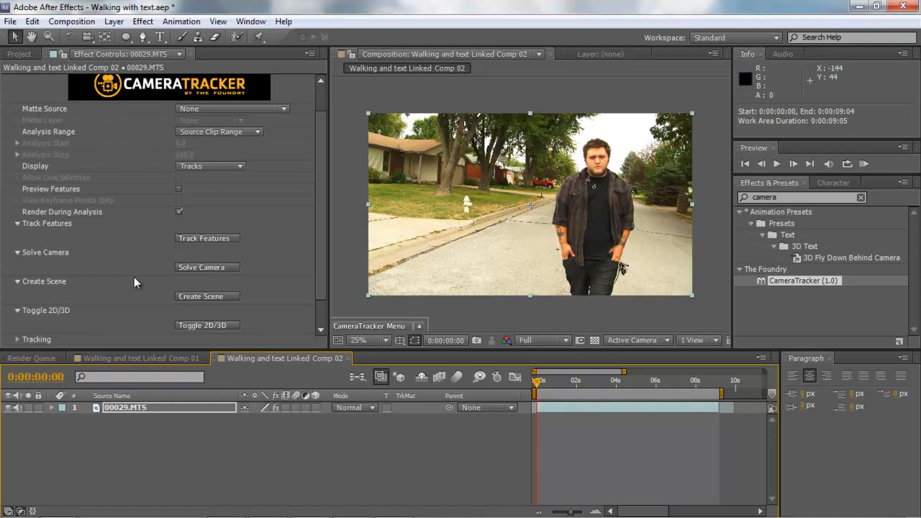
pyautogui.scroll(-3)
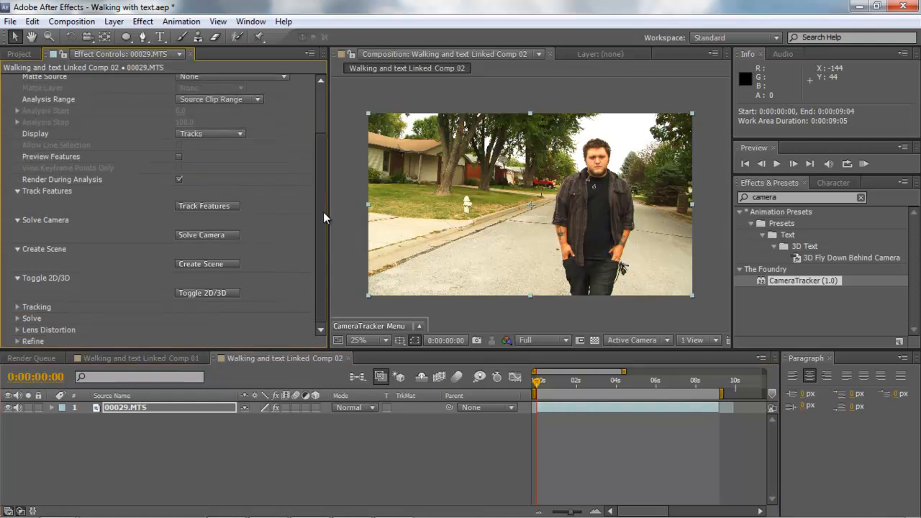
# - Run Track Features so feature trails cover the street scene
pyautogui.click(207, 206)
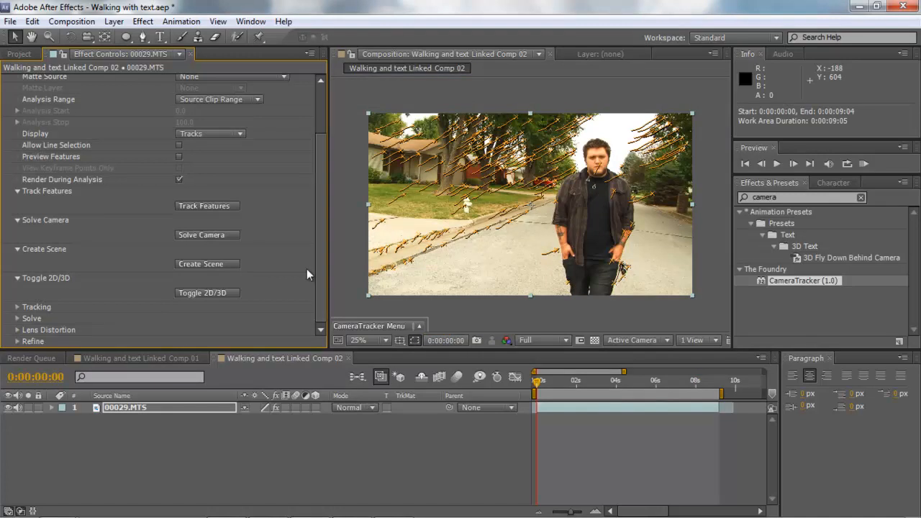
pyautogui.moveTo(406, 112)
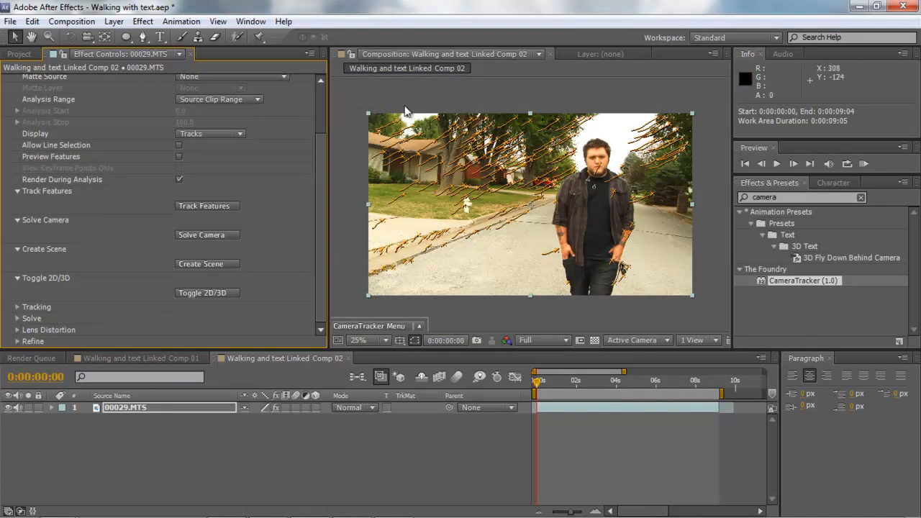
pyautogui.moveTo(403, 118)
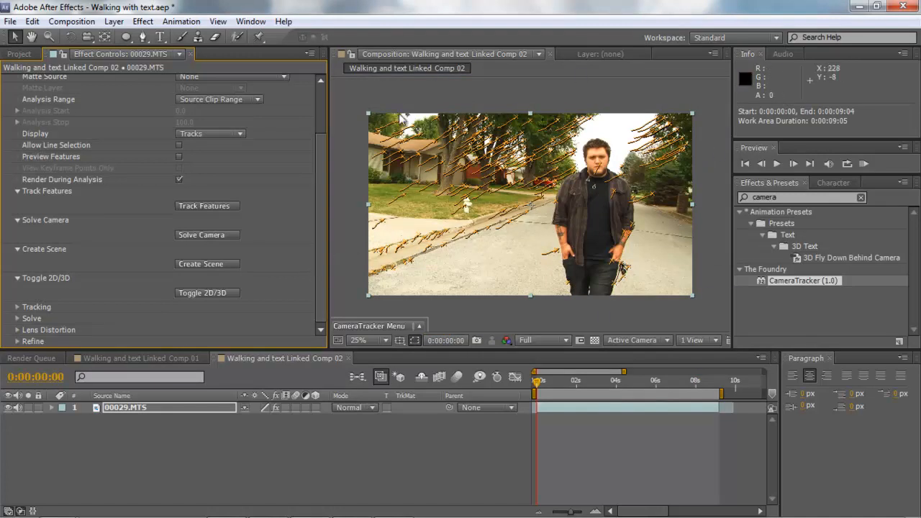
pyautogui.moveTo(176, 489)
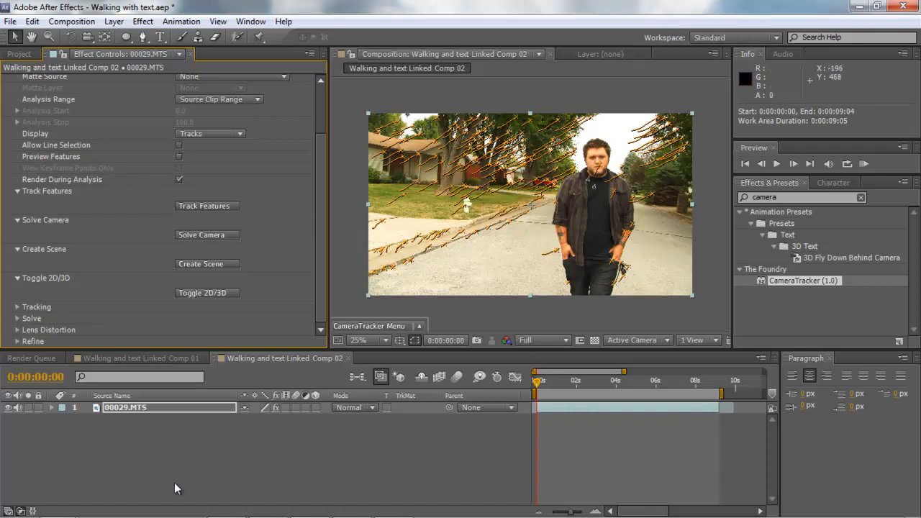
pyautogui.moveTo(198, 497)
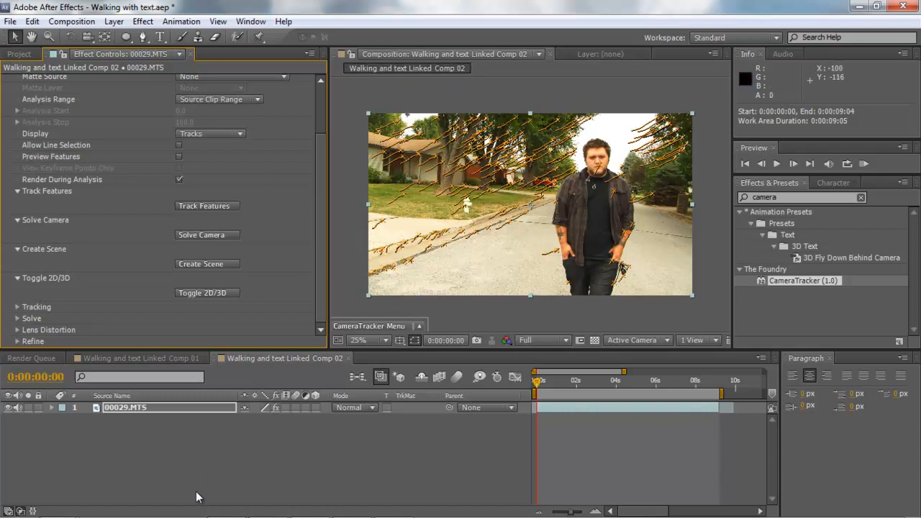
pyautogui.moveTo(237, 61)
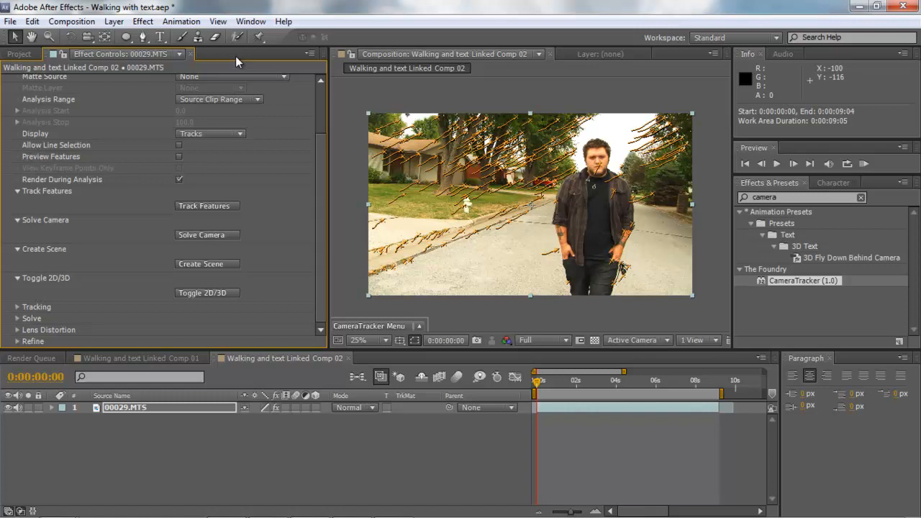
pyautogui.moveTo(323, 118)
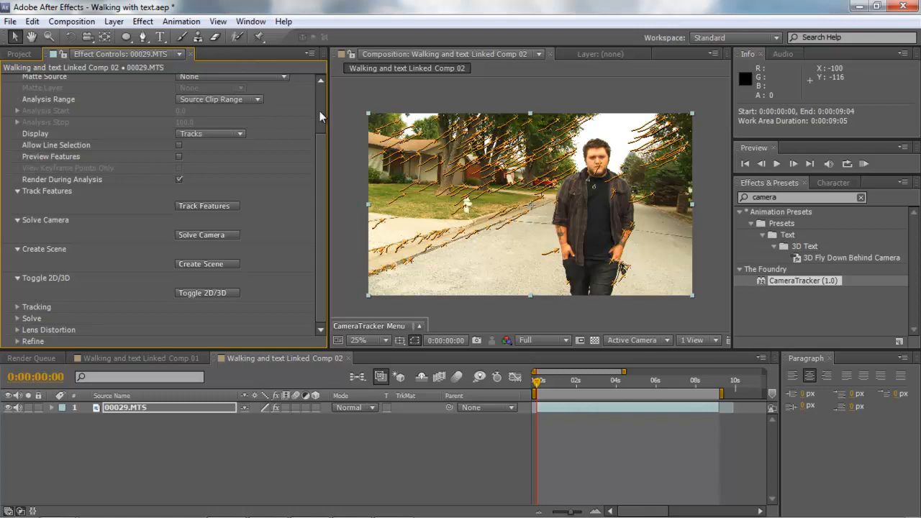
pyautogui.moveTo(302, 122)
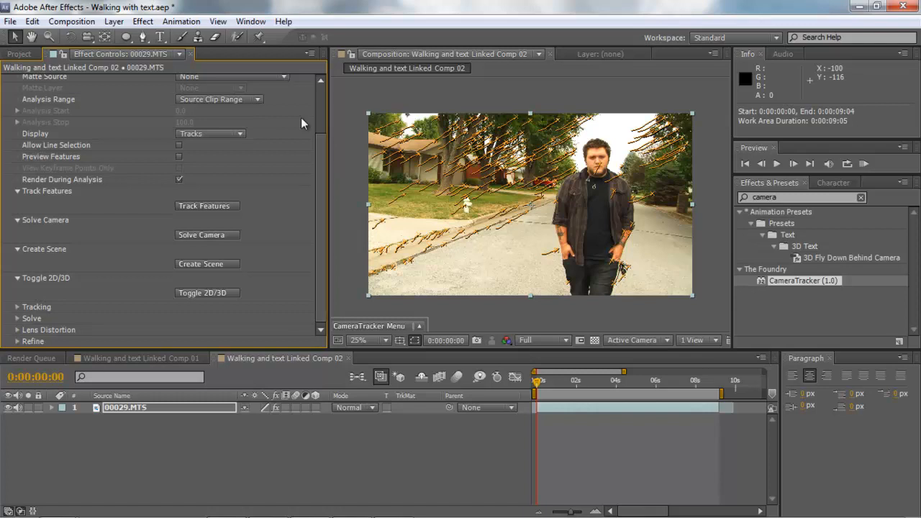
pyautogui.moveTo(209, 238)
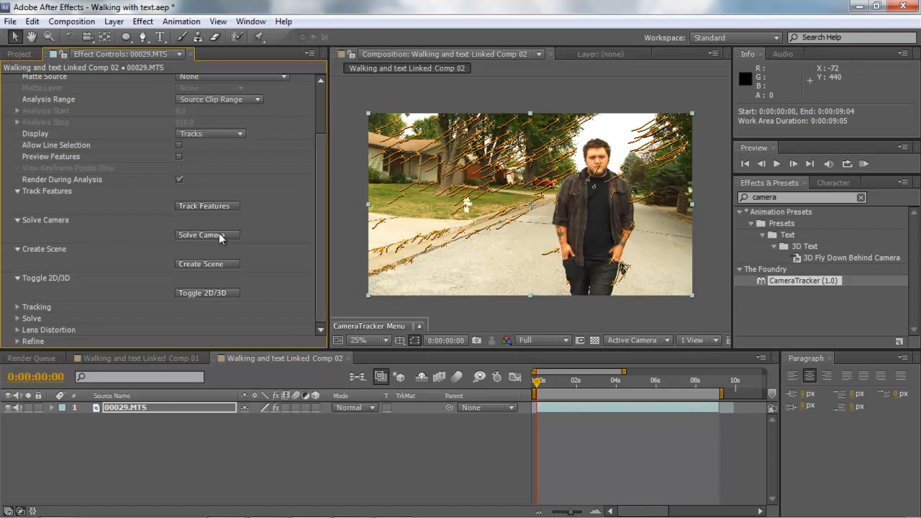
pyautogui.moveTo(218, 239)
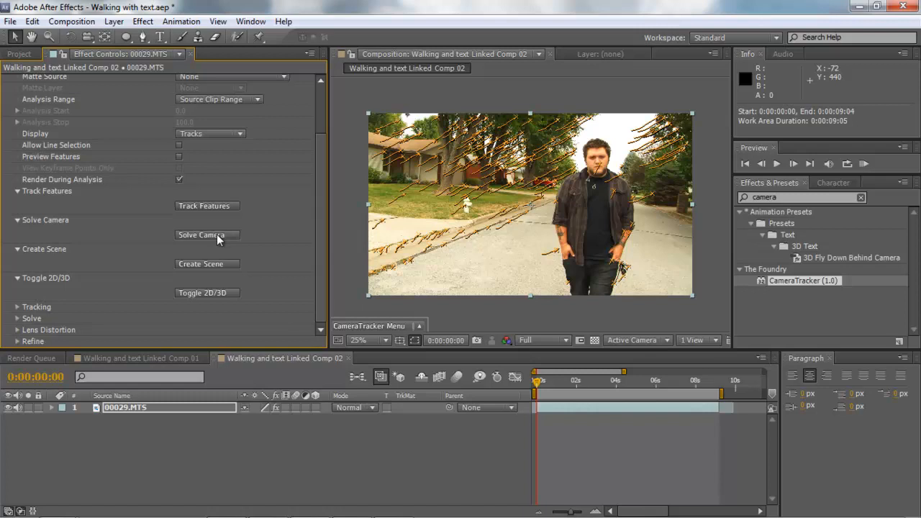
# - Solve the camera from the tracked features and dismiss the 1.38-pixel-error report
pyautogui.click(202, 236)
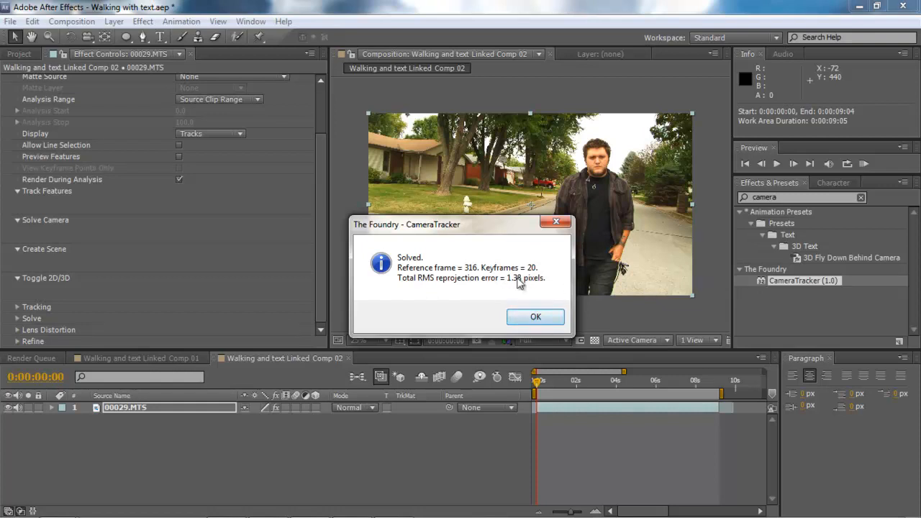
pyautogui.moveTo(535, 317)
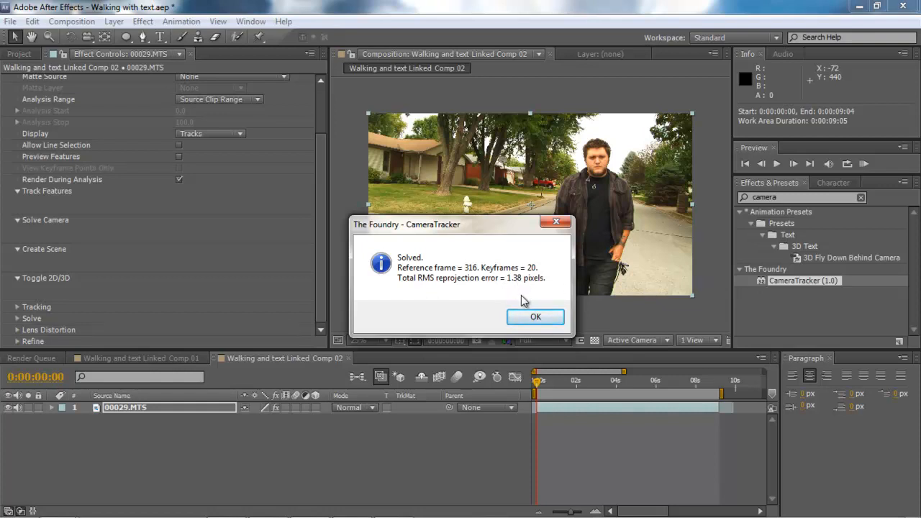
pyautogui.moveTo(576, 298)
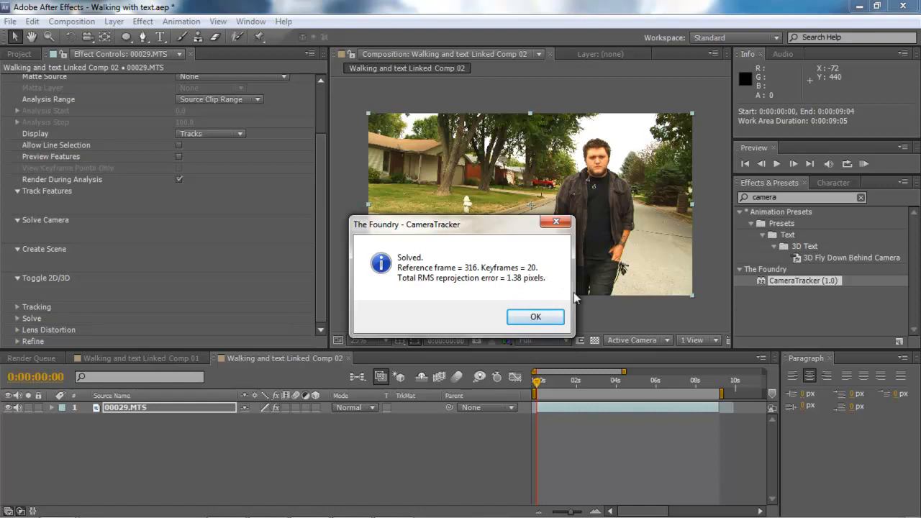
pyautogui.moveTo(511, 219)
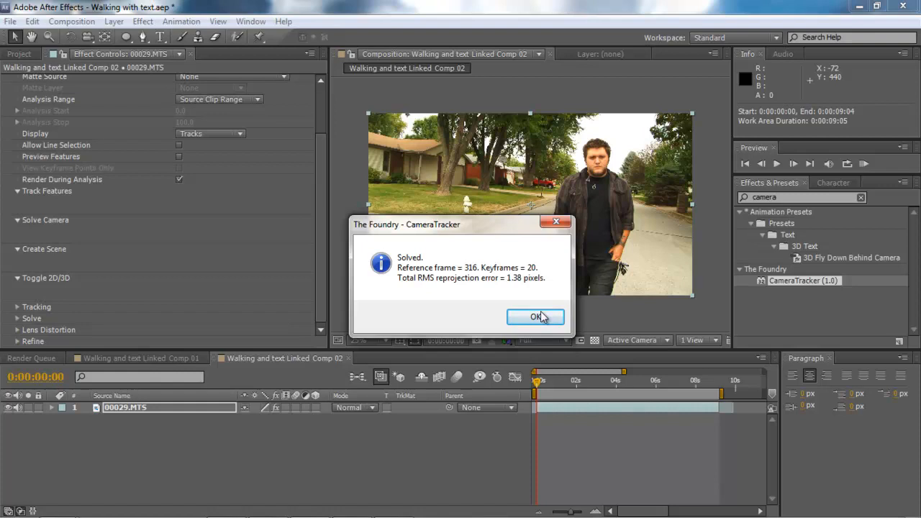
pyautogui.click(535, 318)
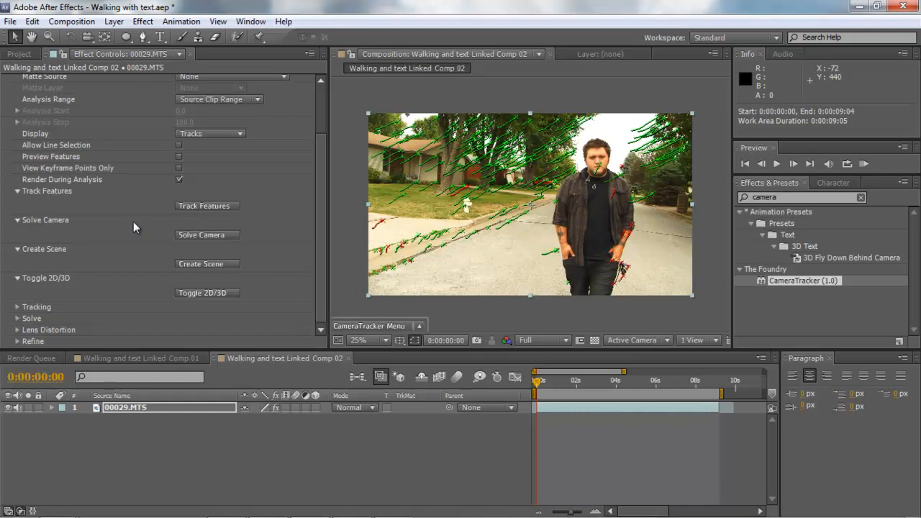
pyautogui.moveTo(131, 231)
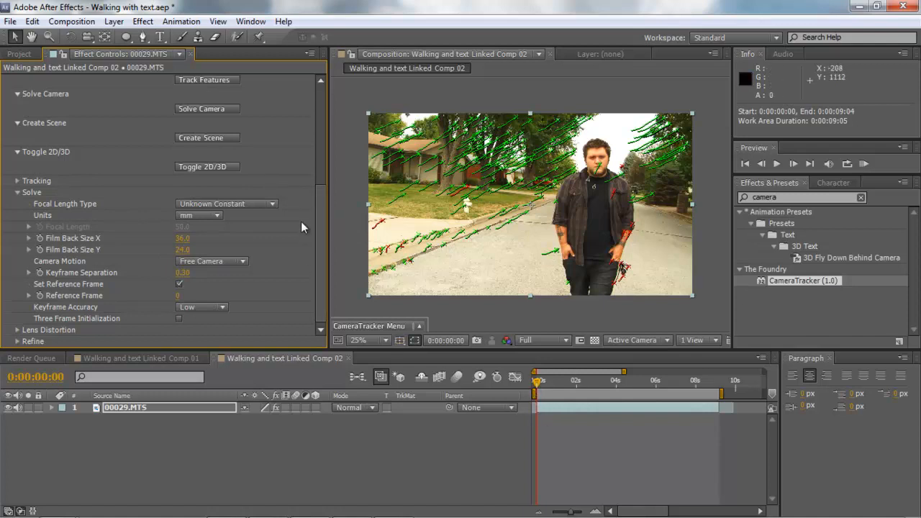
# - Re-solve the camera with reference frame 170, accepting the 1.4-pixel-error report
pyautogui.scroll(-3)
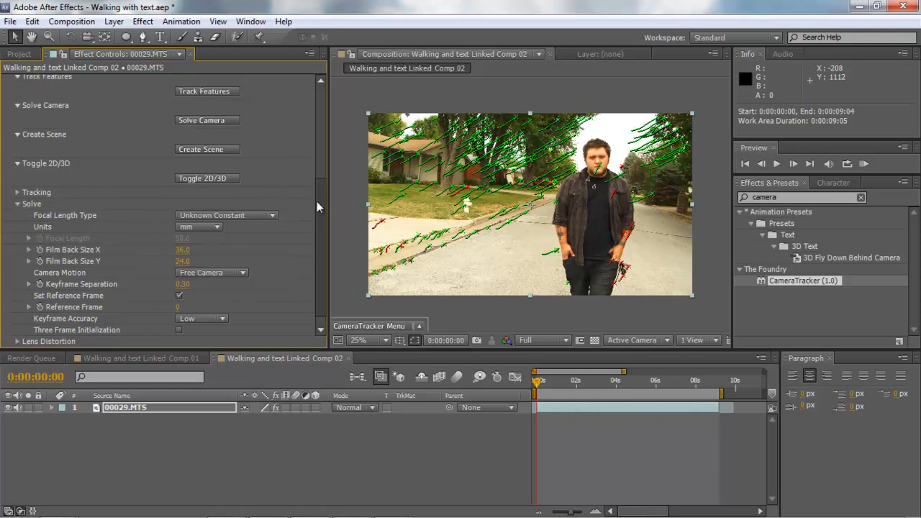
pyautogui.click(207, 121)
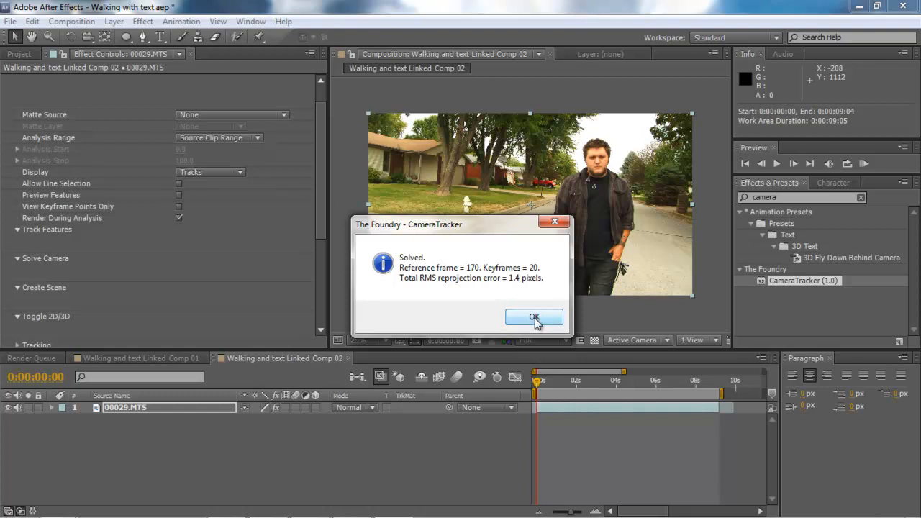
pyautogui.click(534, 318)
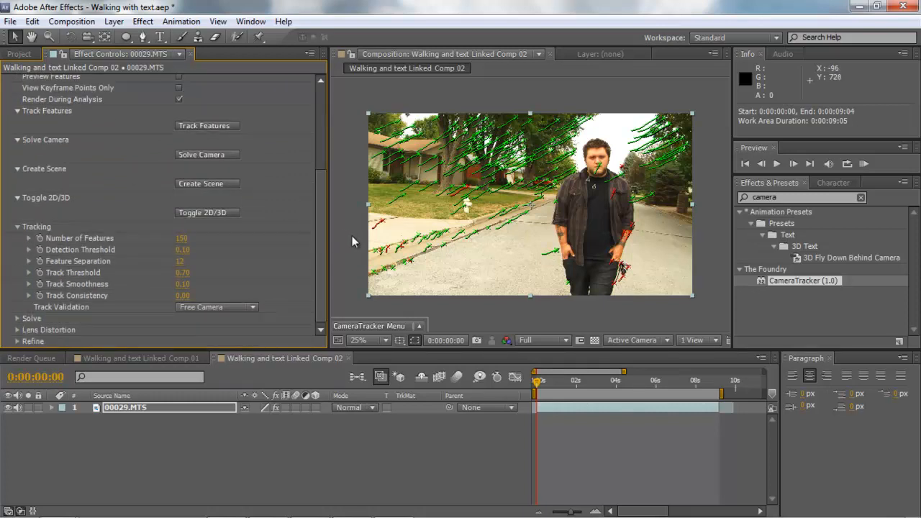
pyautogui.moveTo(251, 285)
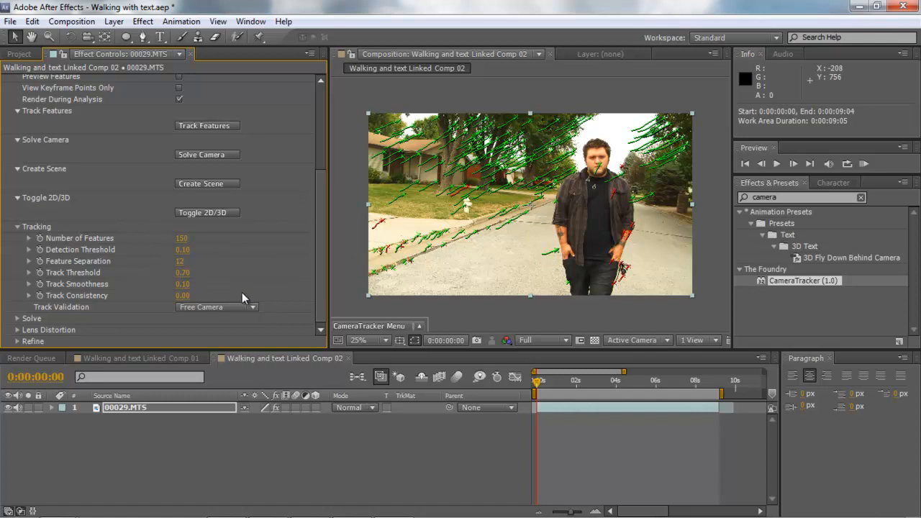
pyautogui.moveTo(219, 298)
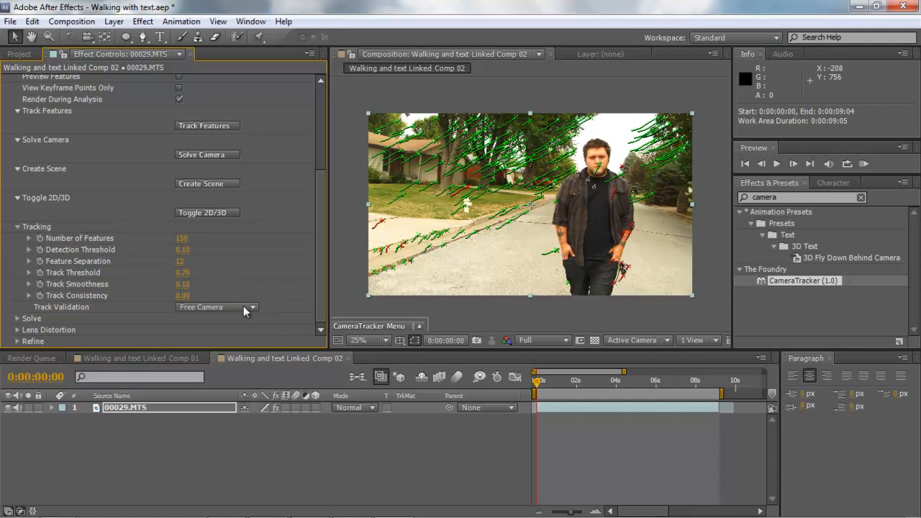
pyautogui.moveTo(248, 308)
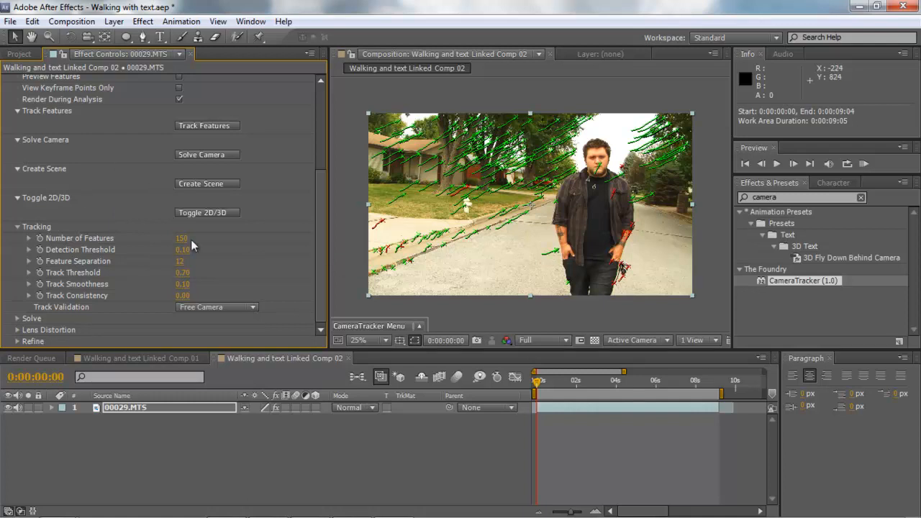
pyautogui.moveTo(118, 238)
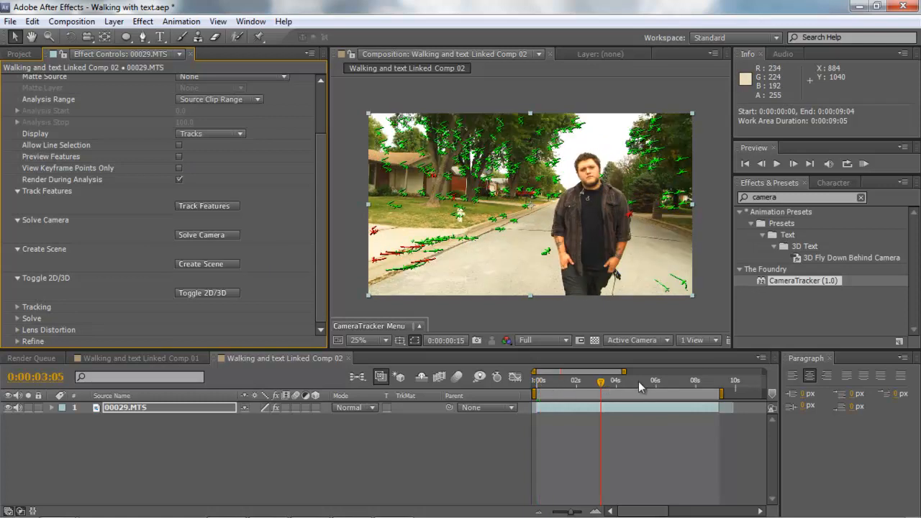
# - Scrub the timeline to around 0:00:06:10 where the red car is in frame
pyautogui.moveTo(602, 383); pyautogui.dragTo(659, 383)
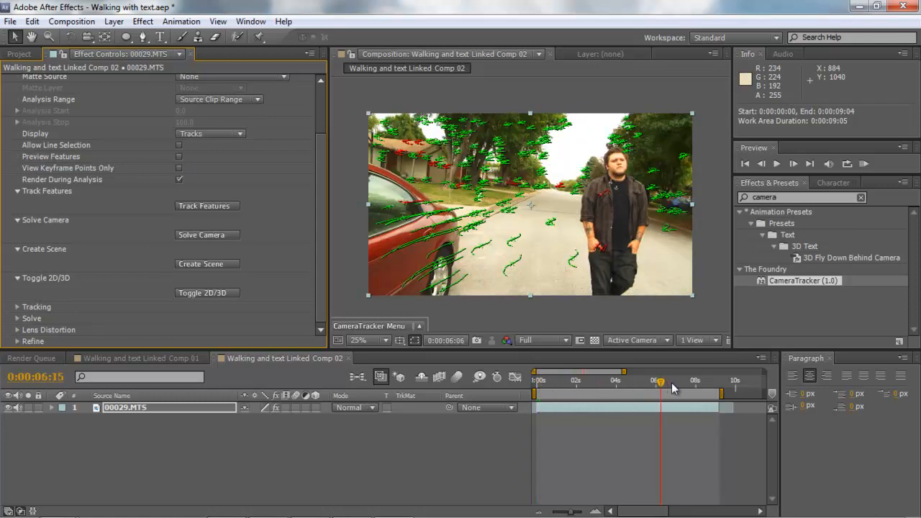
pyautogui.moveTo(659, 382); pyautogui.dragTo(675, 381)
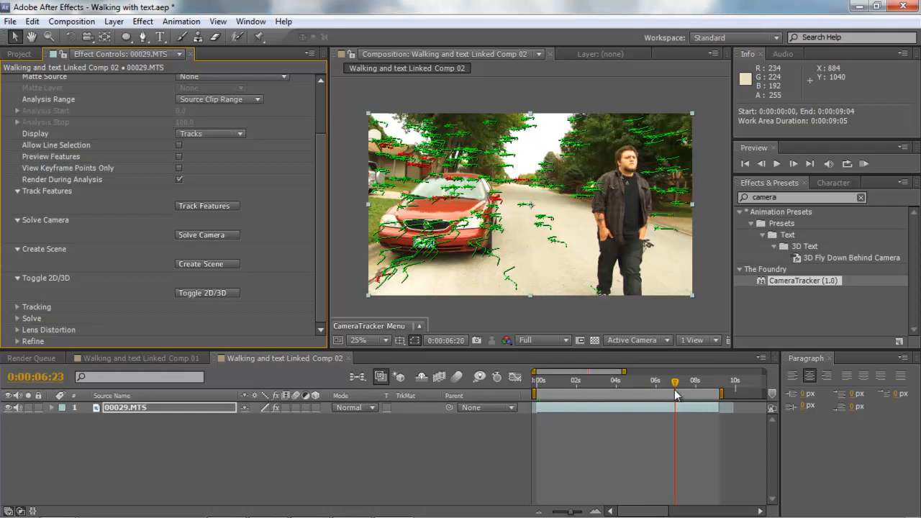
pyautogui.moveTo(674, 381); pyautogui.dragTo(665, 381)
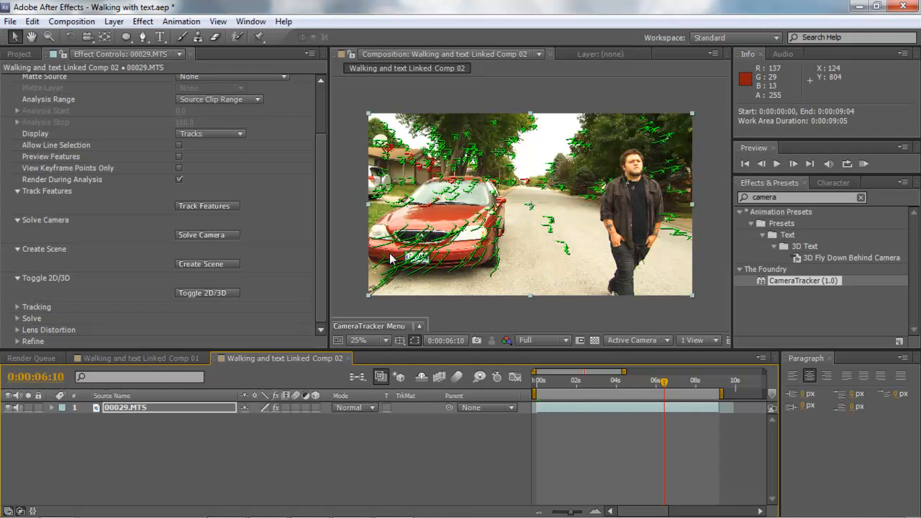
pyautogui.moveTo(429, 287)
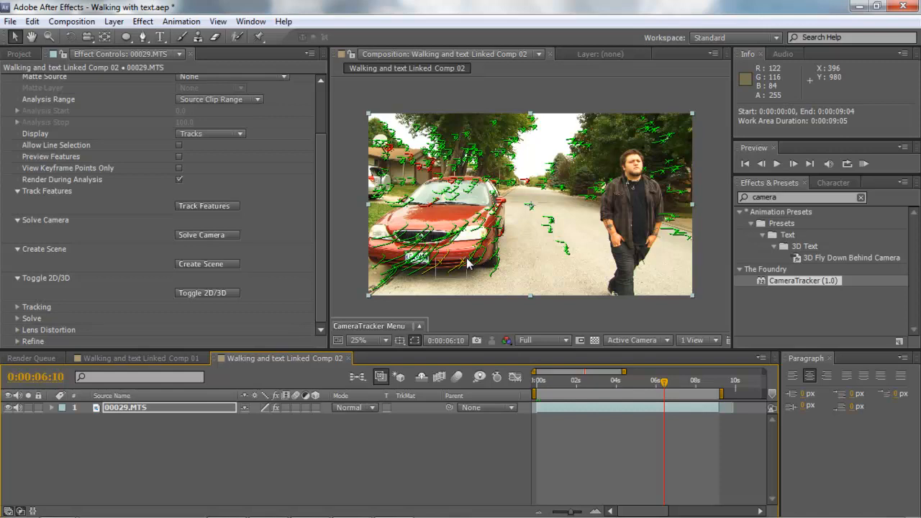
pyautogui.moveTo(475, 233)
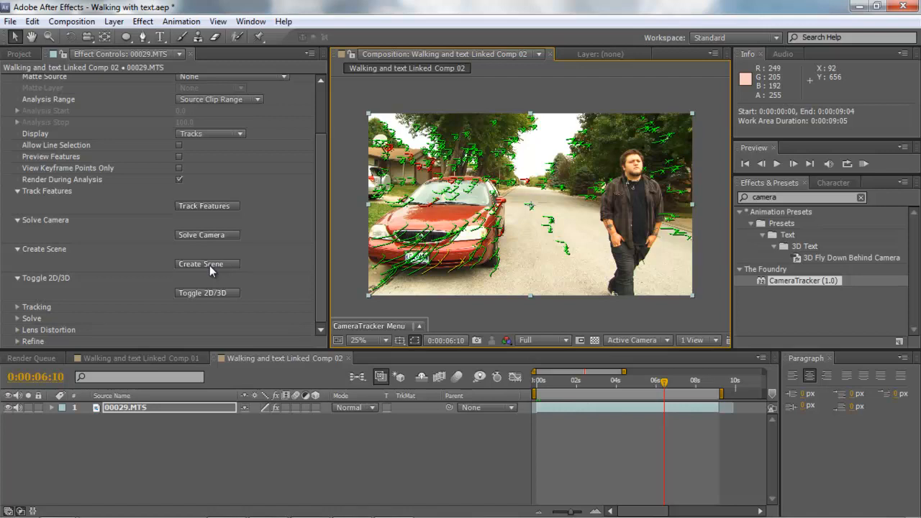
pyautogui.moveTo(201, 272)
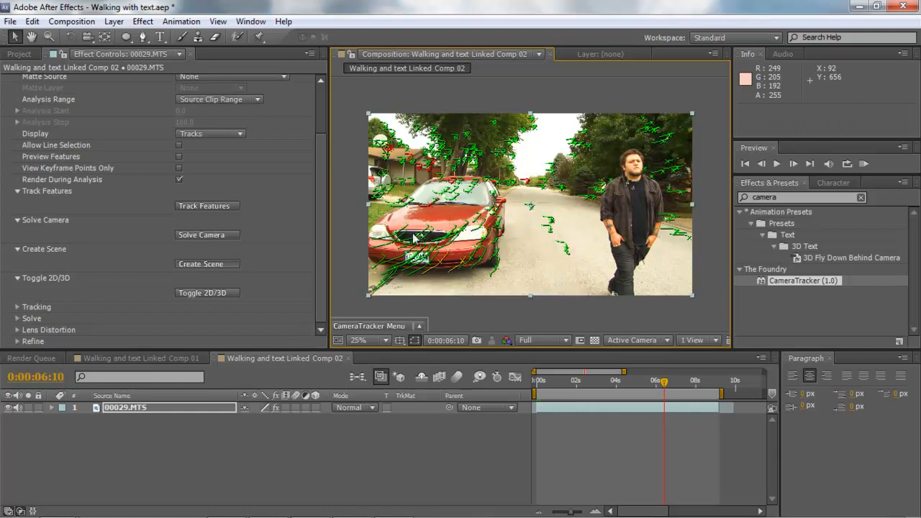
# - Create the tracked scene with its camera and null, checking the new camera layer
pyautogui.click(207, 264)
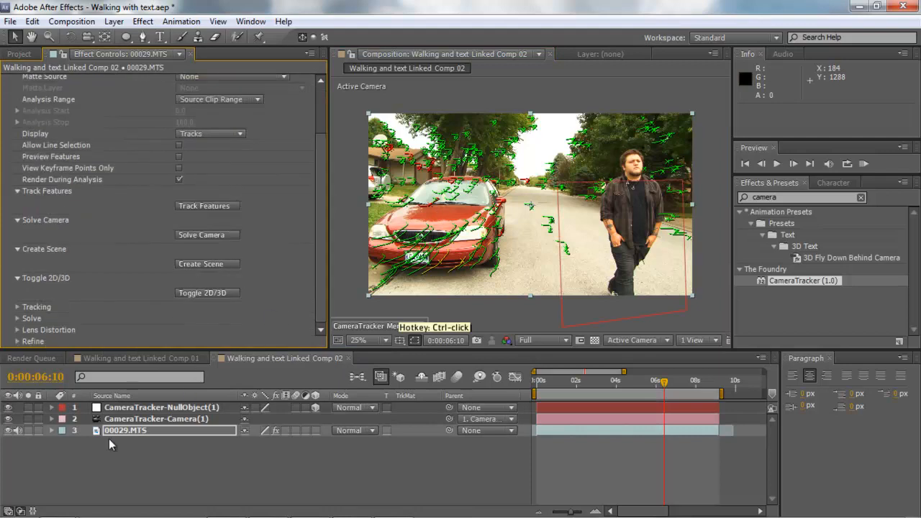
pyautogui.click(156, 419)
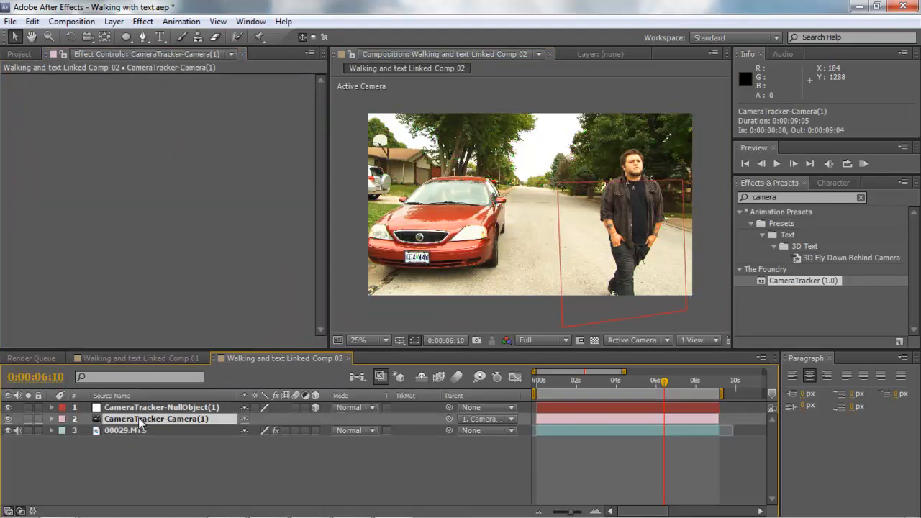
pyautogui.click(162, 407)
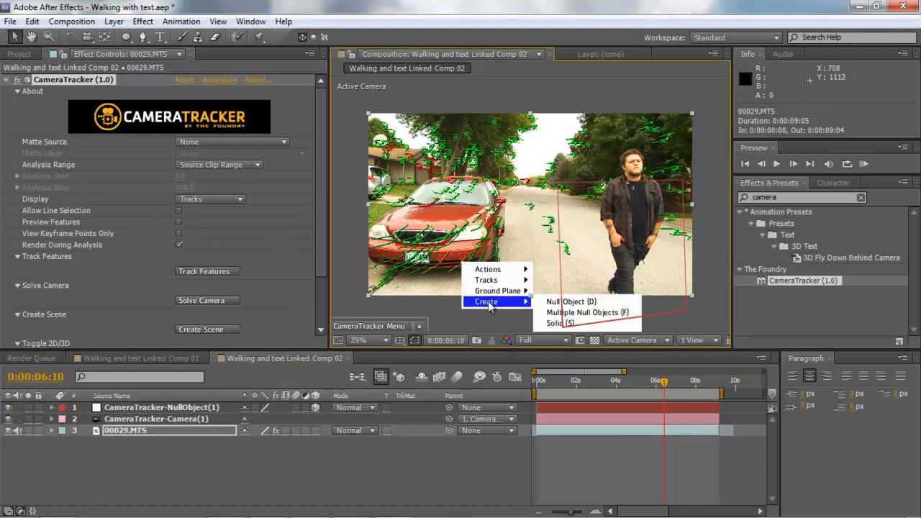
pyautogui.moveTo(570, 302)
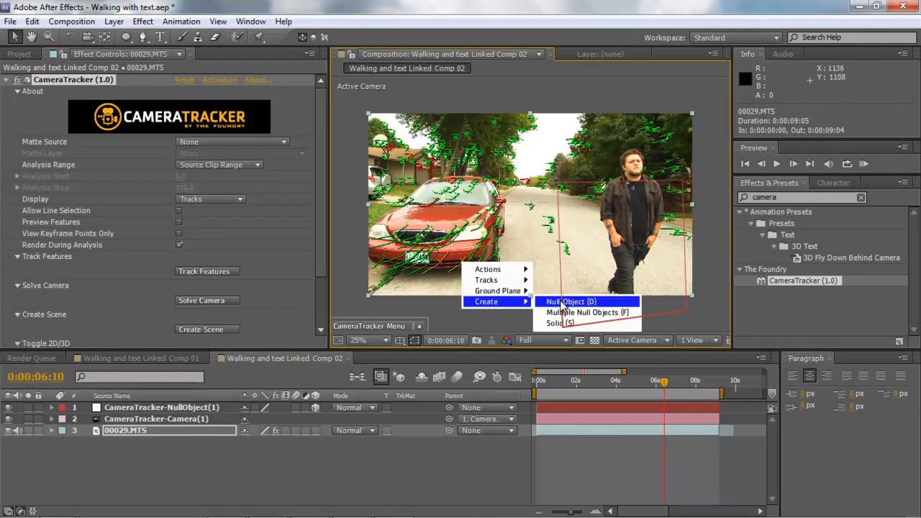
# - Add a second null object at the chosen track points in the viewer
pyautogui.click(570, 302)
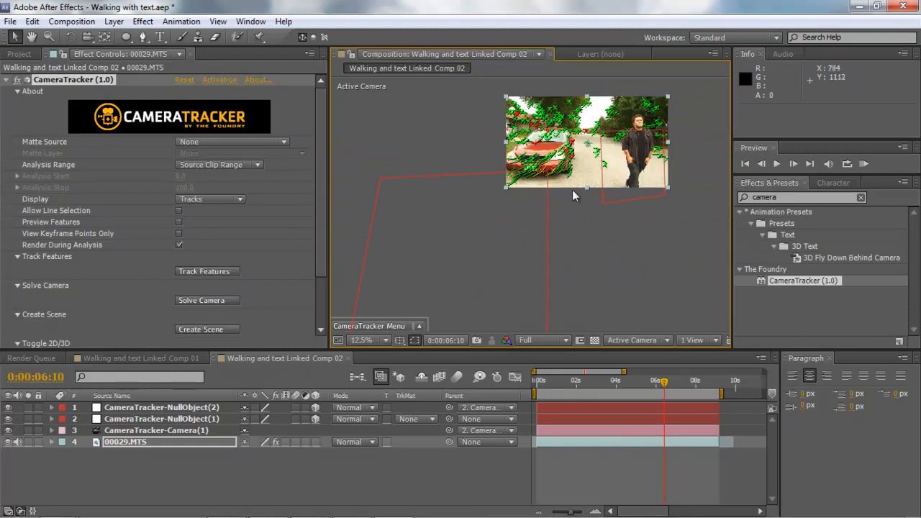
pyautogui.click(362, 340)
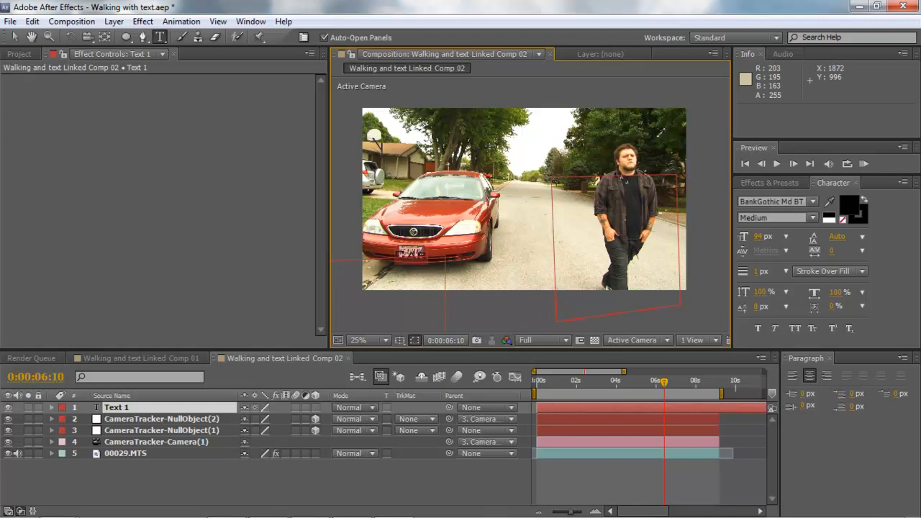
# - Create a new Text 1 layer in the tracked composition
pyautogui.click(829, 201)
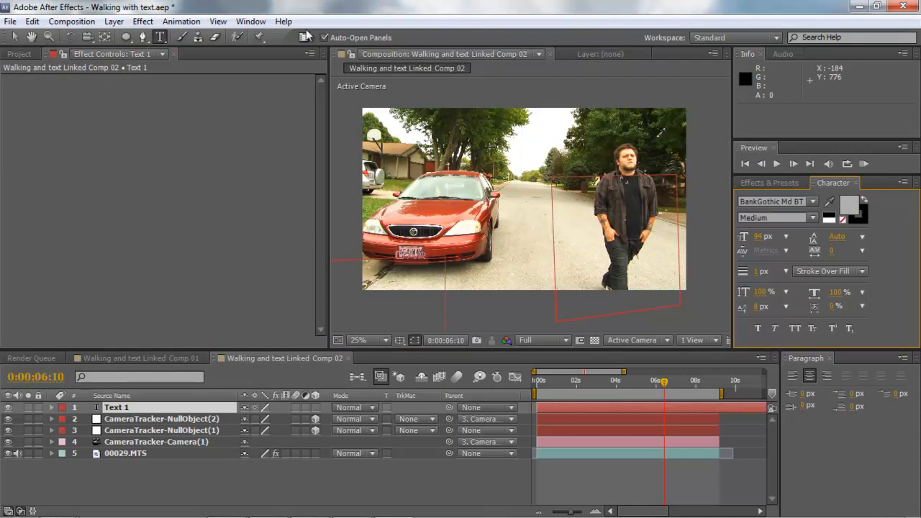
pyautogui.moveTo(308, 423)
pyautogui.write('Car')
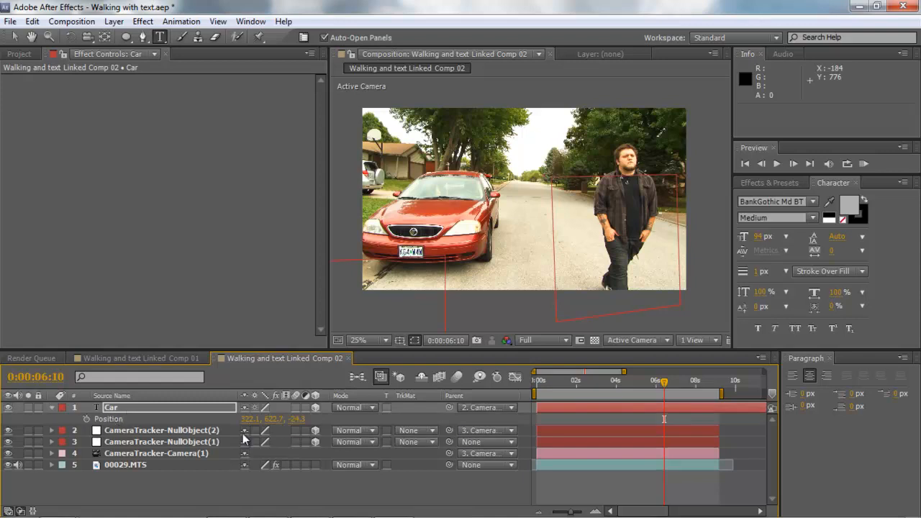
pyautogui.moveTo(329, 429)
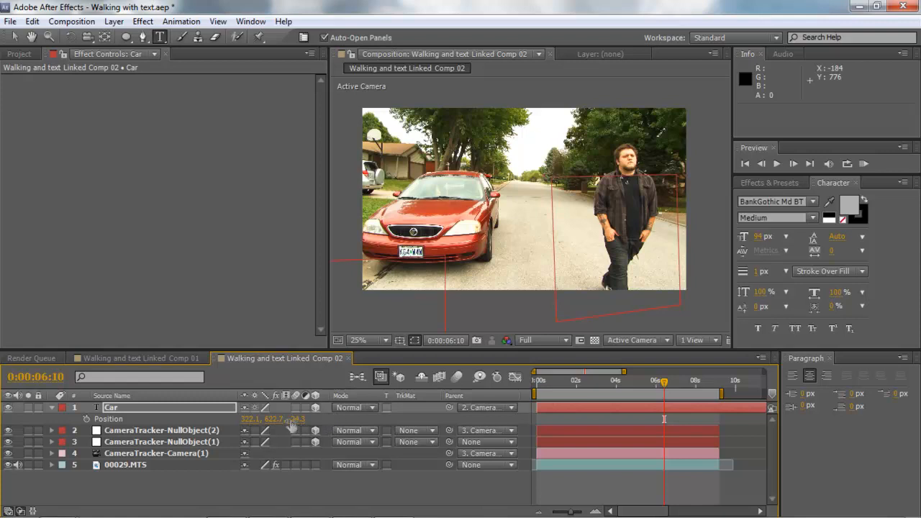
# - Adjust the Car text layer's position values so it sits by the red car
pyautogui.doubleClick(257, 418)
pyautogui.write('0')
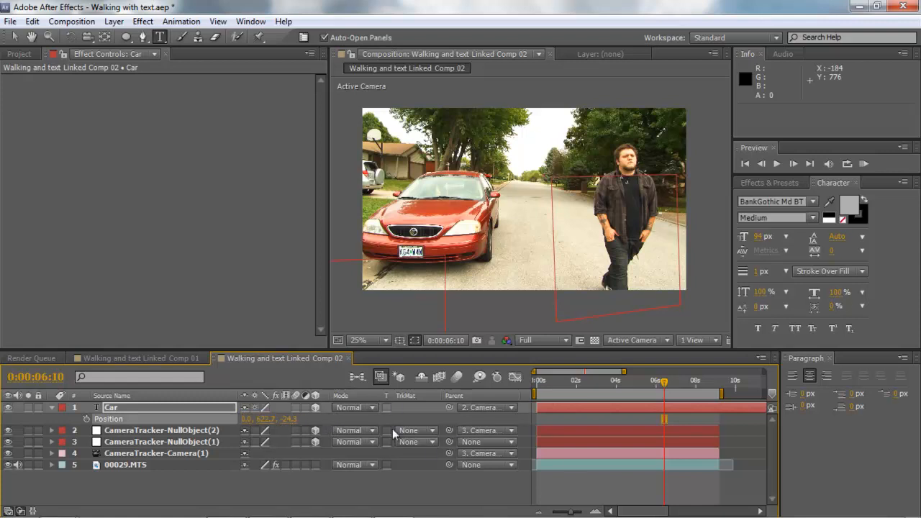
pyautogui.doubleClick(272, 417)
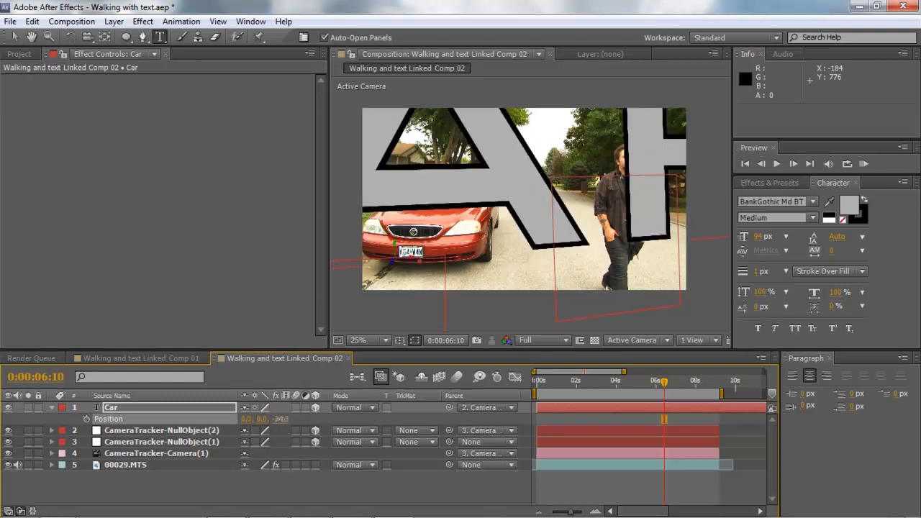
pyautogui.click(284, 419)
pyautogui.write('0.0')
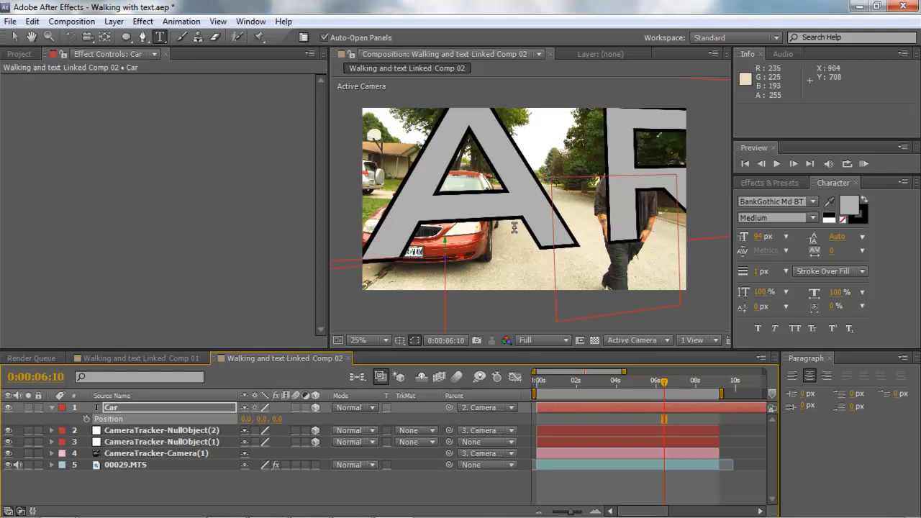
# - Scale the Car text up to about 29% and enlarge the viewer to check it
pyautogui.click(368, 339)
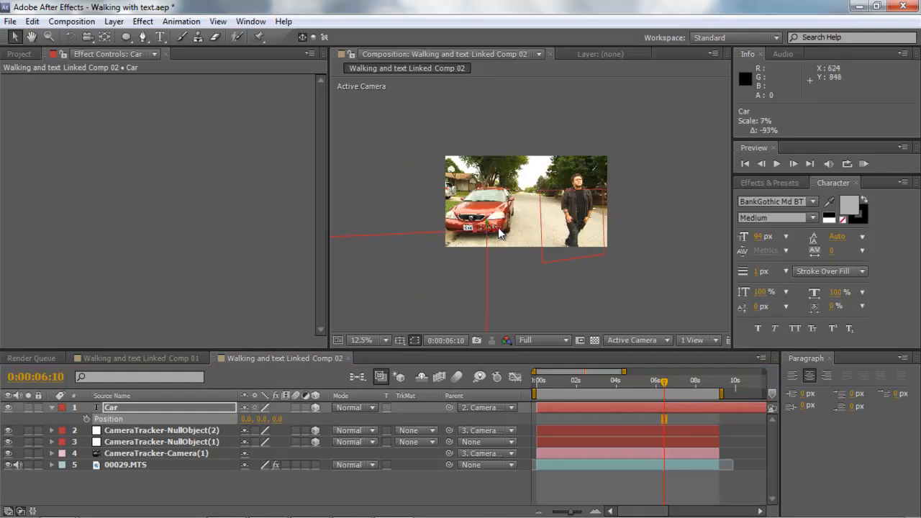
pyautogui.moveTo(489, 231); pyautogui.dragTo(504, 233)
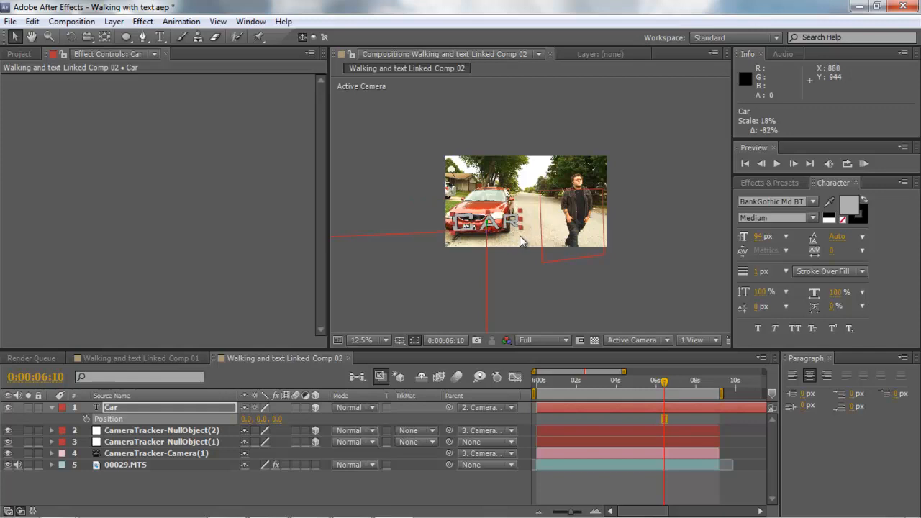
pyautogui.click(367, 340)
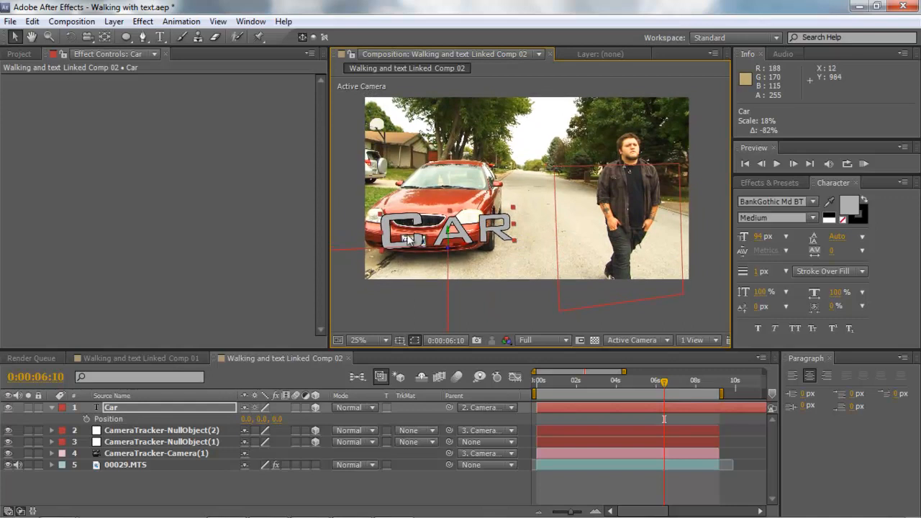
pyautogui.moveTo(518, 248)
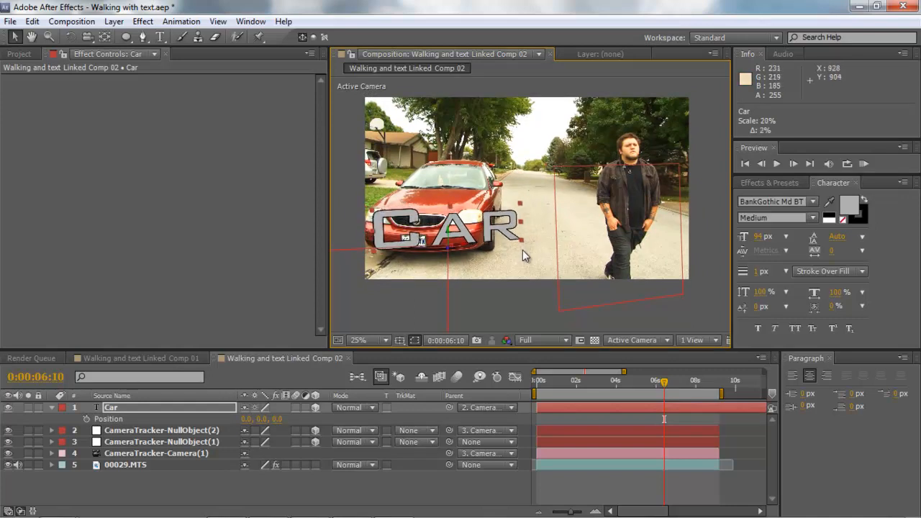
# - Set the Composition preview resolution to Quarter
pyautogui.click(541, 340)
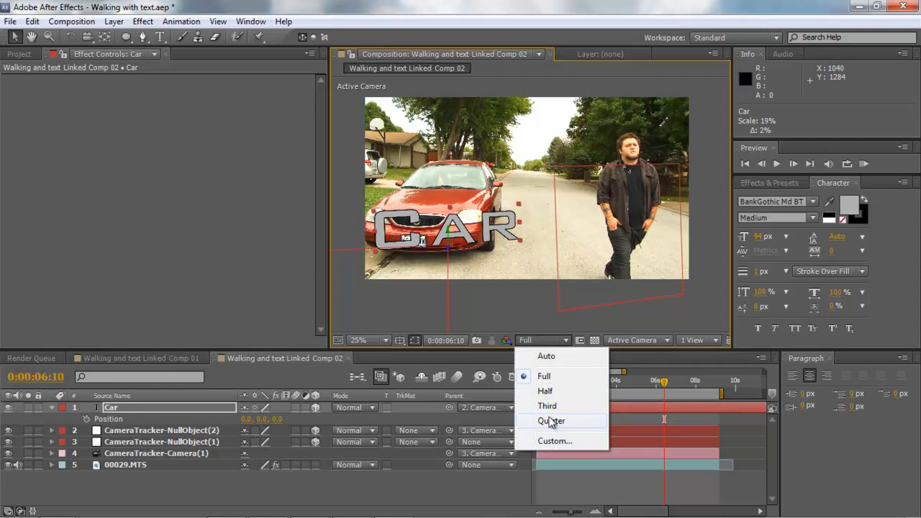
pyautogui.click(552, 420)
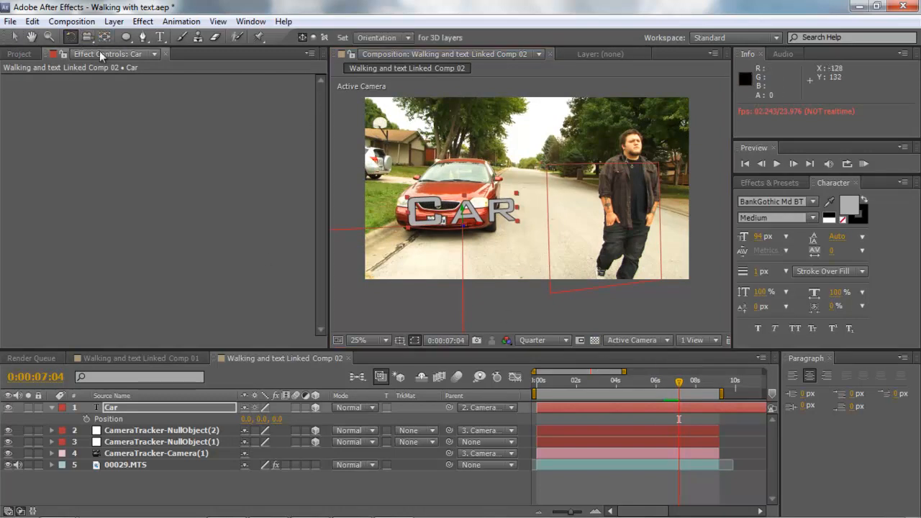
# - Zoom the viewer to 50% while positioning the CAR text upright in front of the car
pyautogui.click(359, 339)
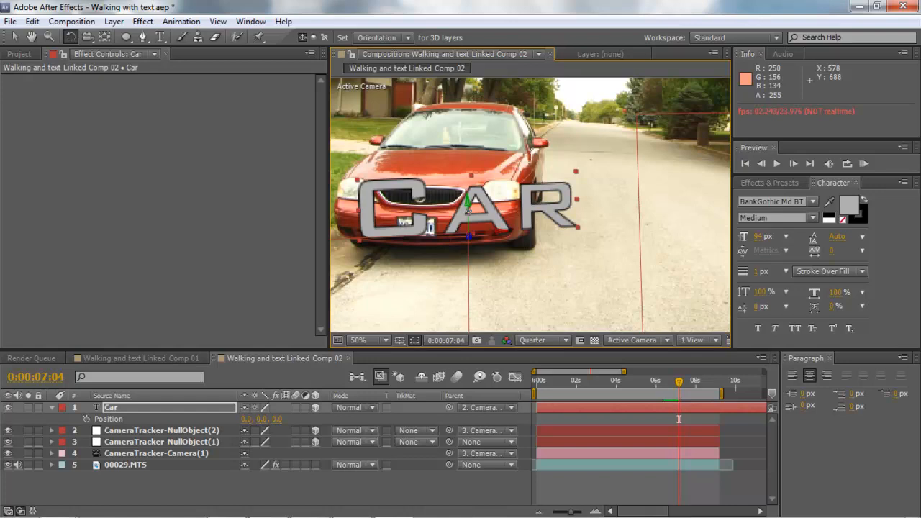
pyautogui.moveTo(414, 161)
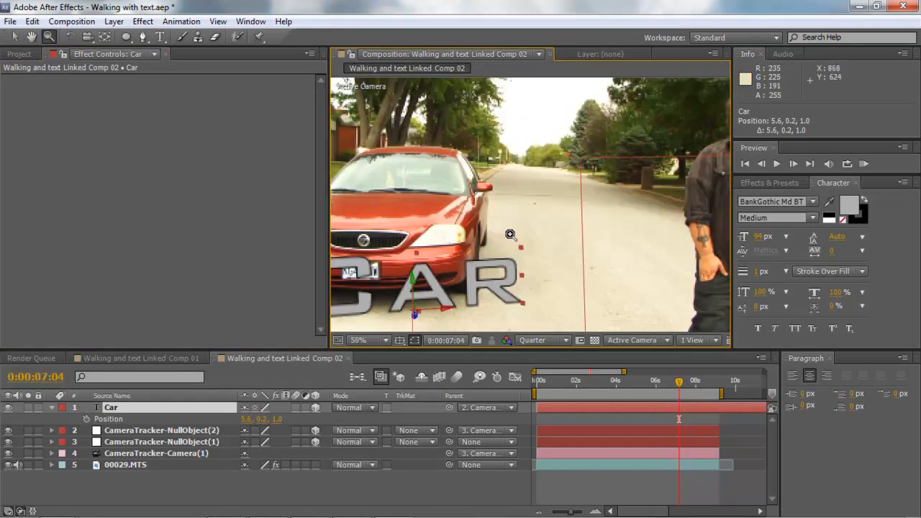
pyautogui.moveTo(547, 308)
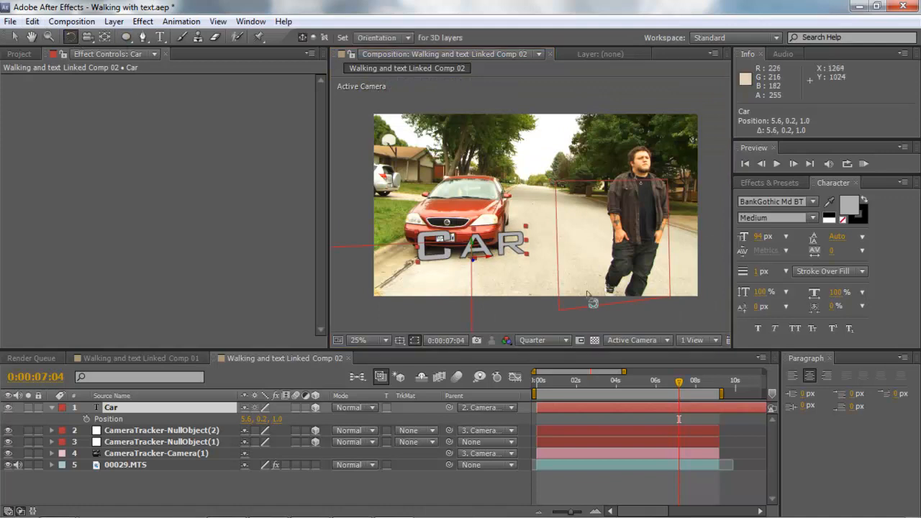
pyautogui.click(380, 340)
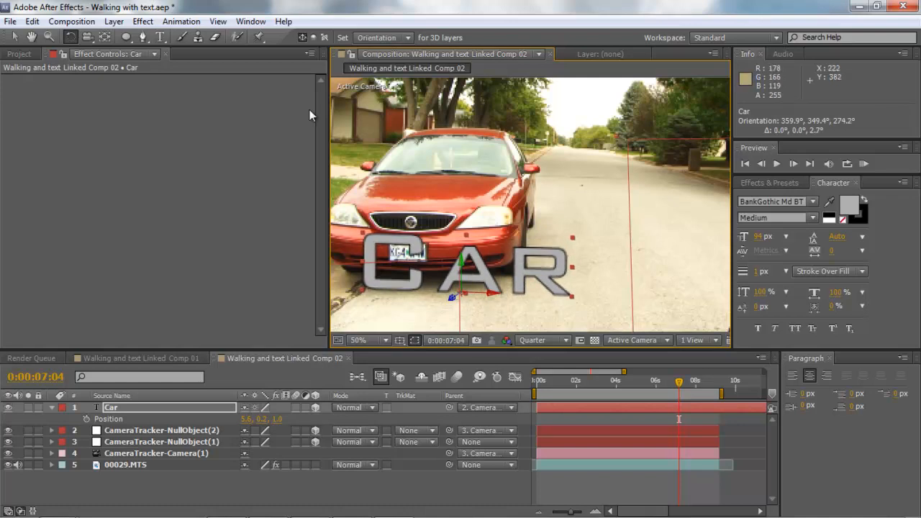
pyautogui.moveTo(86, 37)
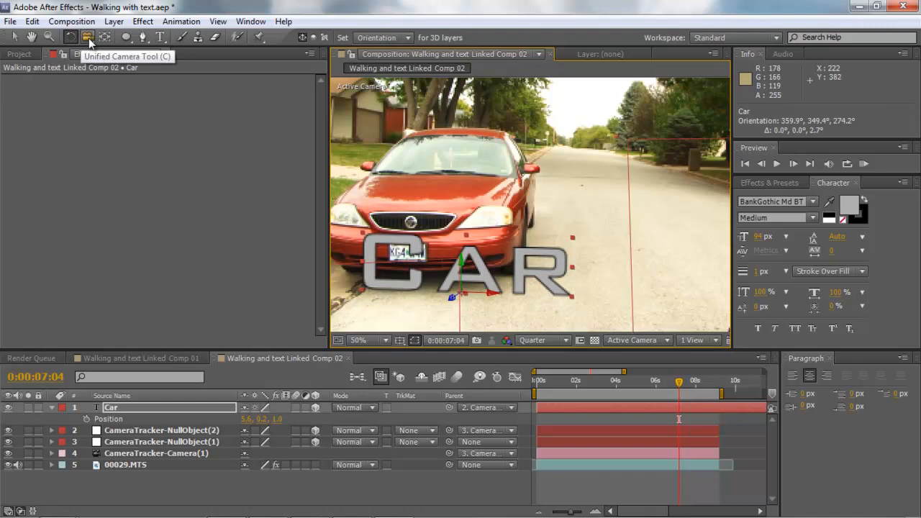
pyautogui.moveTo(72, 38)
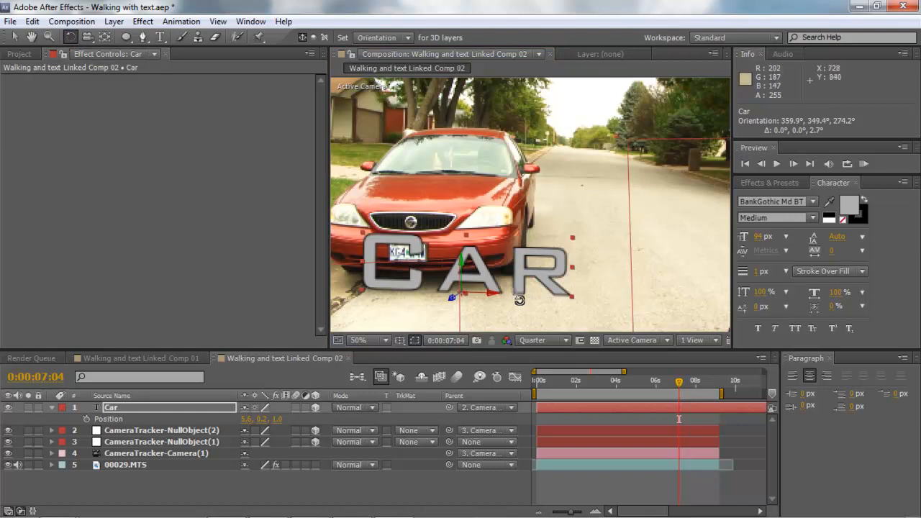
pyautogui.moveTo(478, 295)
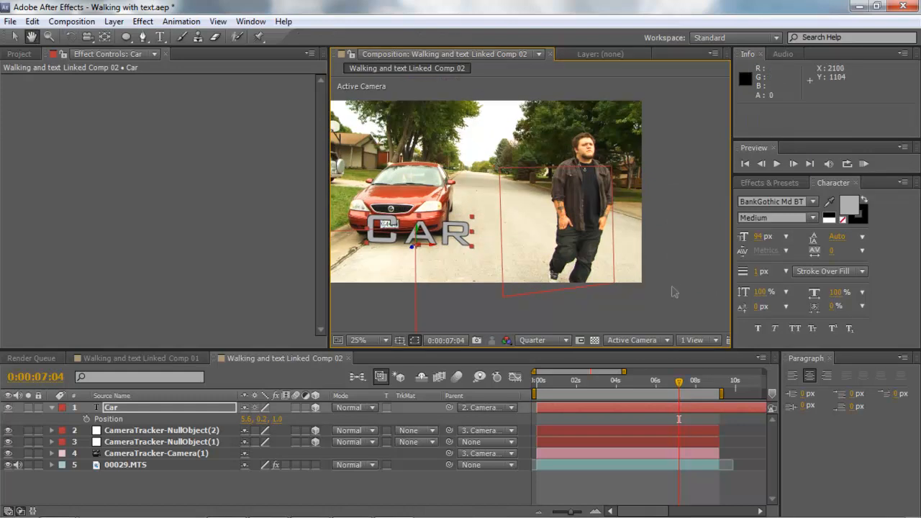
# - Duplicate the CAR text layer into a copy and confirm its fill colour
pyautogui.click(777, 164)
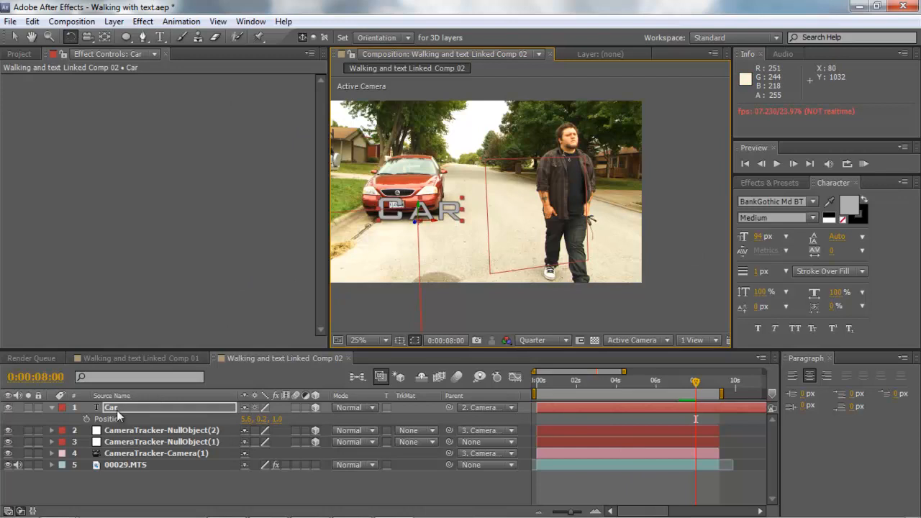
pyautogui.doubleClick(110, 407)
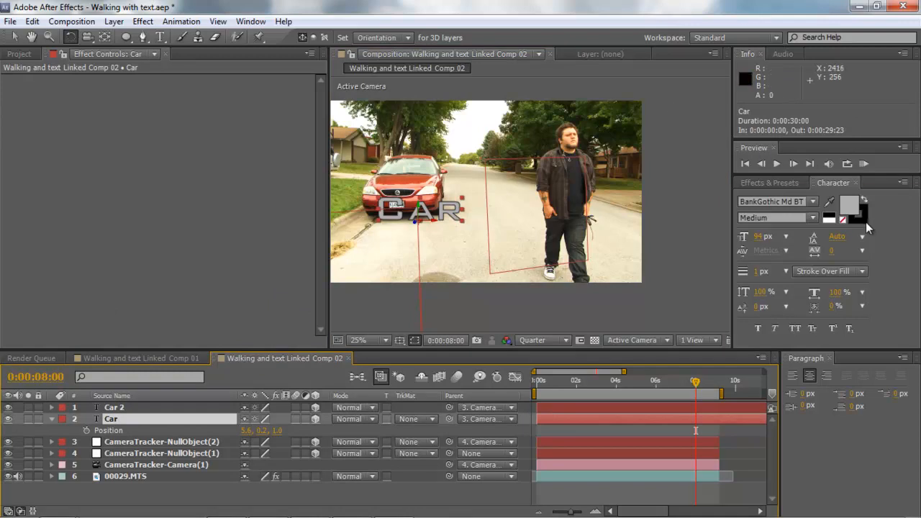
pyautogui.click(852, 208)
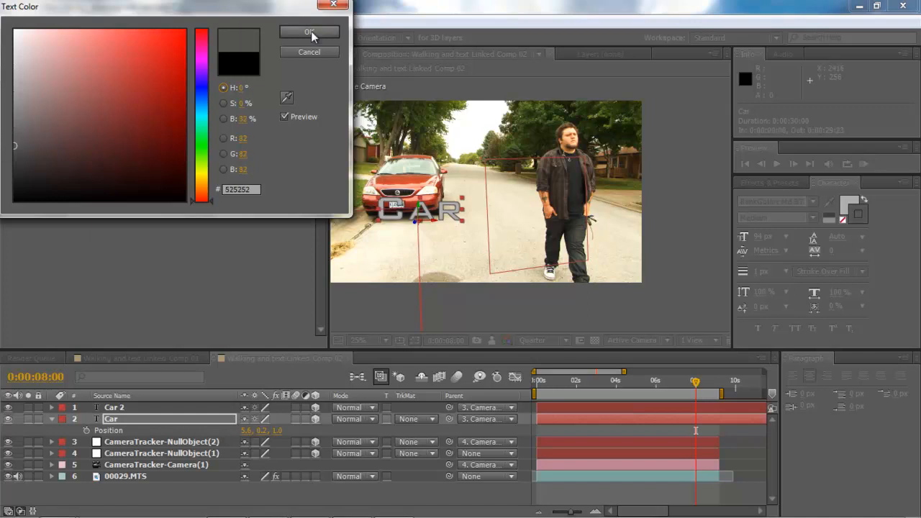
pyautogui.click(309, 31)
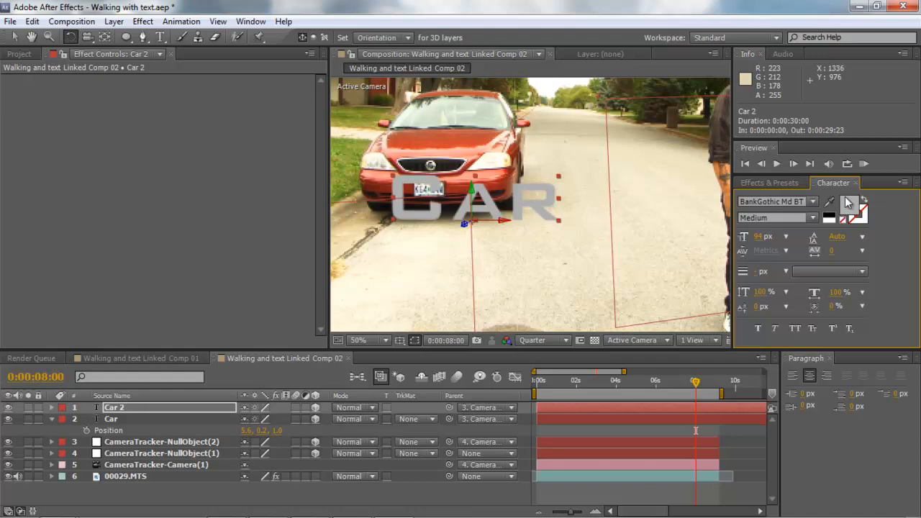
# - Recolour the Car 2 copy dark grey and push it back on the Z axis behind the original
pyautogui.click(829, 204)
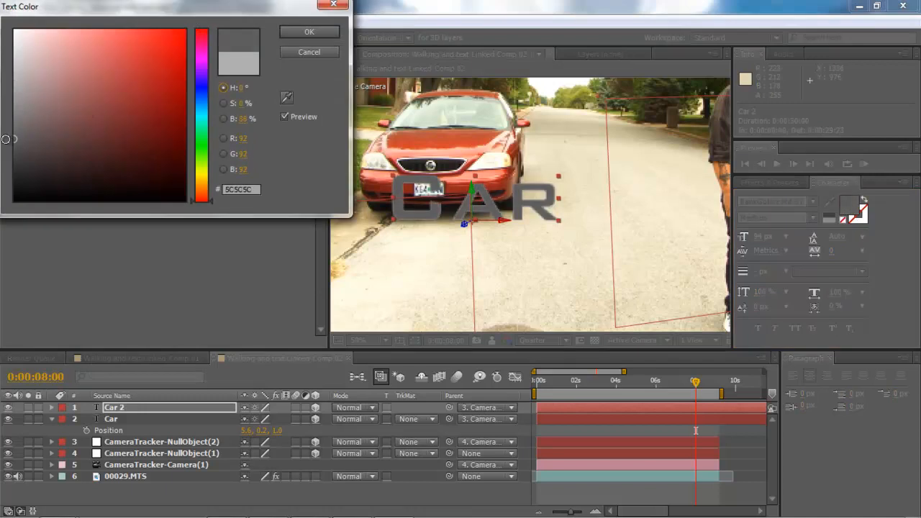
pyautogui.moveTo(4, 138); pyautogui.dragTo(12, 171)
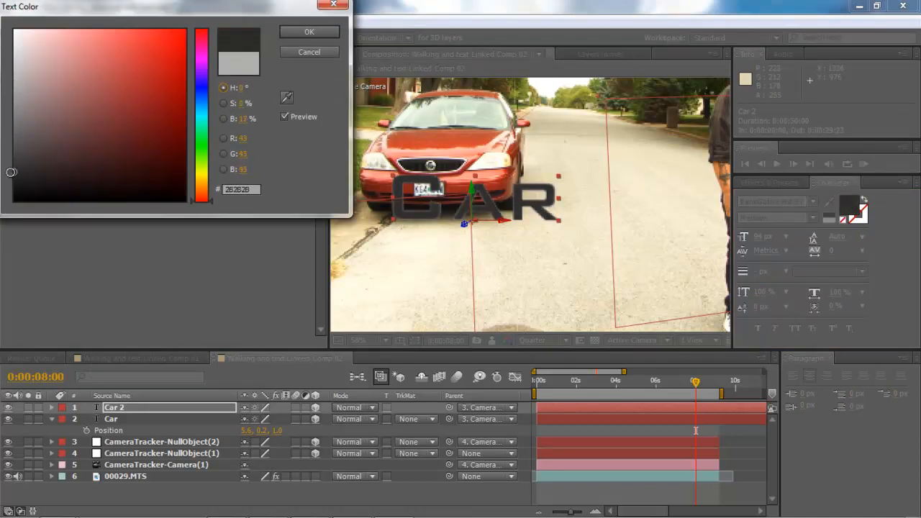
pyautogui.click(308, 32)
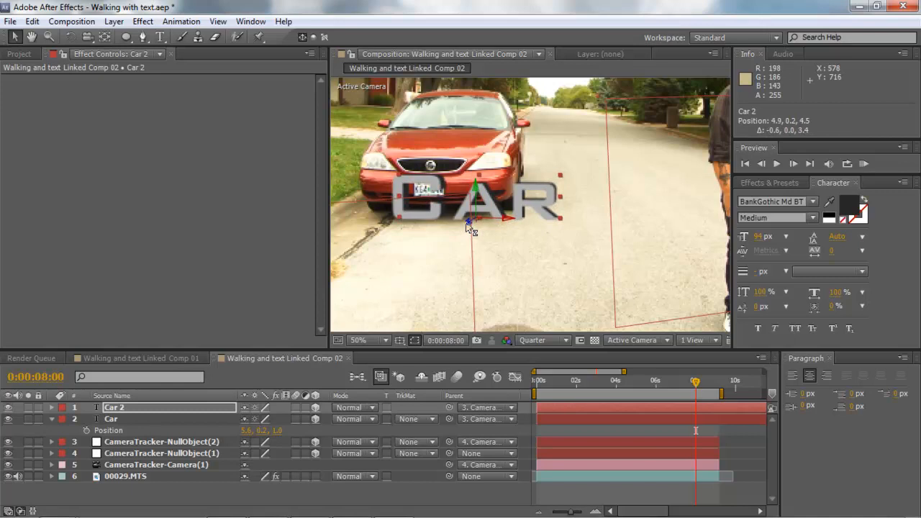
pyautogui.moveTo(467, 219); pyautogui.dragTo(472, 219)
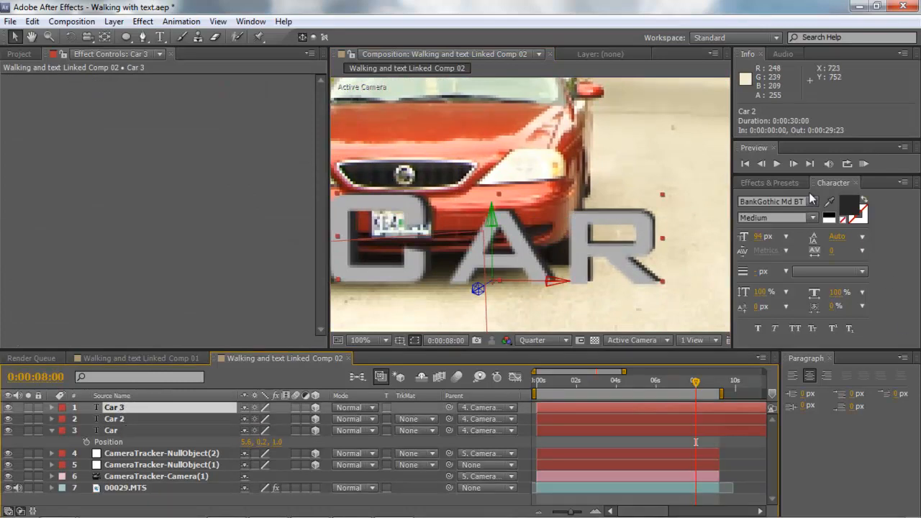
# - Adjust Car 3's fill colour and push it further back in depth behind the other copies
pyautogui.click(849, 204)
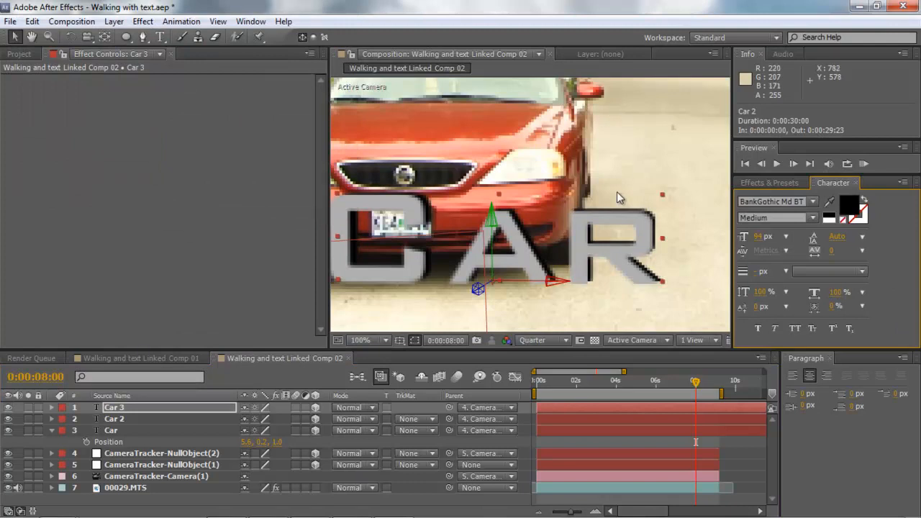
pyautogui.moveTo(489, 280); pyautogui.dragTo(482, 287)
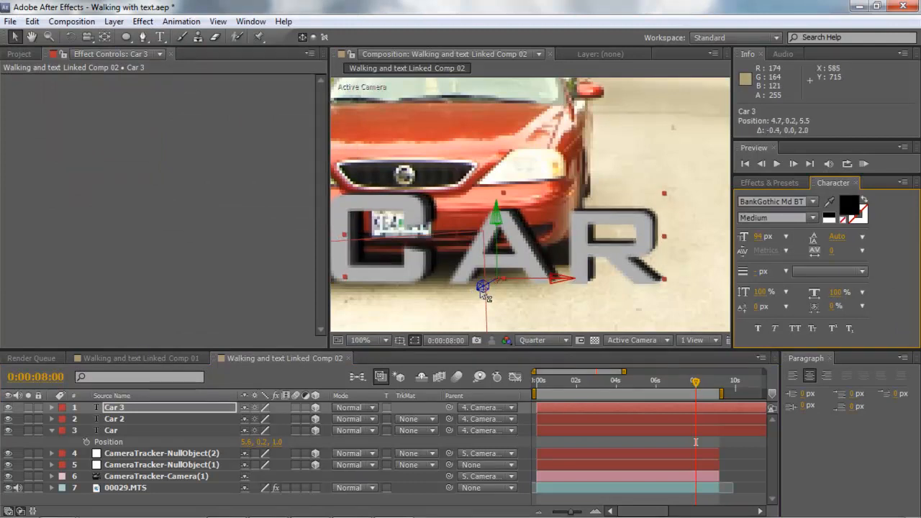
pyautogui.moveTo(655, 157)
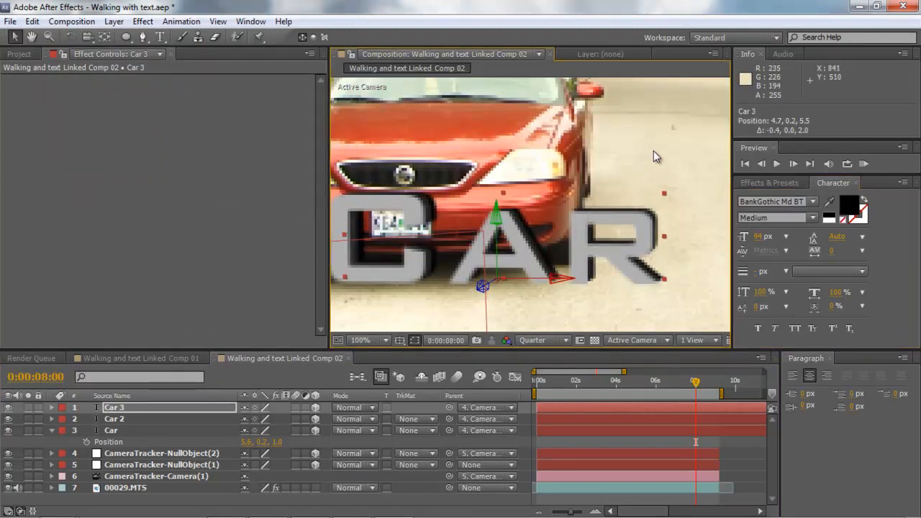
pyautogui.click(127, 486)
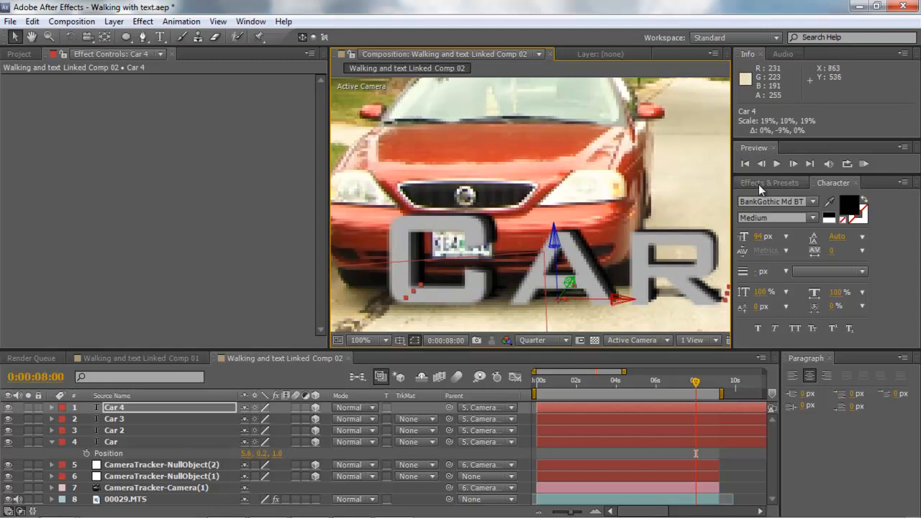
# - Zoom the viewer out to 25% to see the four stacked CAR layers in the full shot
pyautogui.click(368, 340)
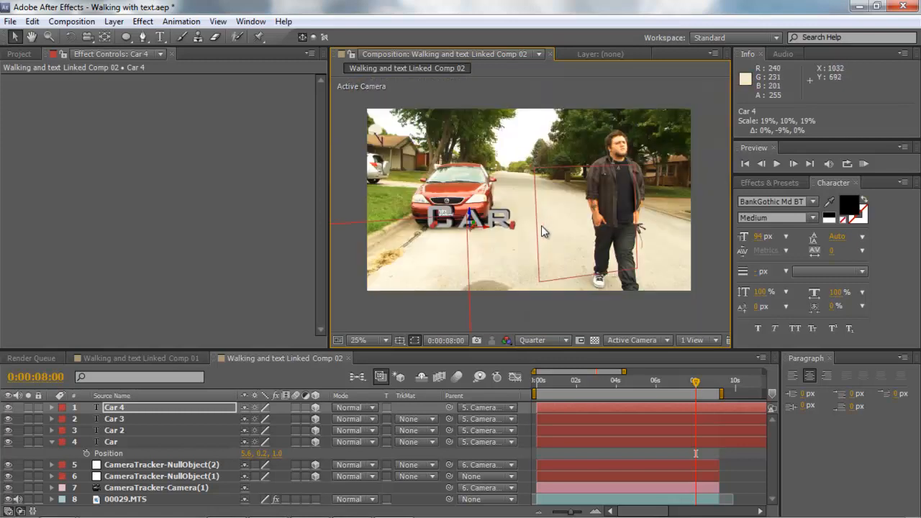
# - Apply Fast Blur to Car 4 and raise its Blurriness to soften the stacked letters
pyautogui.click(369, 340)
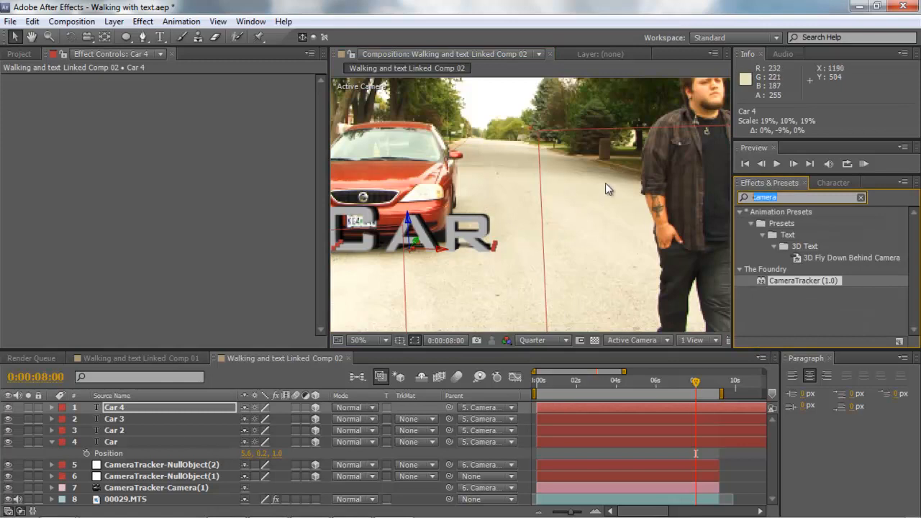
pyautogui.write('fast')
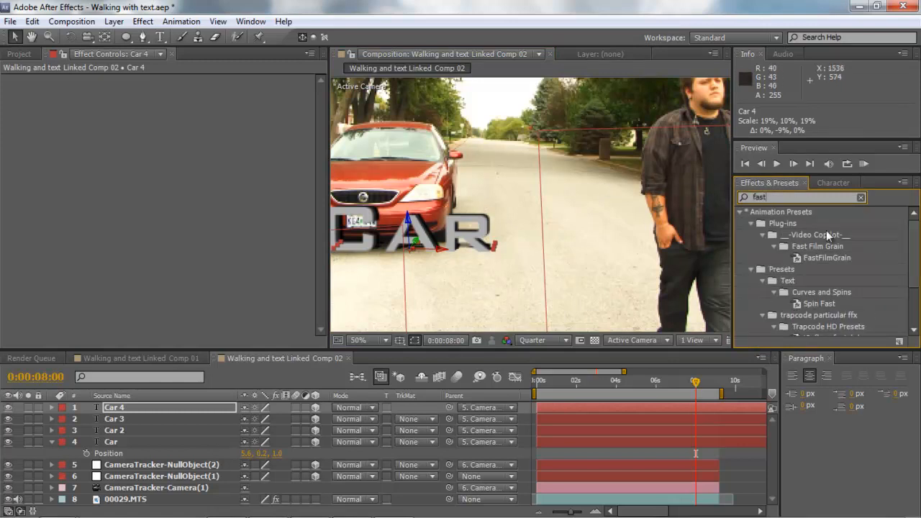
pyautogui.scroll(-3)
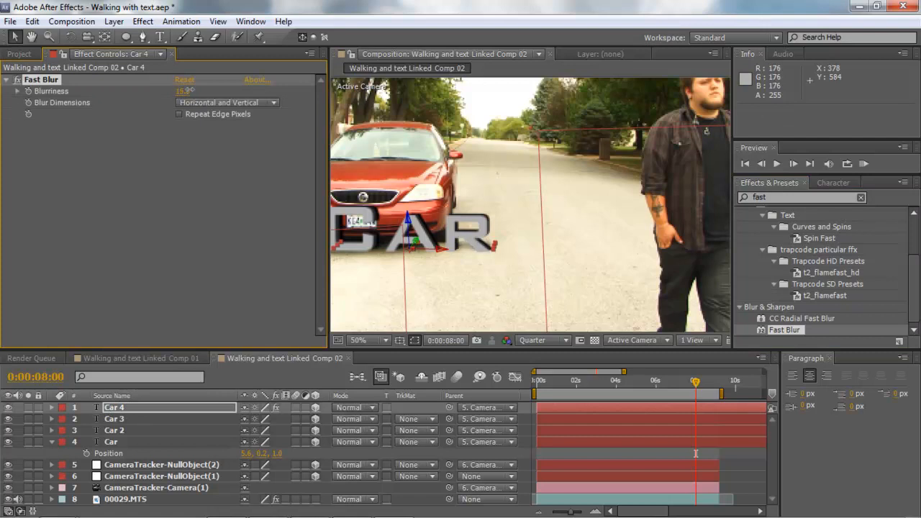
pyautogui.moveTo(184, 91); pyautogui.dragTo(202, 91)
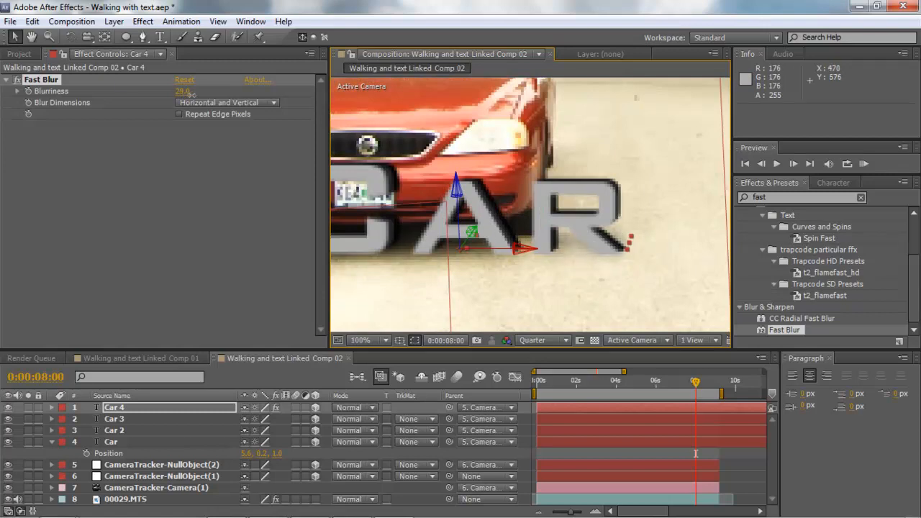
pyautogui.moveTo(181, 92); pyautogui.dragTo(188, 92)
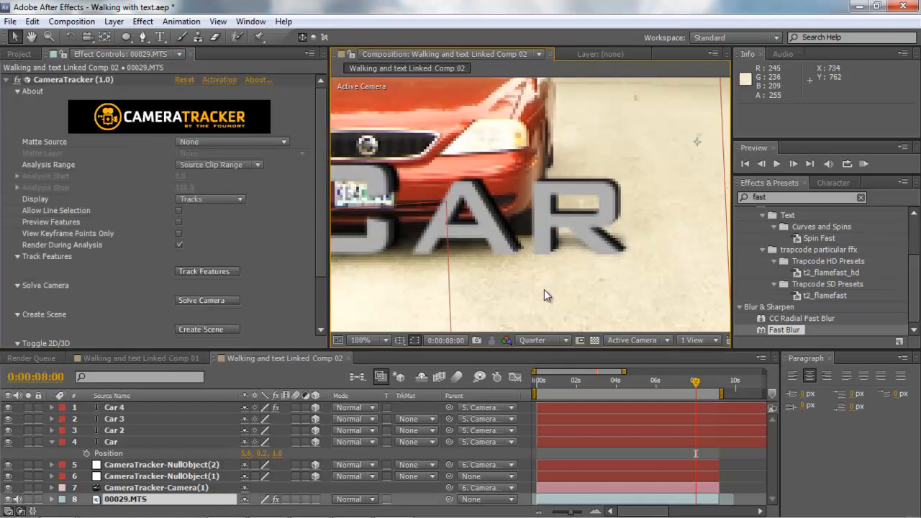
# - Zoom out to 25% to review the blurred CAR text beside the red car around six seconds
pyautogui.click(367, 339)
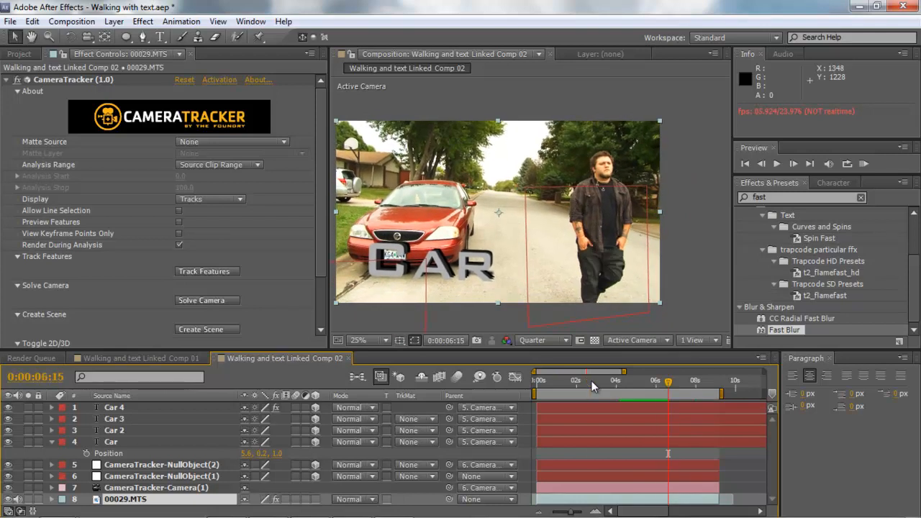
pyautogui.click(357, 339)
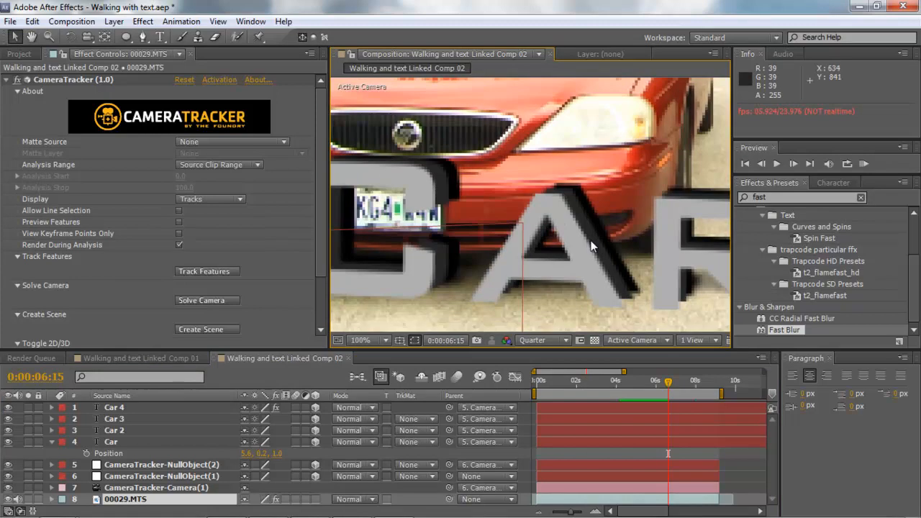
pyautogui.click(114, 429)
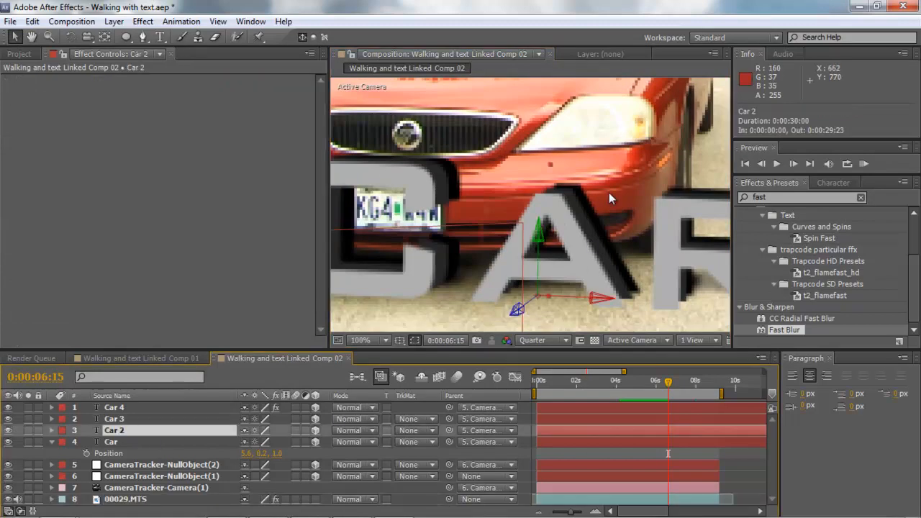
pyautogui.moveTo(520, 312)
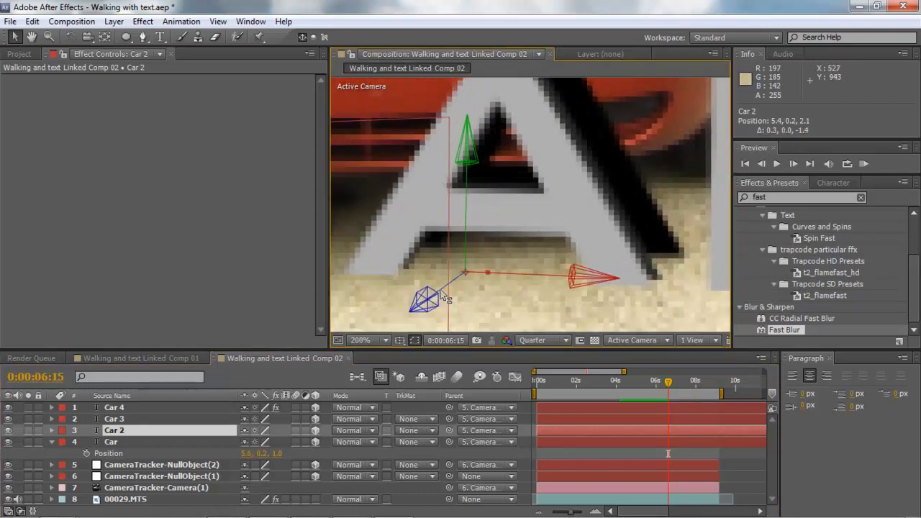
pyautogui.click(115, 419)
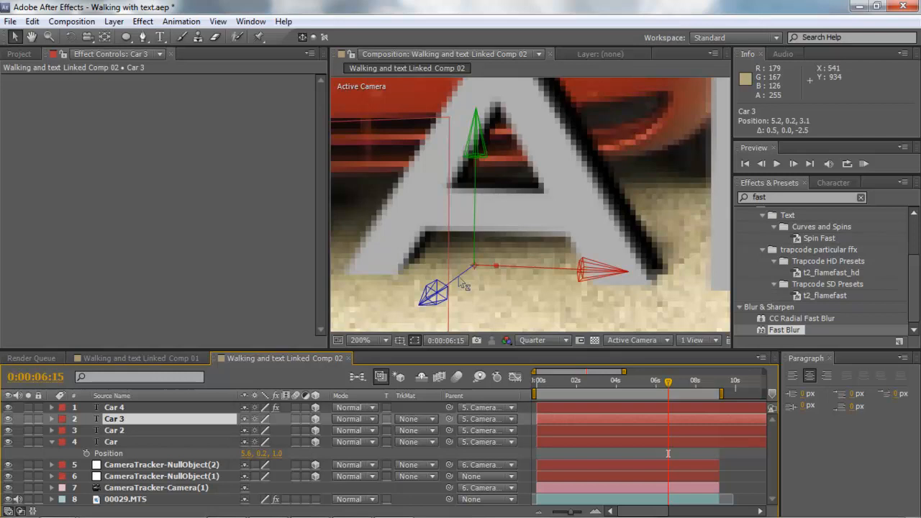
pyautogui.click(114, 407)
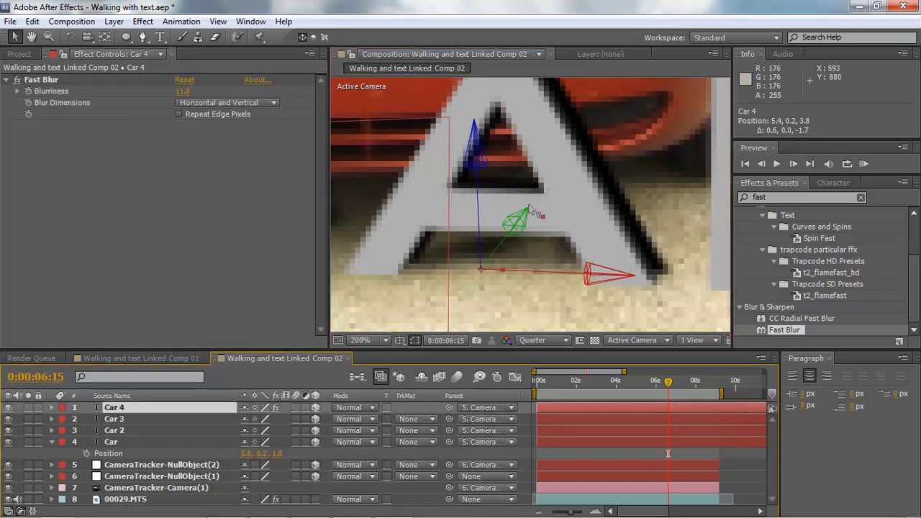
pyautogui.moveTo(518, 216); pyautogui.dragTo(490, 281)
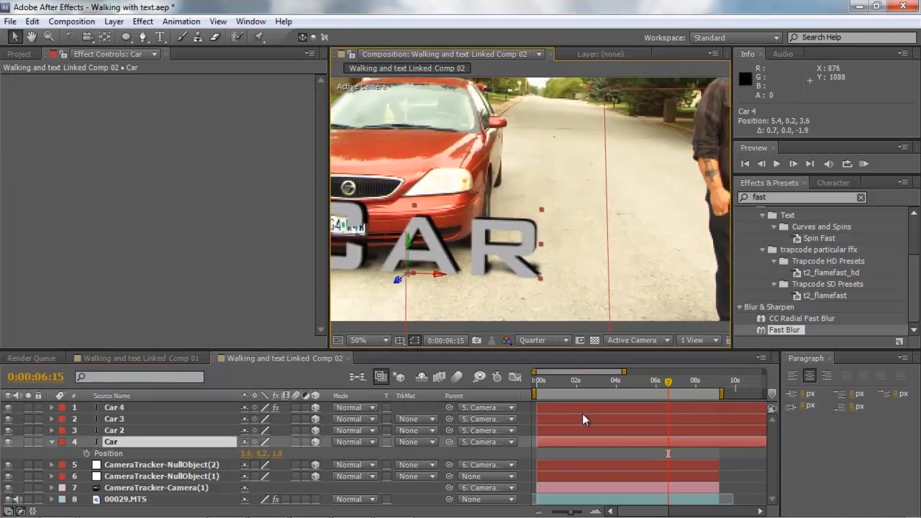
pyautogui.moveTo(668, 383); pyautogui.dragTo(642, 382)
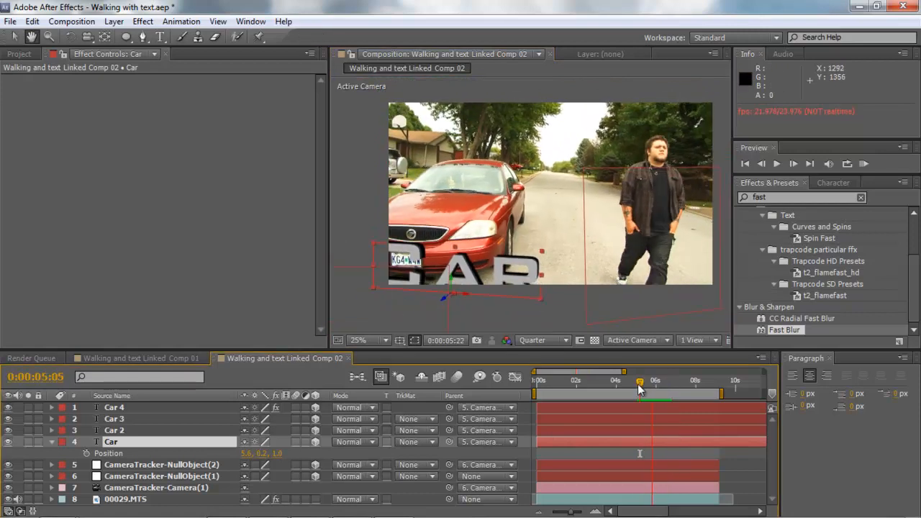
pyautogui.moveTo(639, 380); pyautogui.dragTo(673, 380)
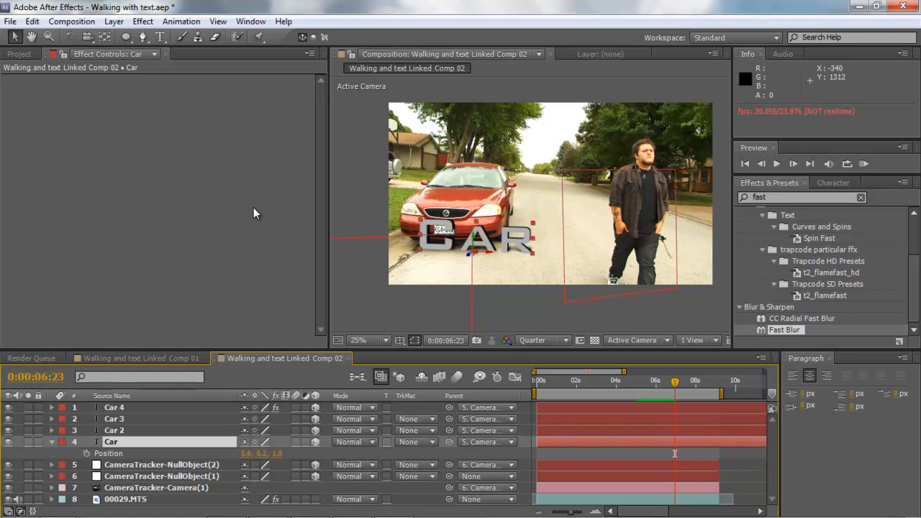
pyautogui.moveTo(311, 270)
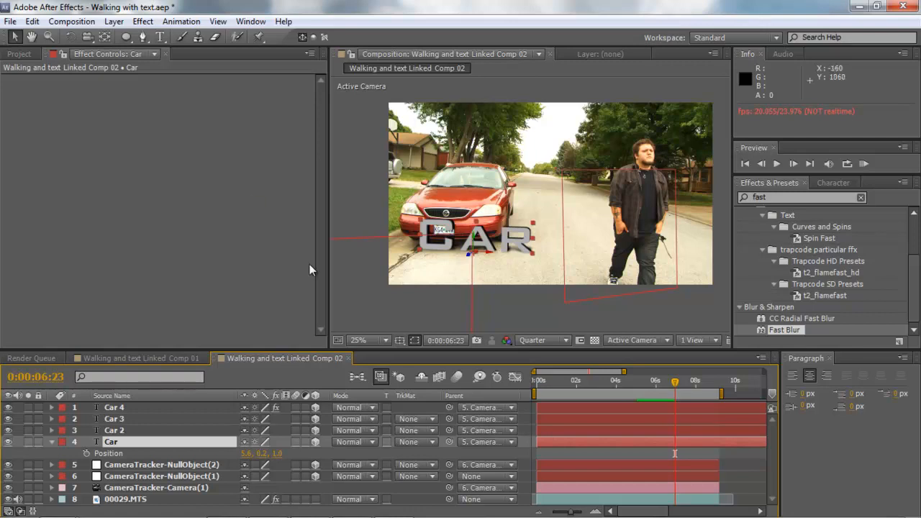
pyautogui.moveTo(487, 245)
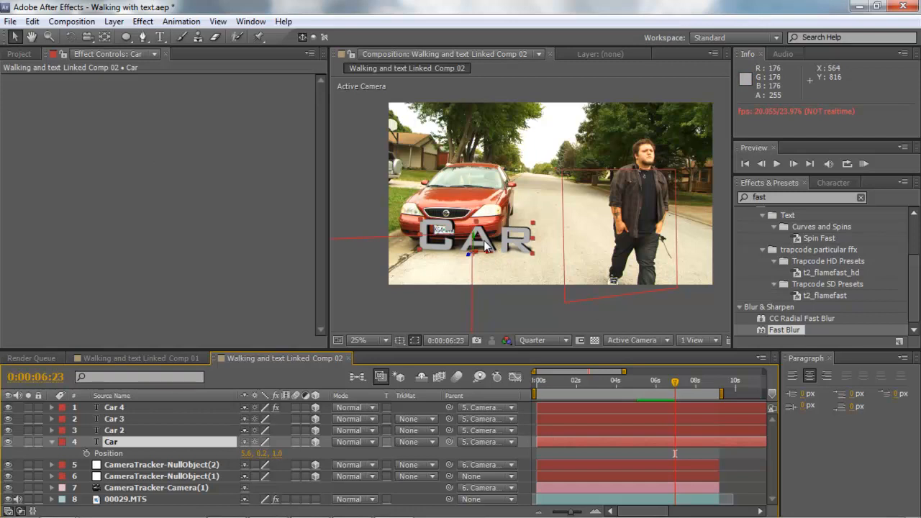
pyautogui.moveTo(837, 265)
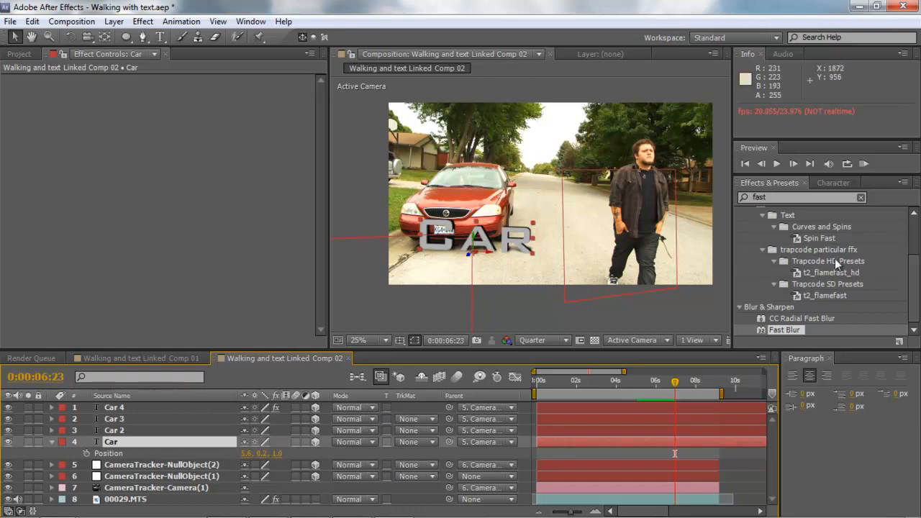
pyautogui.moveTo(564, 221)
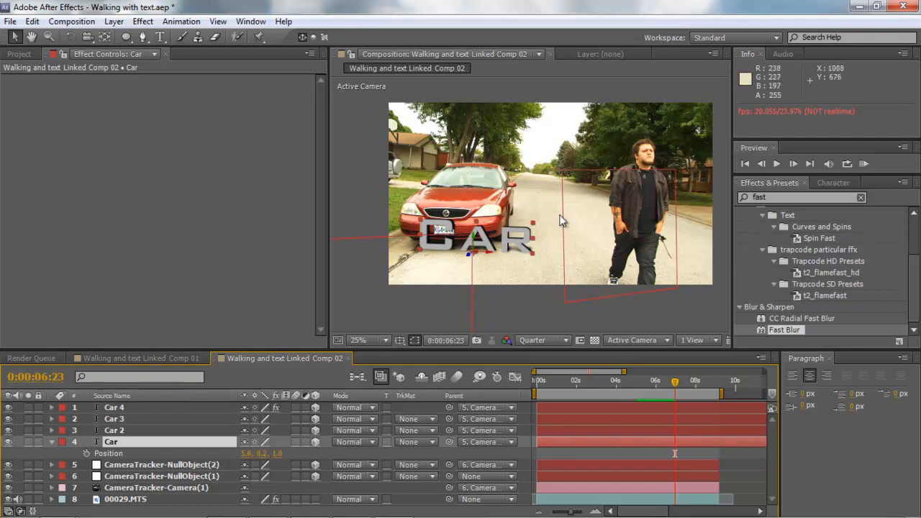
pyautogui.moveTo(679, 392)
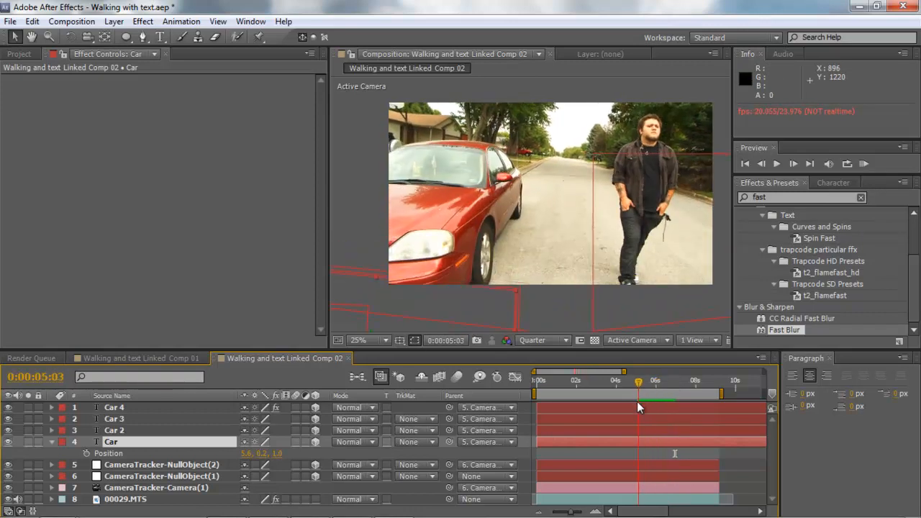
pyautogui.click(639, 382)
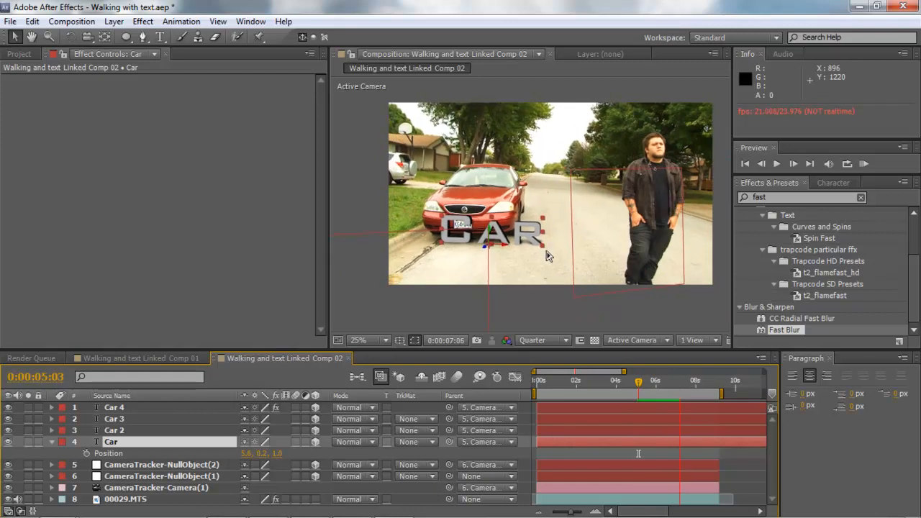
pyautogui.moveTo(608, 229)
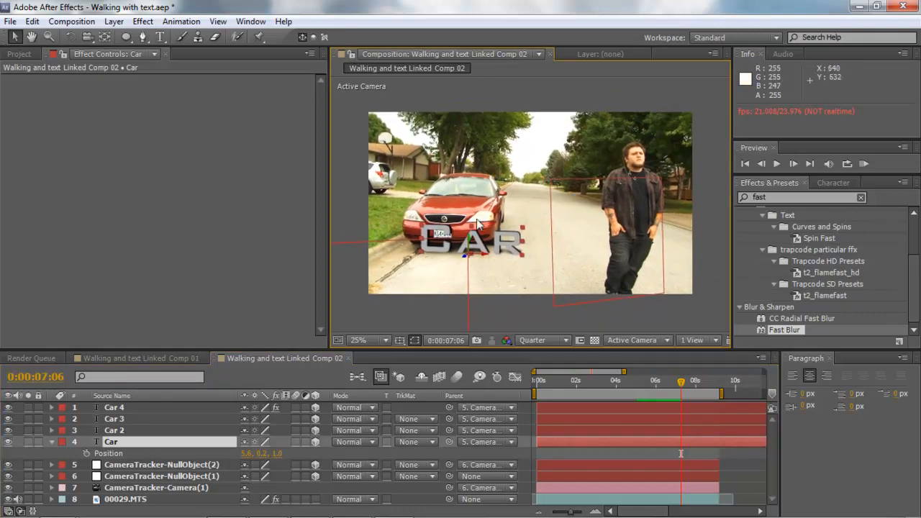
pyautogui.moveTo(468, 229)
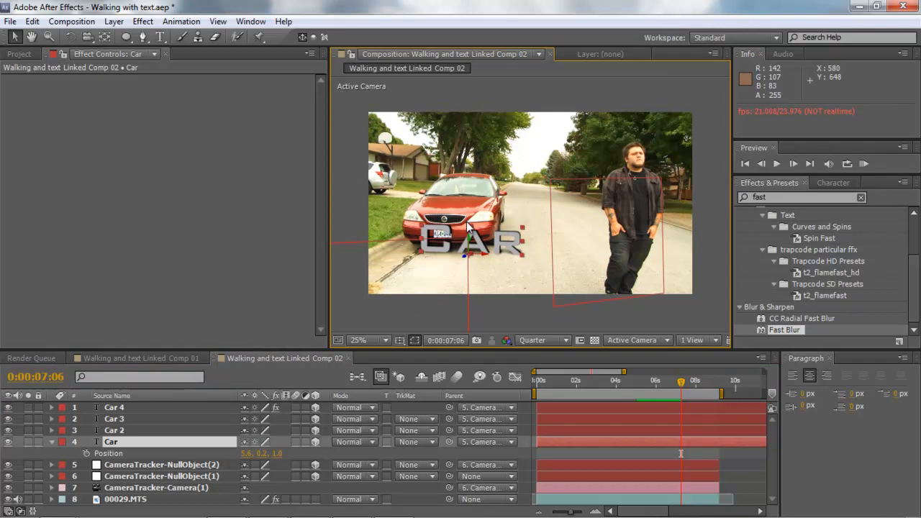
pyautogui.moveTo(55, 446)
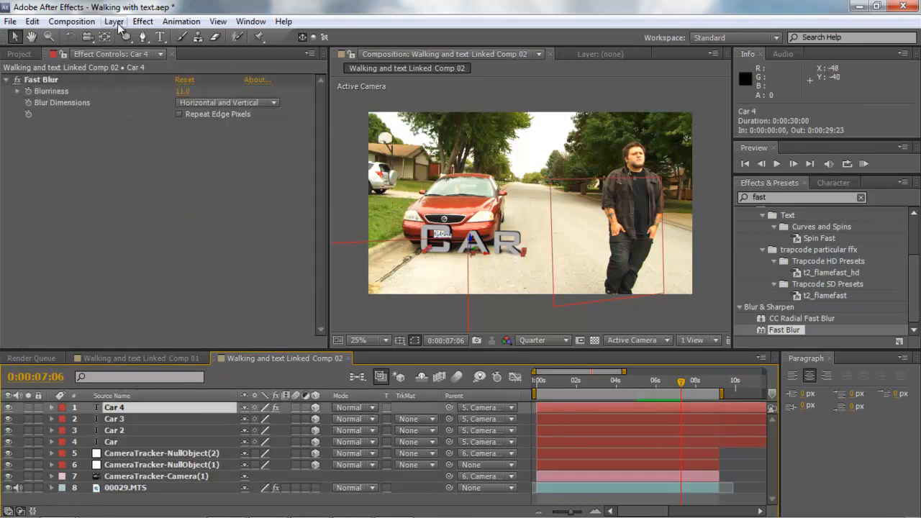
# - Add a new adjustment layer, apply Curves and bend the RGB curve down to darken the footage
pyautogui.click(114, 22)
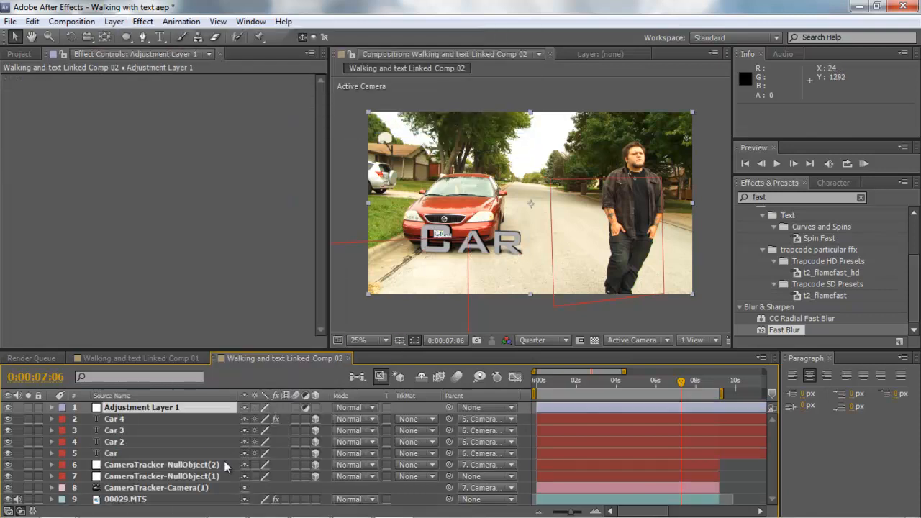
pyautogui.moveTo(353, 99)
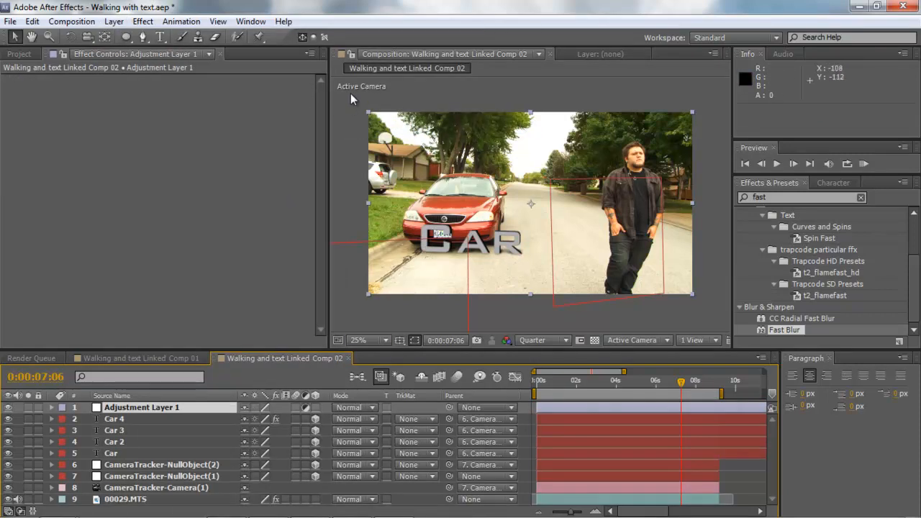
pyautogui.moveTo(331, 103)
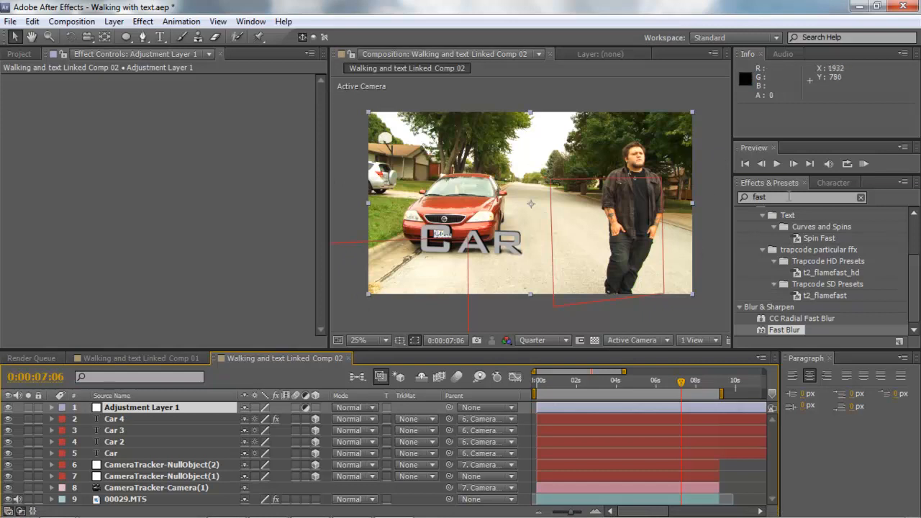
pyautogui.click(860, 197)
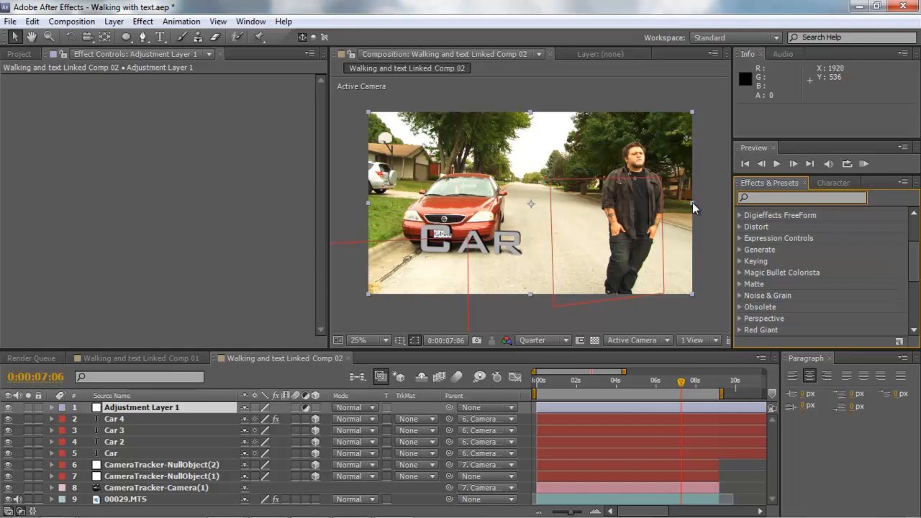
pyautogui.write('curves')
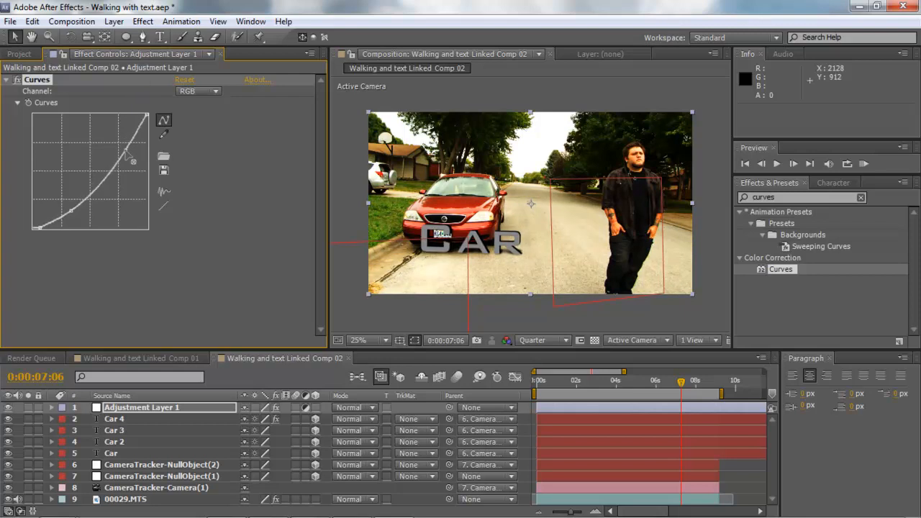
pyautogui.moveTo(132, 161); pyautogui.dragTo(123, 157)
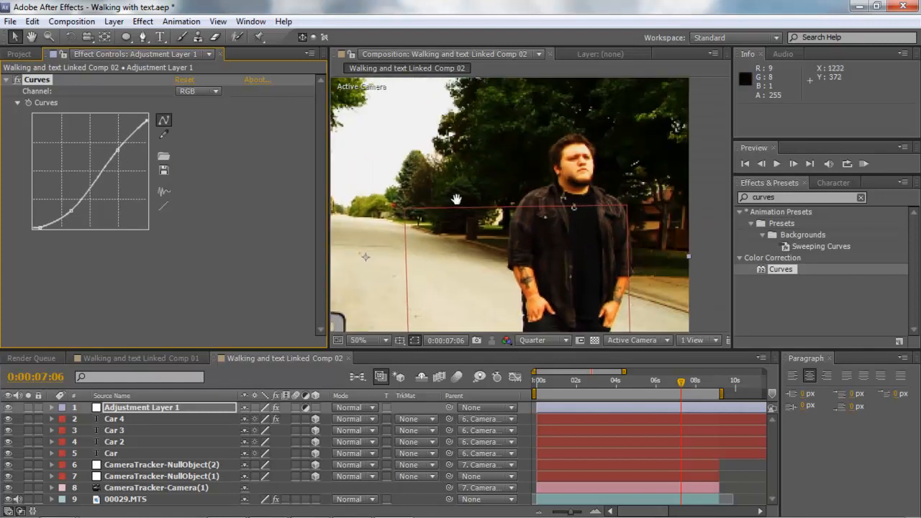
# - Tweak and reset the Blue channel curve, try another channel, then search for Hue/Saturation
pyautogui.click(368, 340)
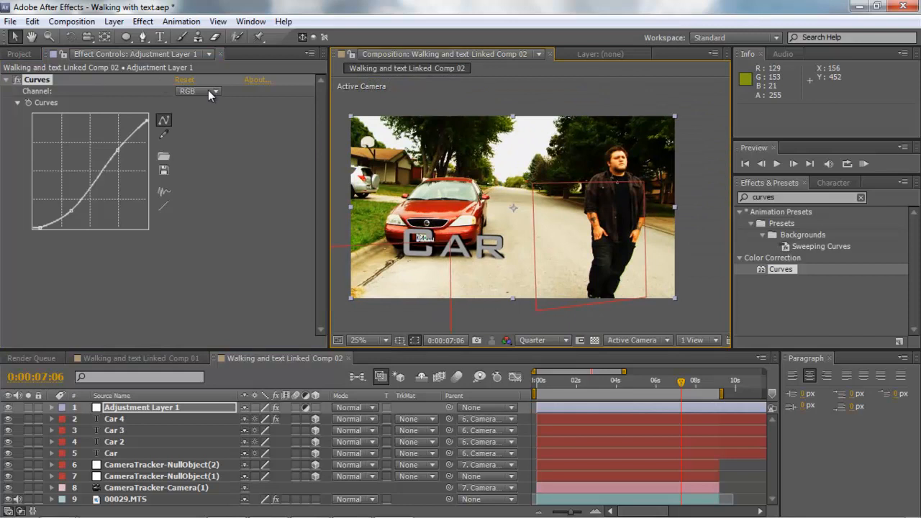
pyautogui.click(199, 91)
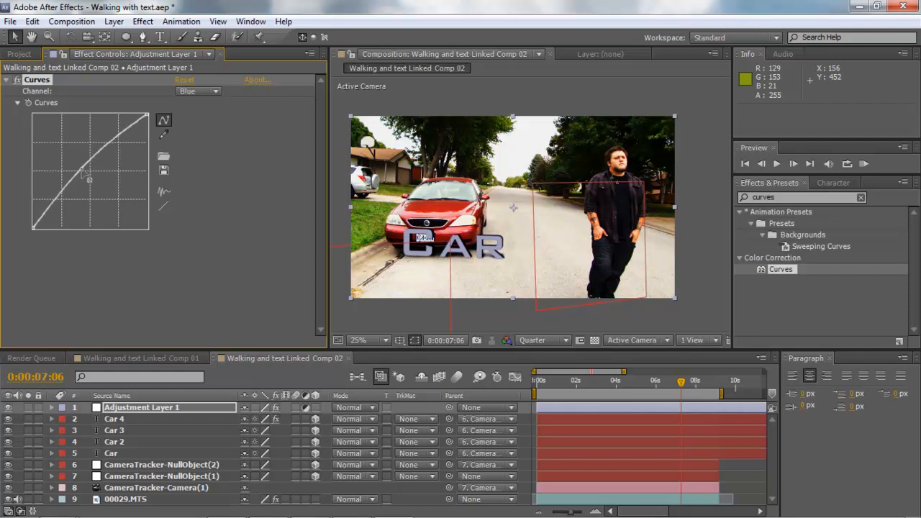
pyautogui.click(184, 79)
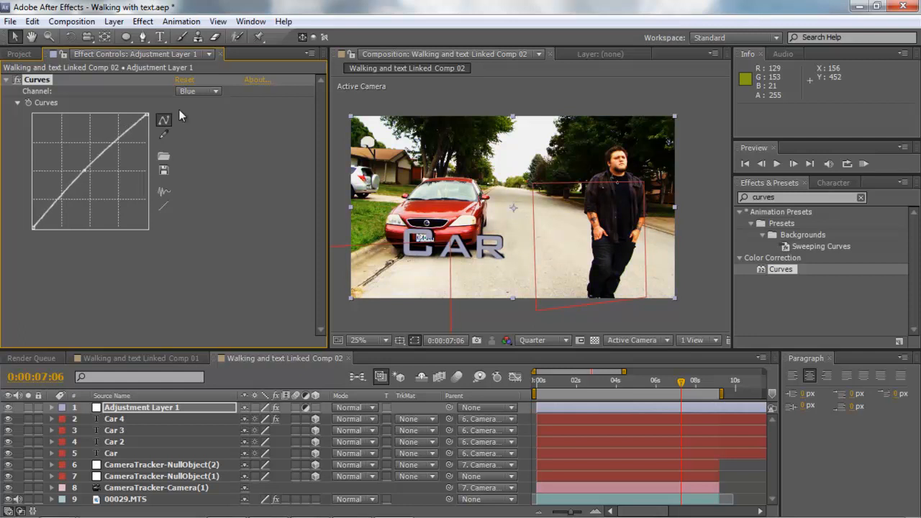
pyautogui.click(199, 92)
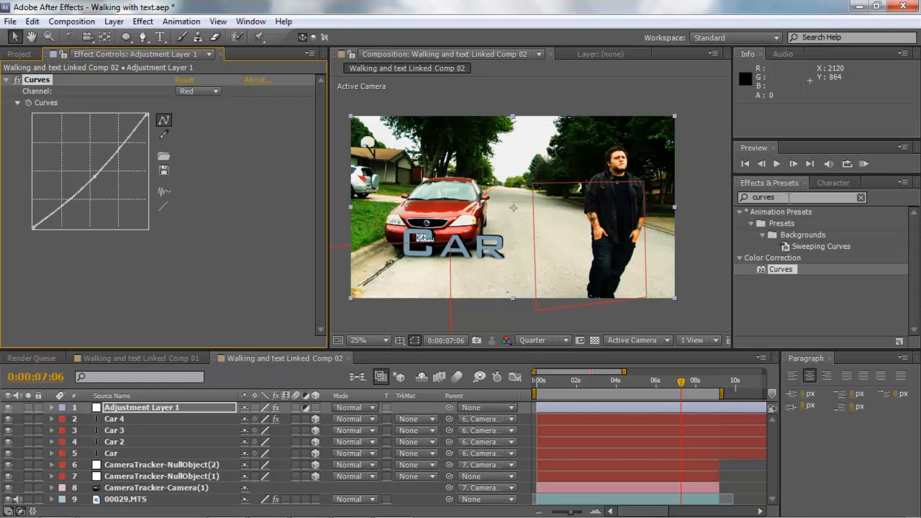
pyautogui.write('sat')
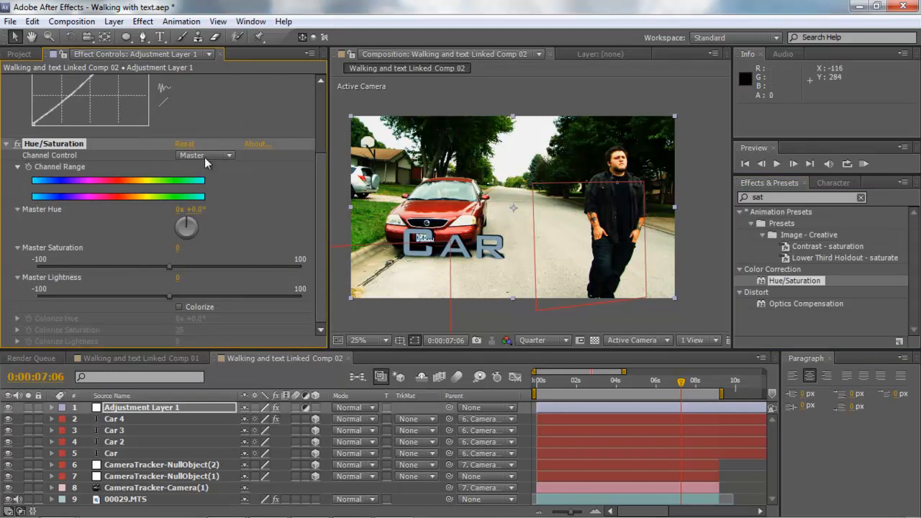
# - Set Hue/Saturation's Channel Control to Reds and lower their saturation and lightness
pyautogui.click(204, 155)
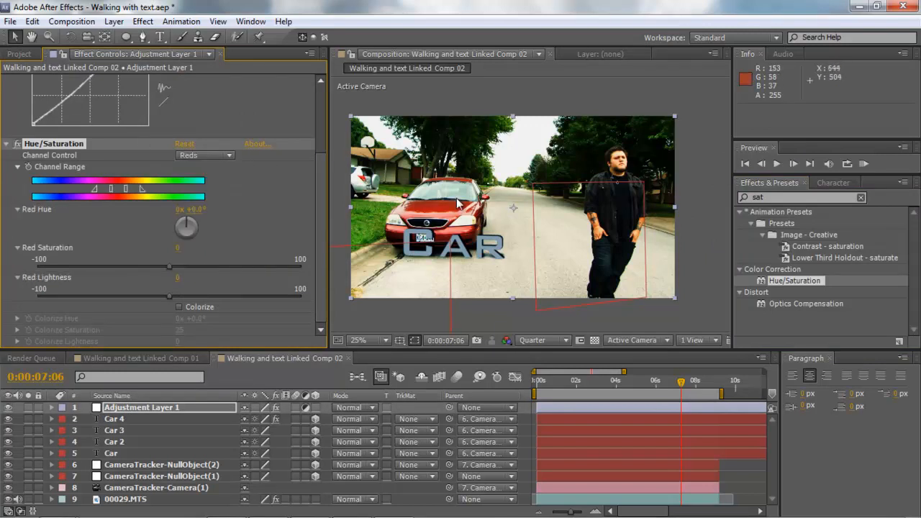
pyautogui.moveTo(170, 266); pyautogui.dragTo(164, 266)
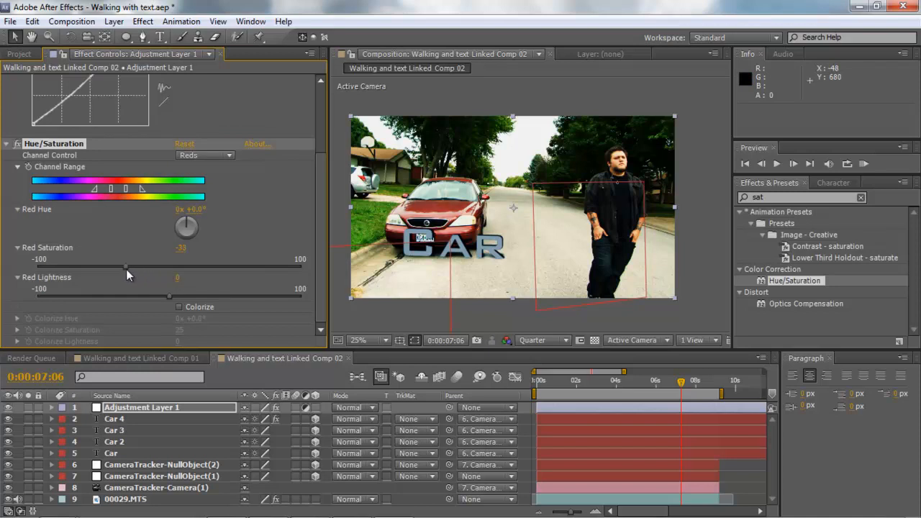
pyautogui.moveTo(128, 268); pyautogui.dragTo(151, 268)
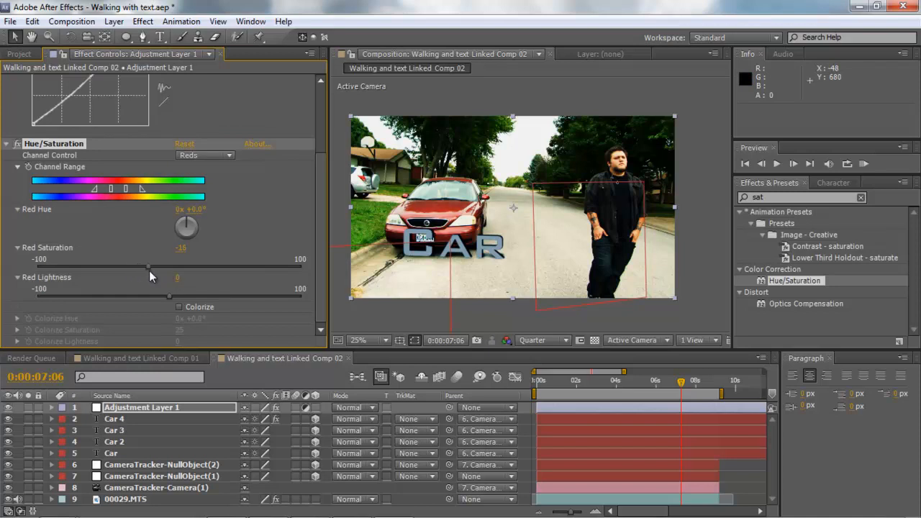
pyautogui.moveTo(170, 296); pyautogui.dragTo(144, 297)
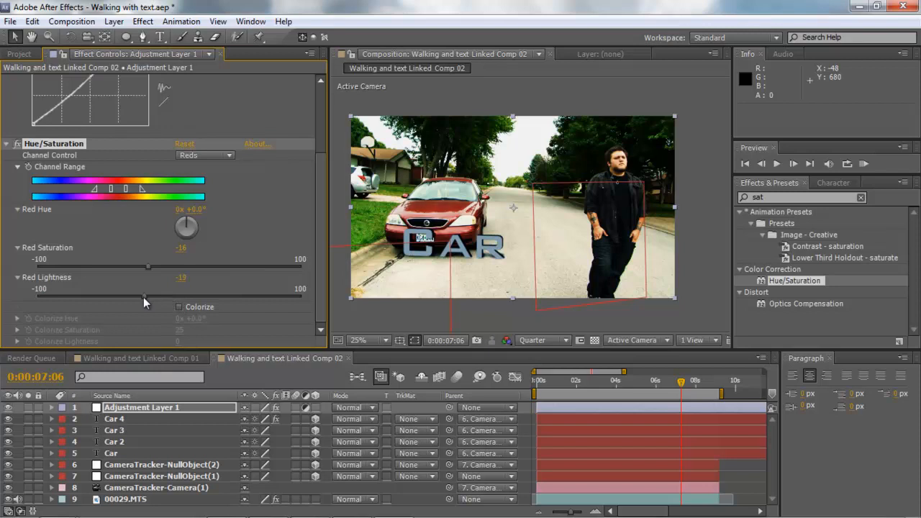
pyautogui.moveTo(143, 295); pyautogui.dragTo(193, 295)
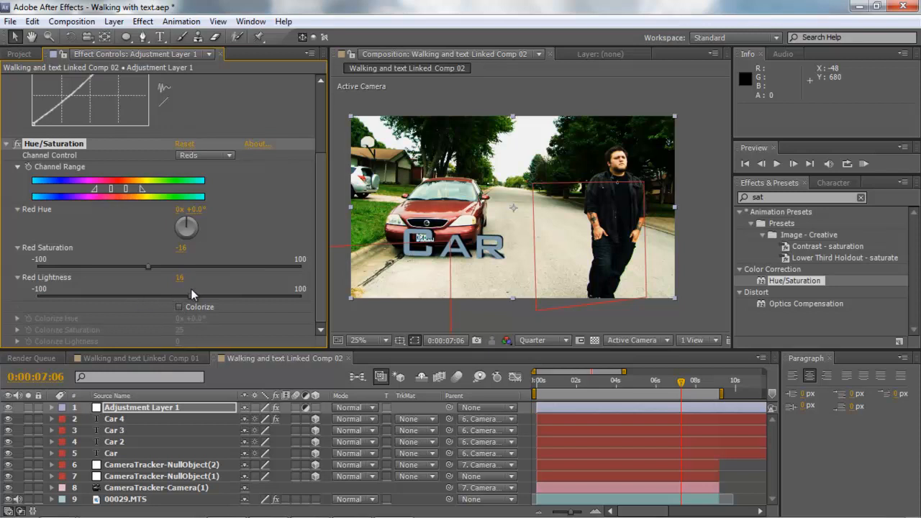
pyautogui.moveTo(193, 297); pyautogui.dragTo(144, 297)
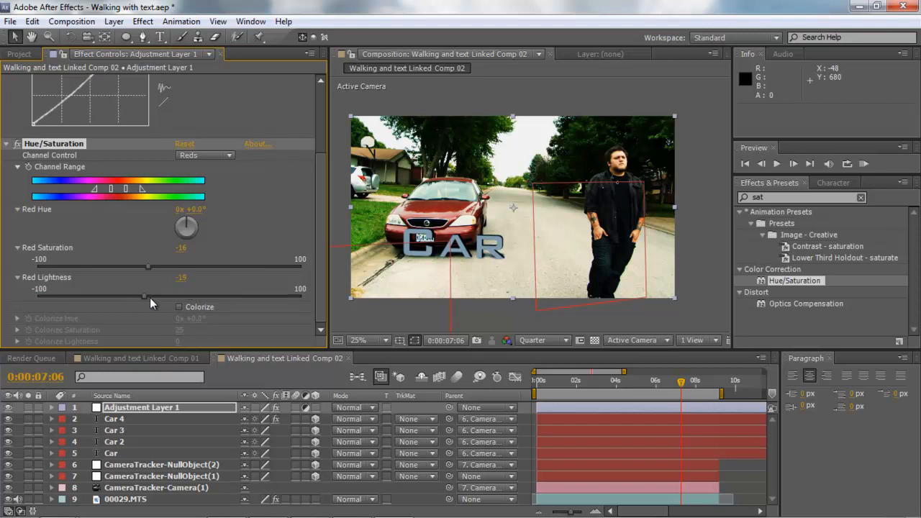
# - Switch Channel Control to Greens and desaturate the foliage greens
pyautogui.click(205, 155)
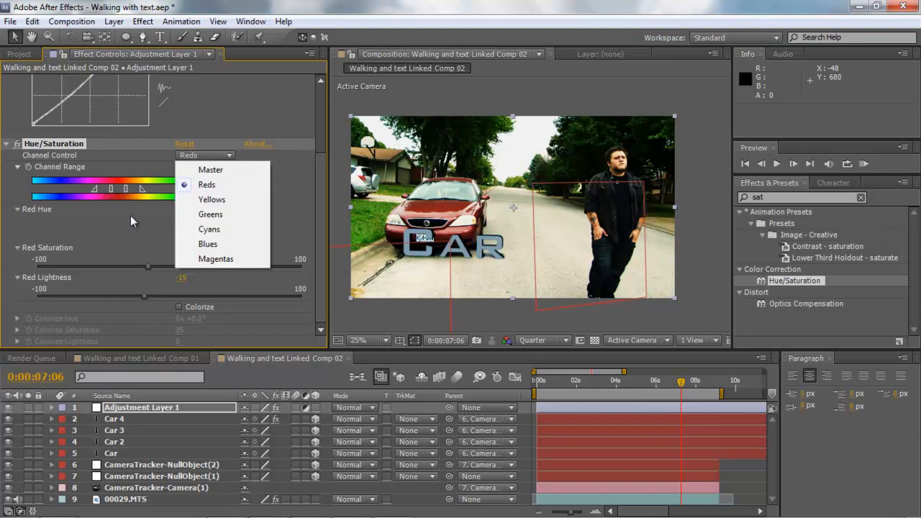
pyautogui.click(210, 213)
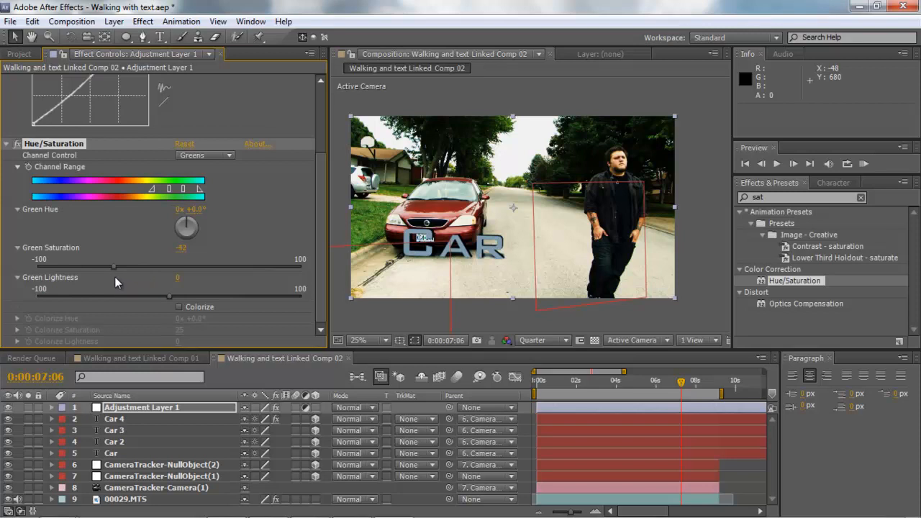
pyautogui.moveTo(114, 266); pyautogui.dragTo(103, 266)
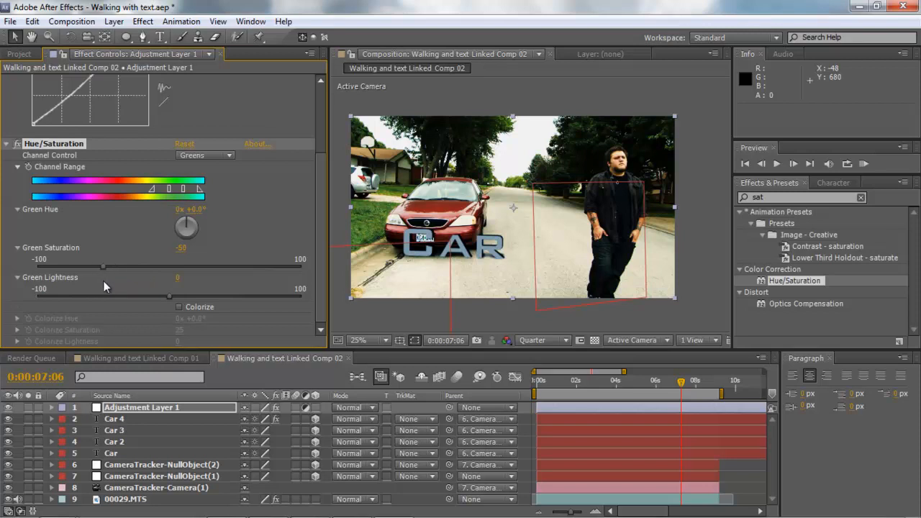
pyautogui.moveTo(104, 266); pyautogui.dragTo(98, 266)
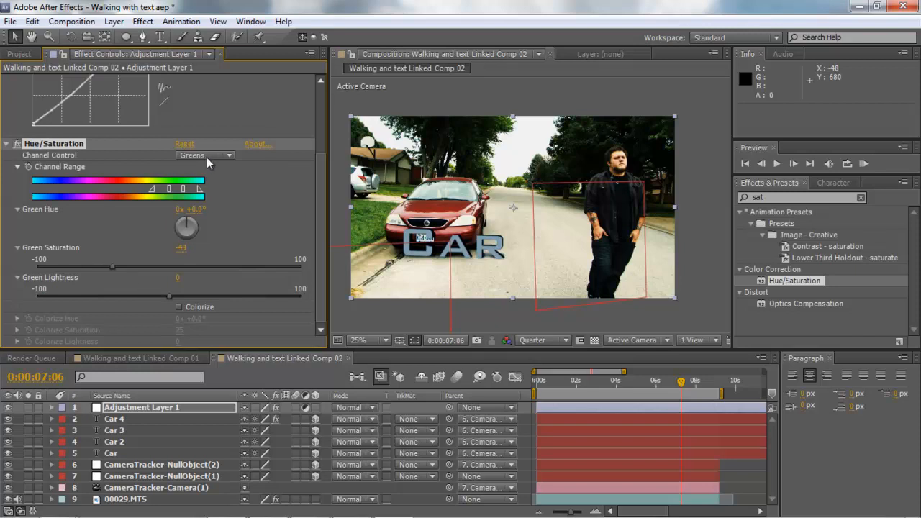
# - Switch to Yellows and settle a reduced yellow saturation value
pyautogui.click(204, 155)
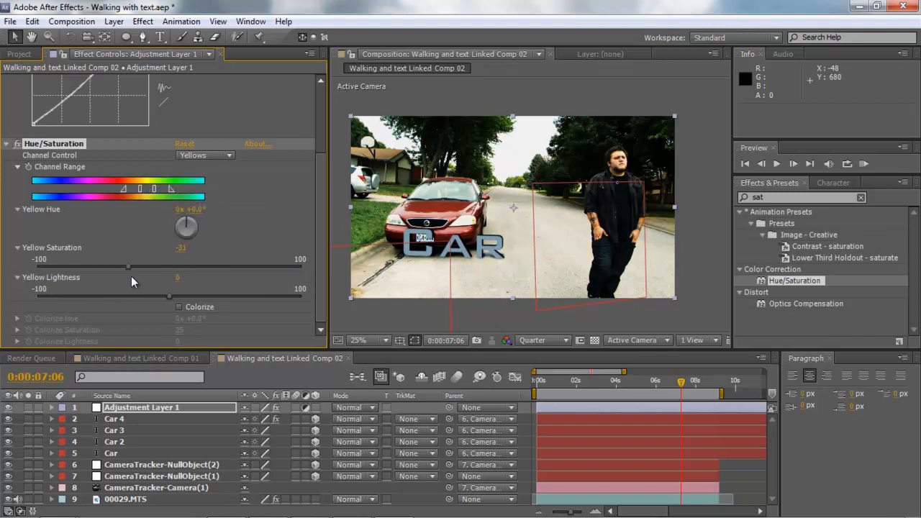
pyautogui.moveTo(128, 267); pyautogui.dragTo(222, 267)
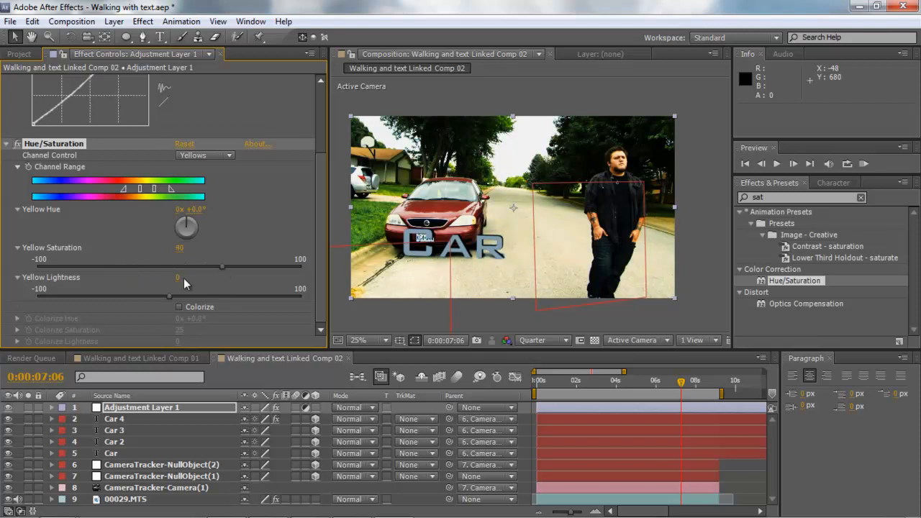
pyautogui.moveTo(222, 266); pyautogui.dragTo(135, 266)
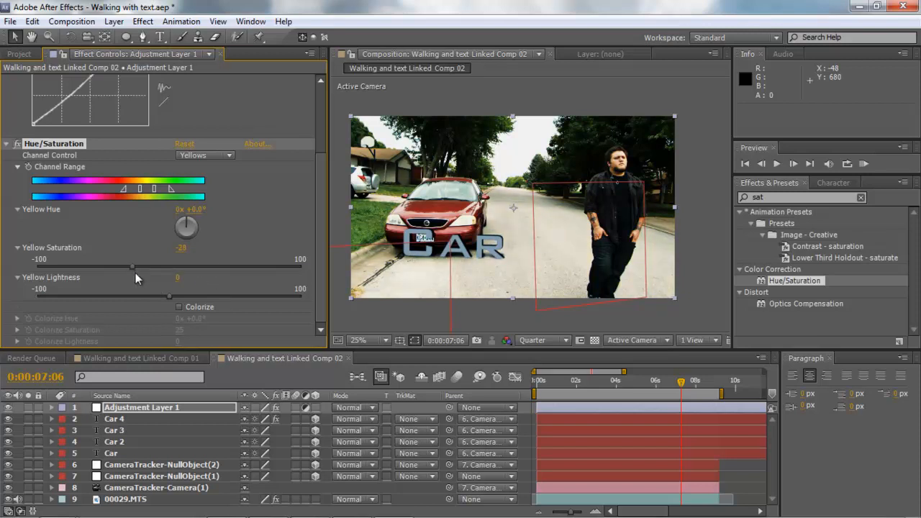
pyautogui.moveTo(135, 266); pyautogui.dragTo(155, 266)
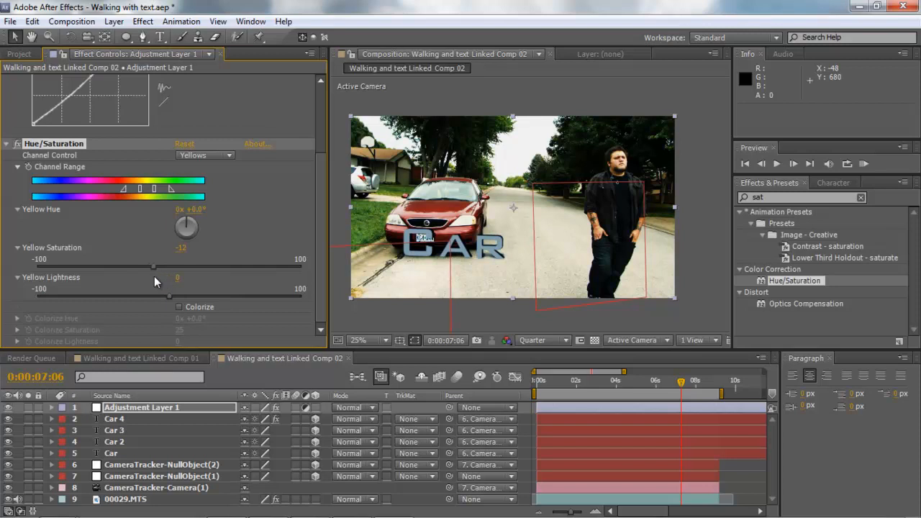
pyautogui.moveTo(152, 266); pyautogui.dragTo(157, 266)
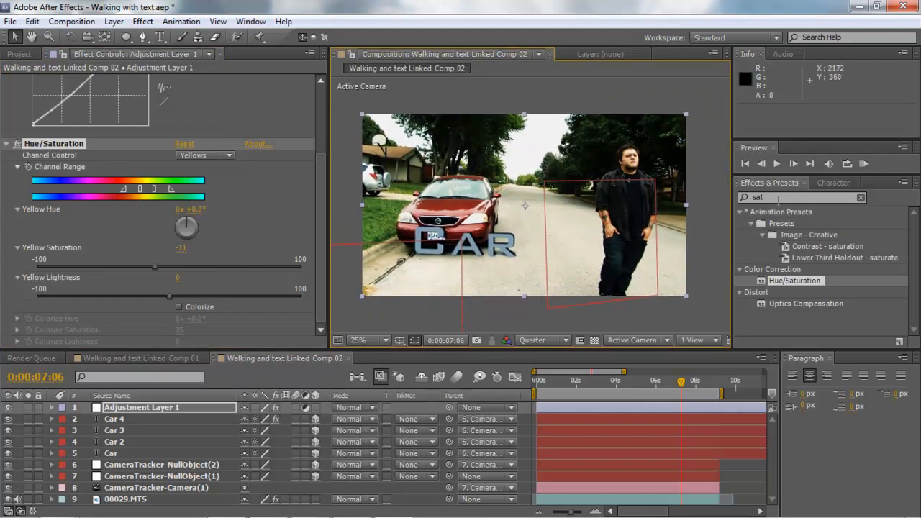
# - Apply a Tritone effect and set its Midtones swatch to a bluish colour
pyautogui.click(860, 197)
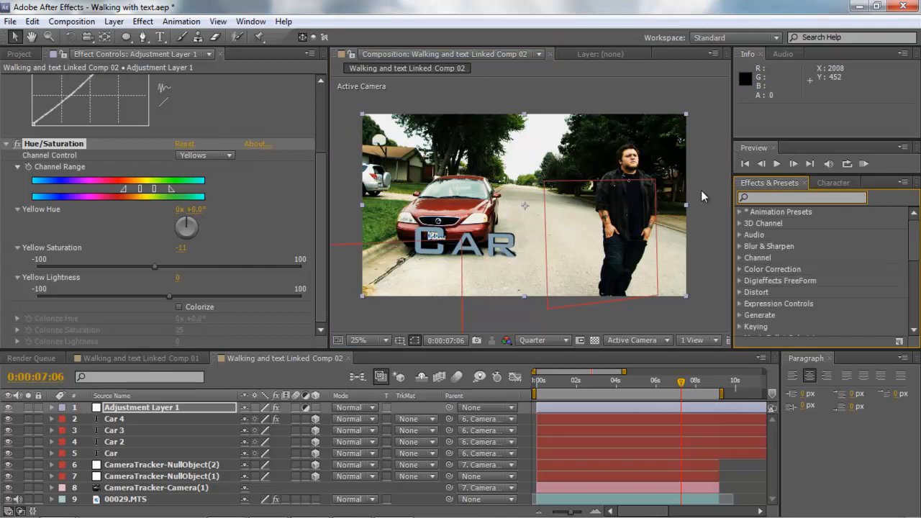
pyautogui.write('tritone')
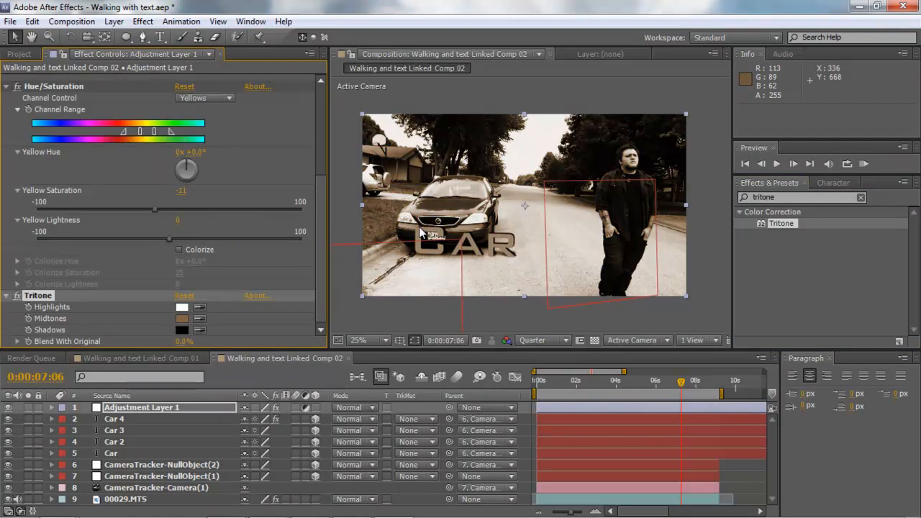
pyautogui.moveTo(185, 328)
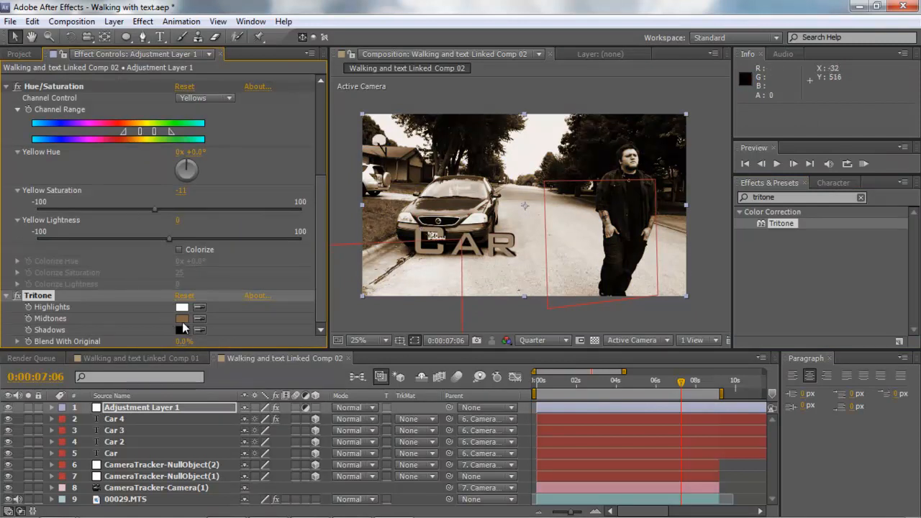
pyautogui.click(181, 318)
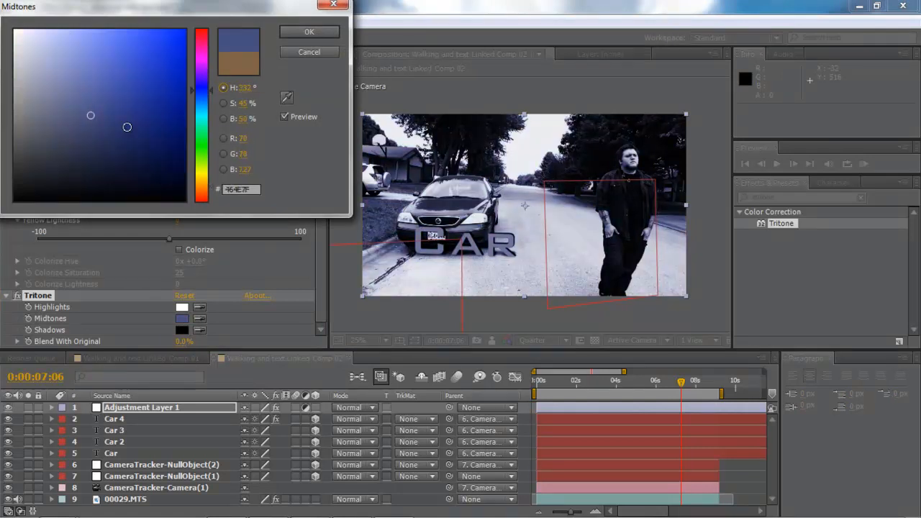
pyautogui.moveTo(127, 127); pyautogui.dragTo(116, 158)
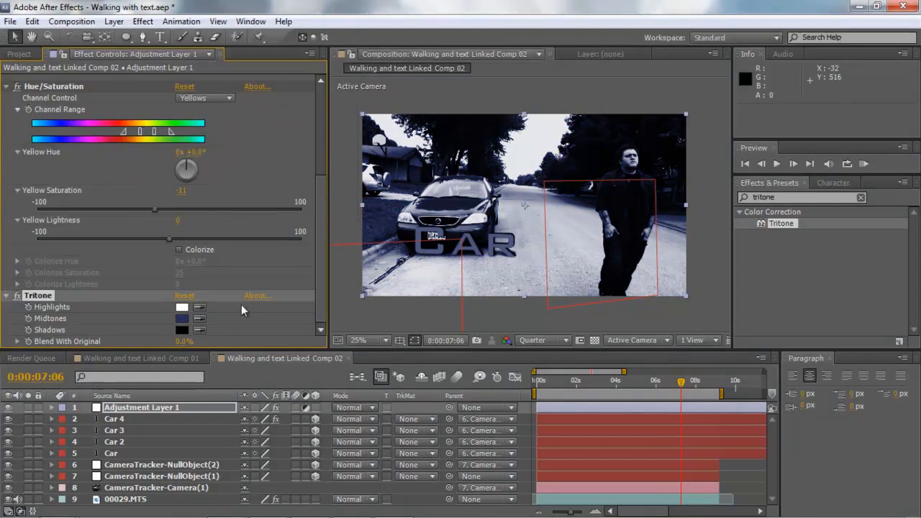
# - Raise Blend With Original so the Tritone grade partly shows the original footage
pyautogui.moveTo(184, 341); pyautogui.dragTo(198, 341)
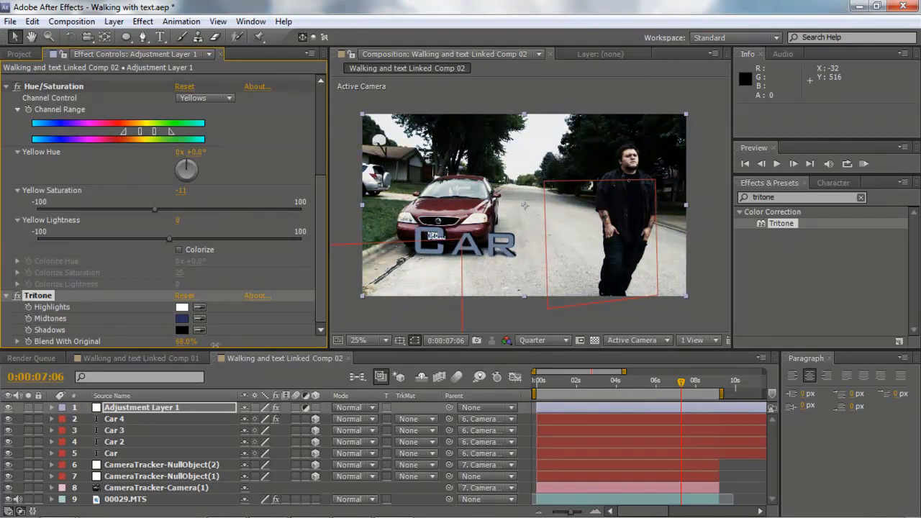
pyautogui.moveTo(194, 341); pyautogui.dragTo(175, 341)
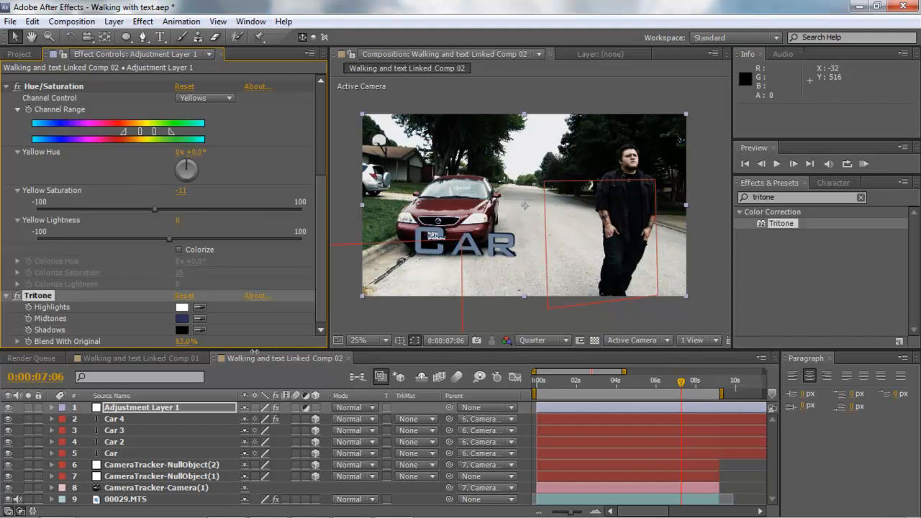
pyautogui.click(368, 340)
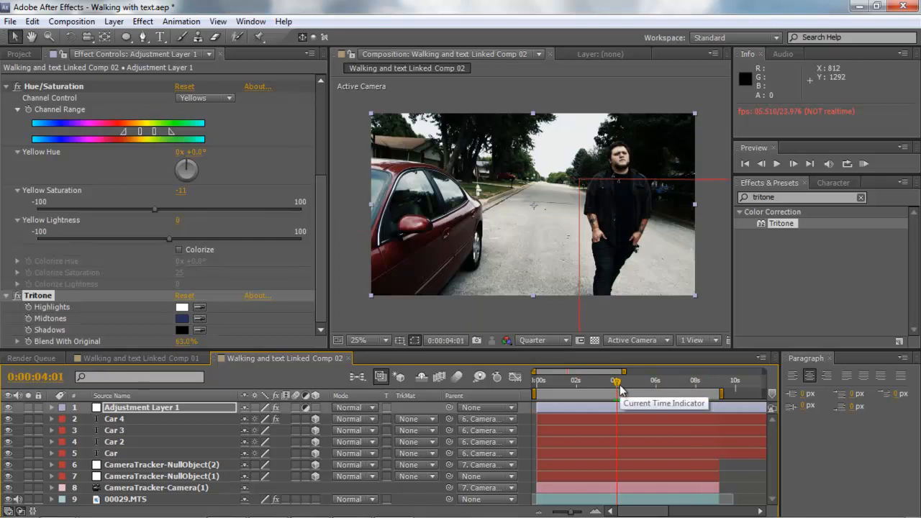
pyautogui.moveTo(655, 373)
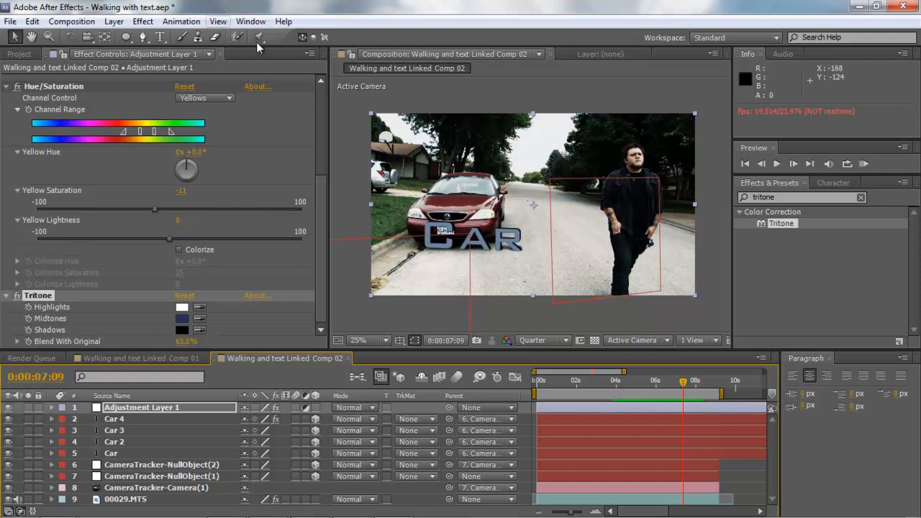
pyautogui.moveTo(410, 318)
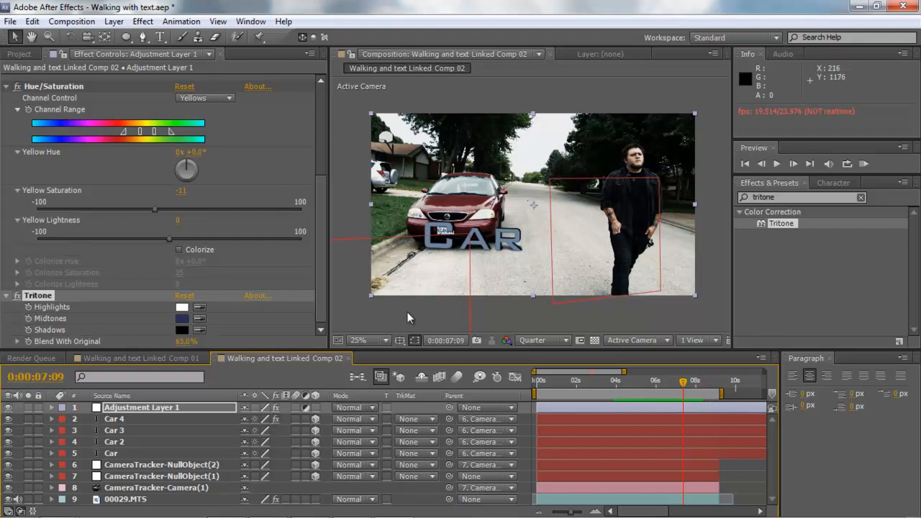
pyautogui.moveTo(380, 325)
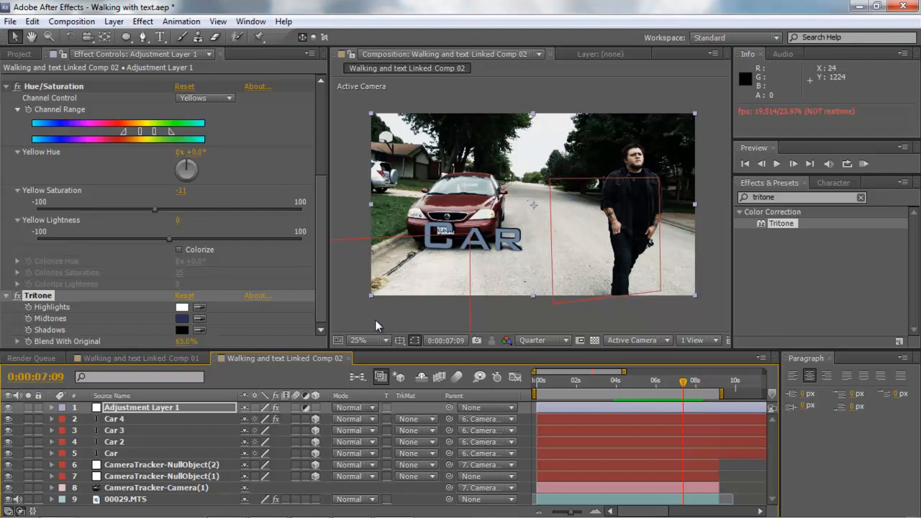
pyautogui.moveTo(468, 253)
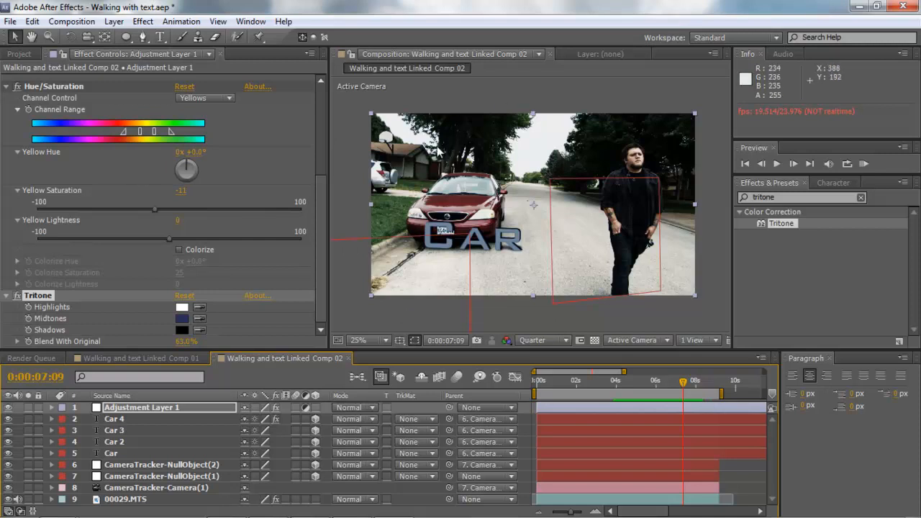
pyautogui.moveTo(367, 116)
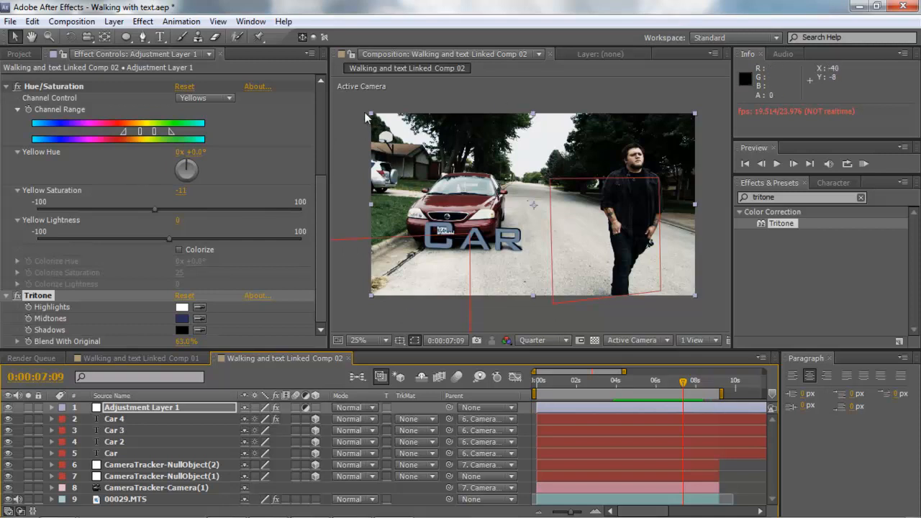
pyautogui.moveTo(352, 110)
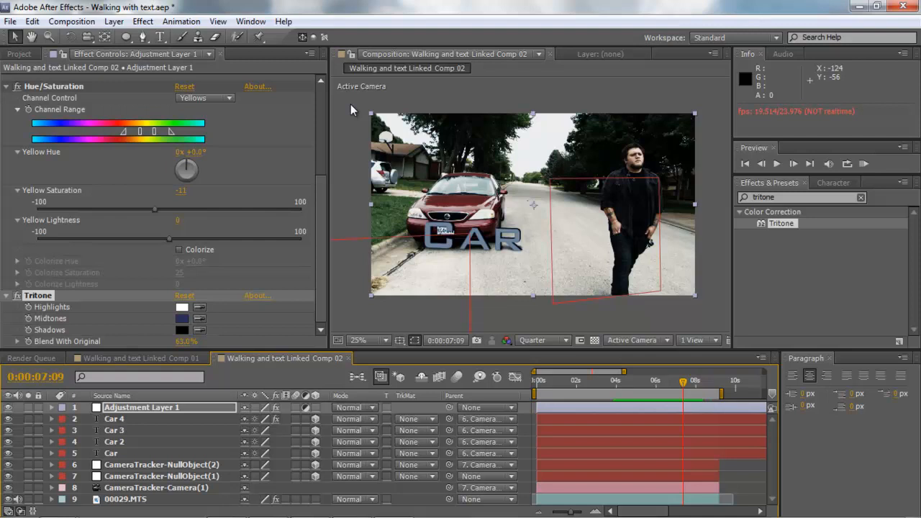
pyautogui.moveTo(346, 243)
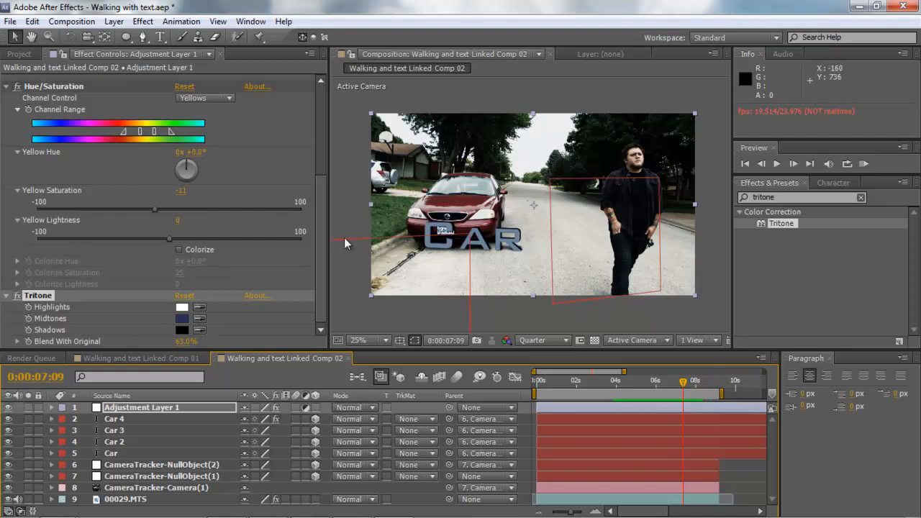